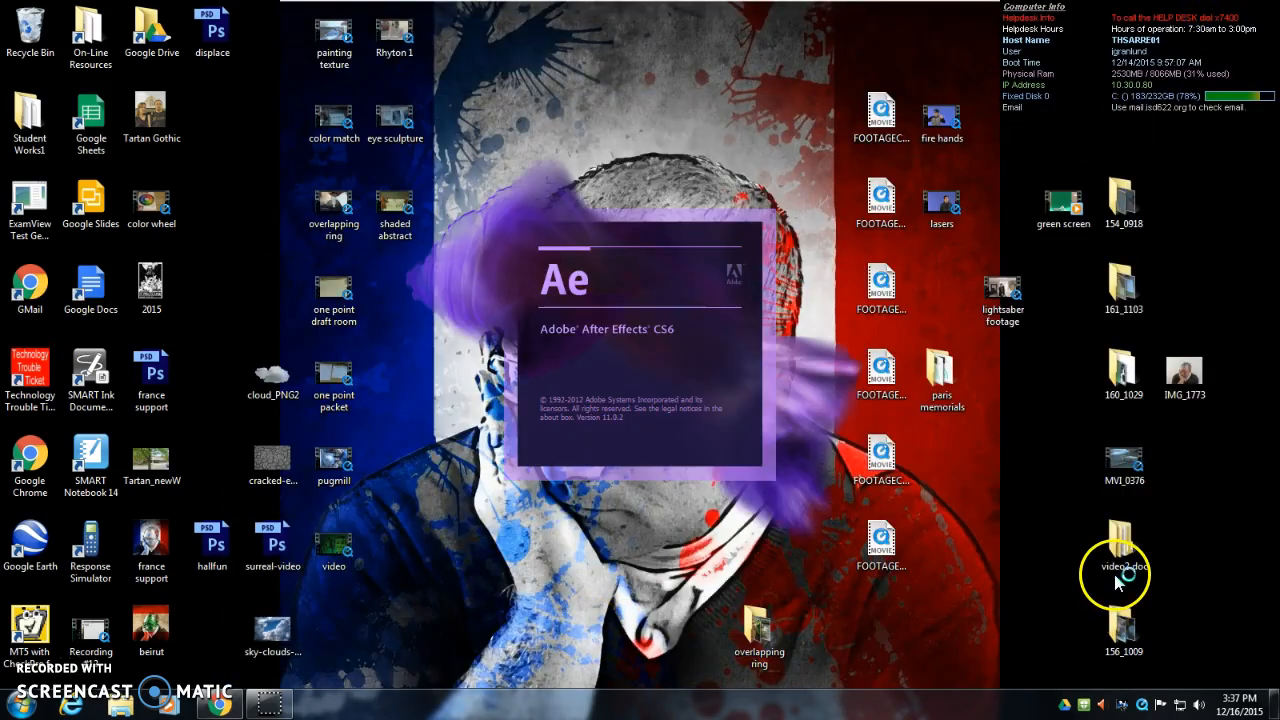
mouse_move(1080, 450)
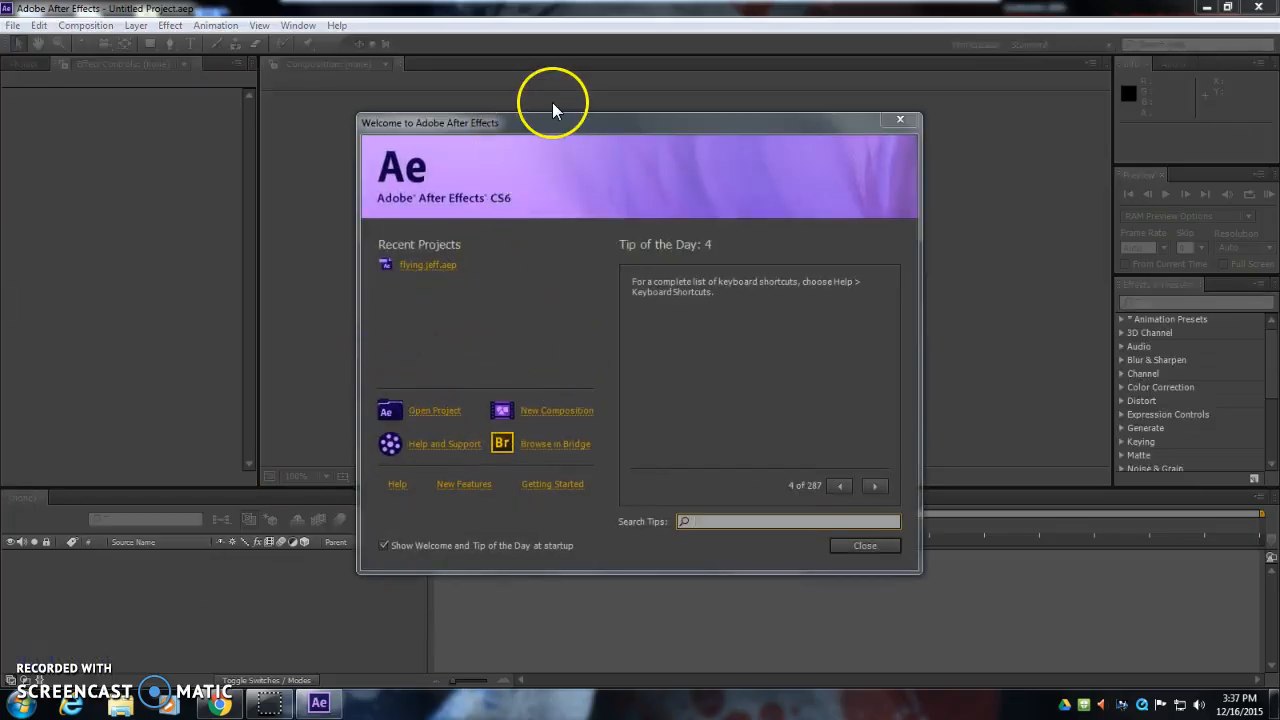
mouse_move(555, 133)
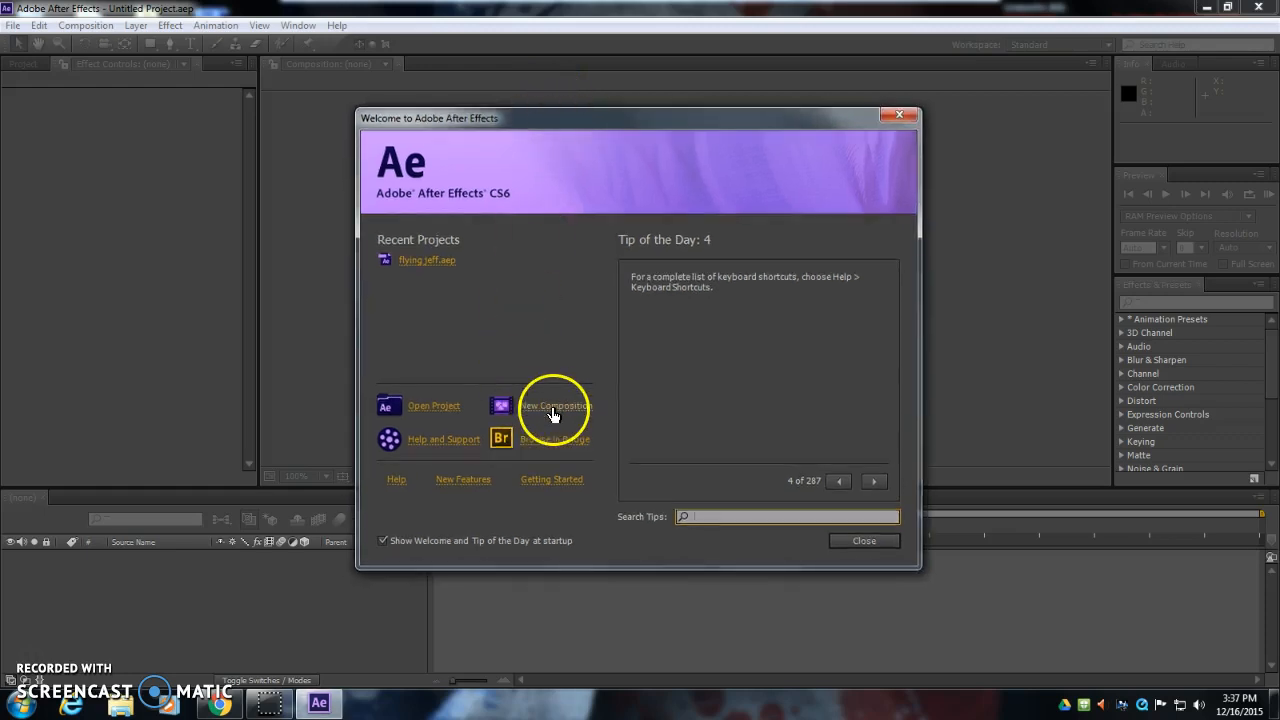
Create a new composition from the welcome screen and name it 'laser eyes'
left_click(555, 412)
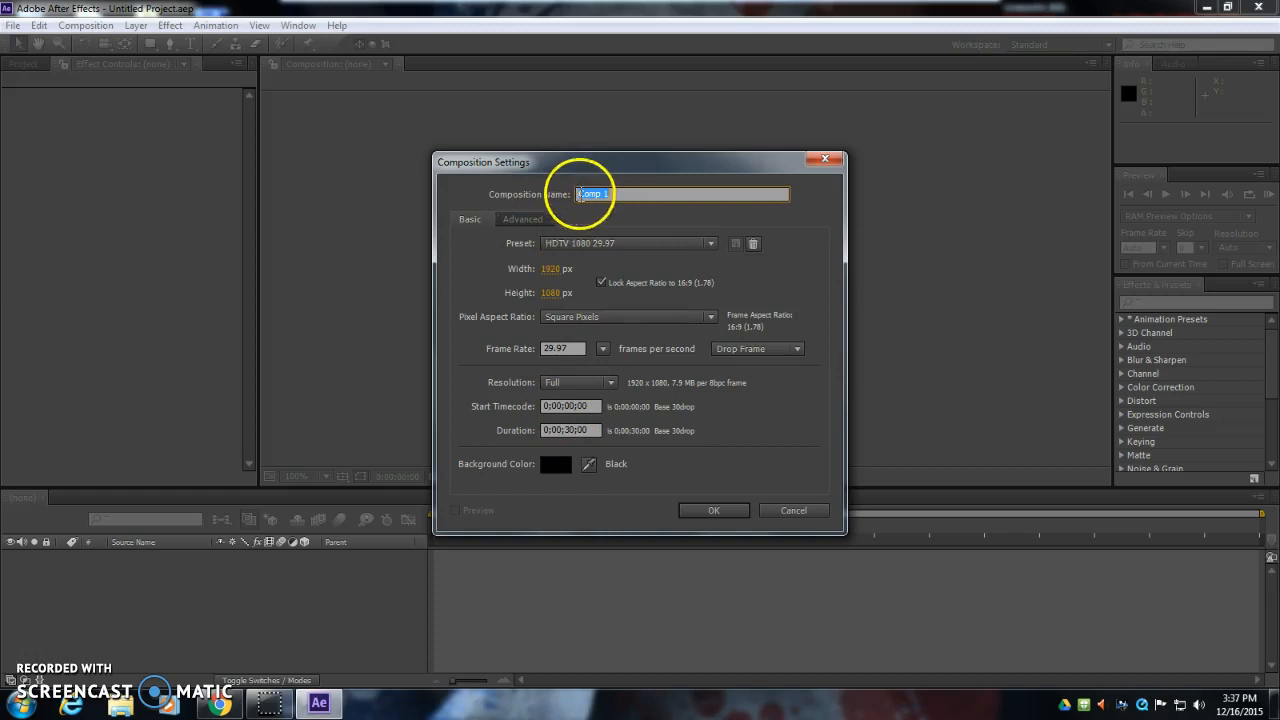
key("Delete")
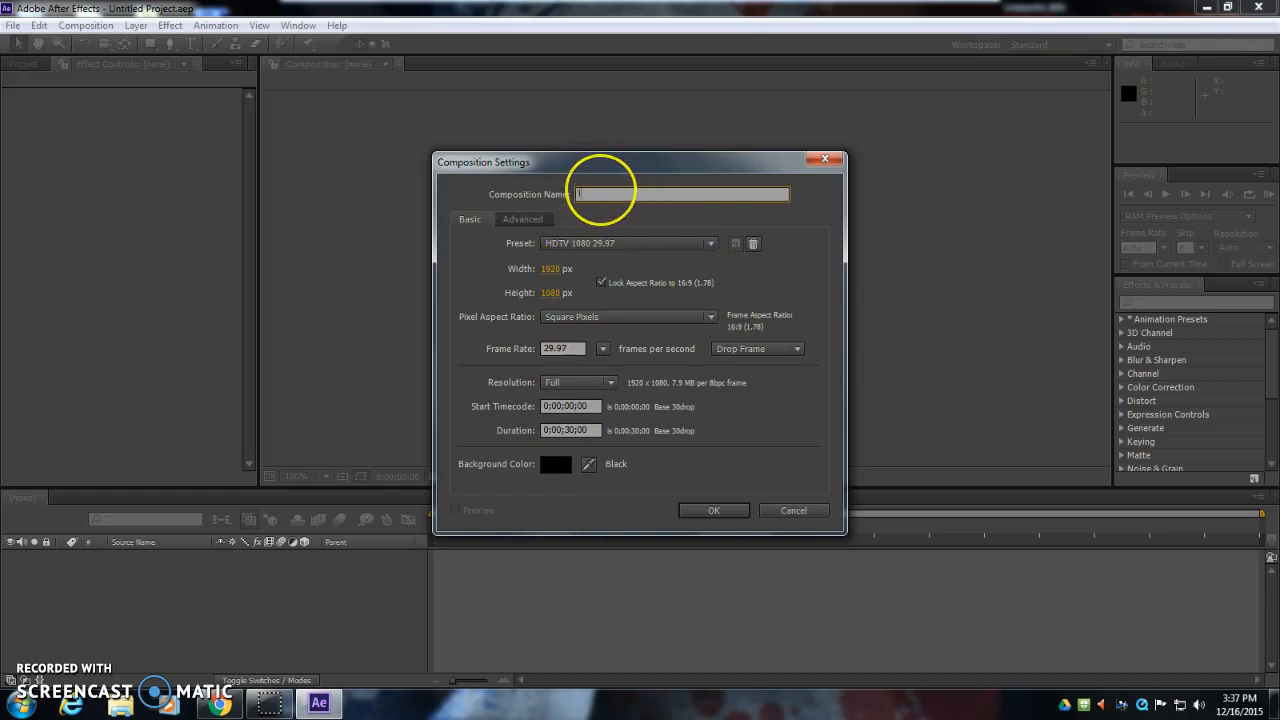
type("laser eyes")
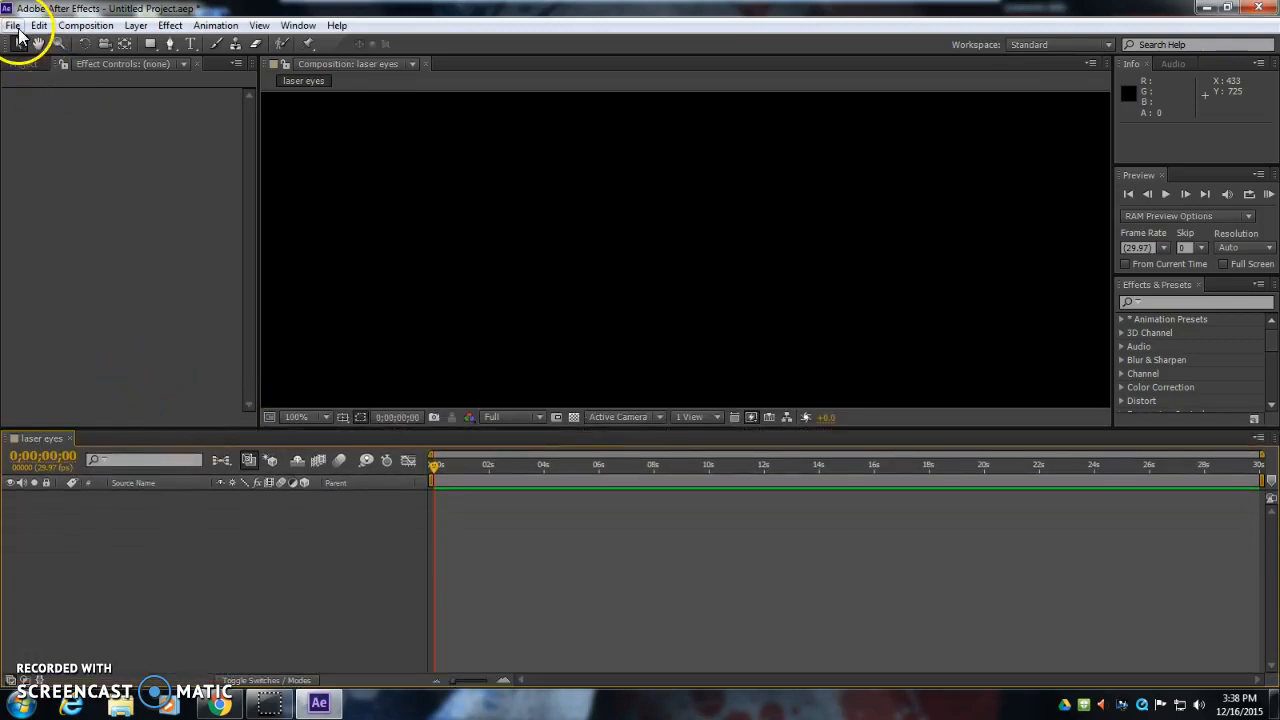
Import the lasers.MP4 clip into the project
left_click(13, 25)
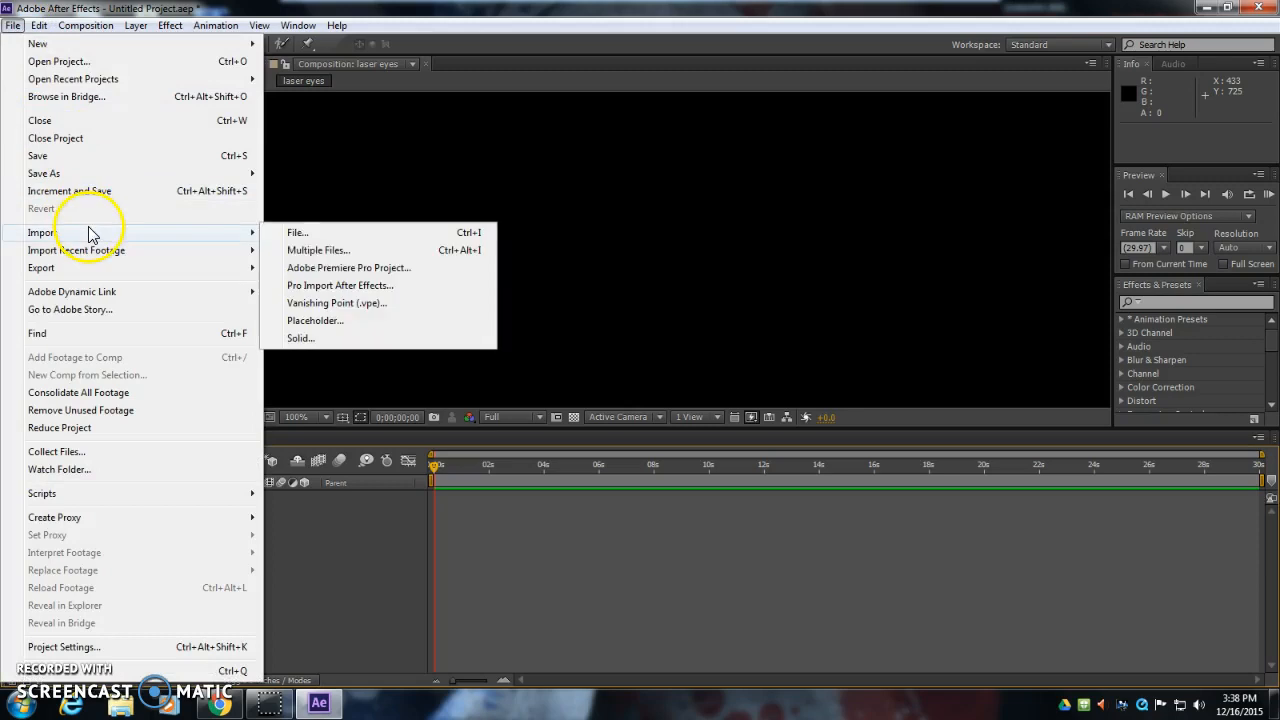
left_click(297, 232)
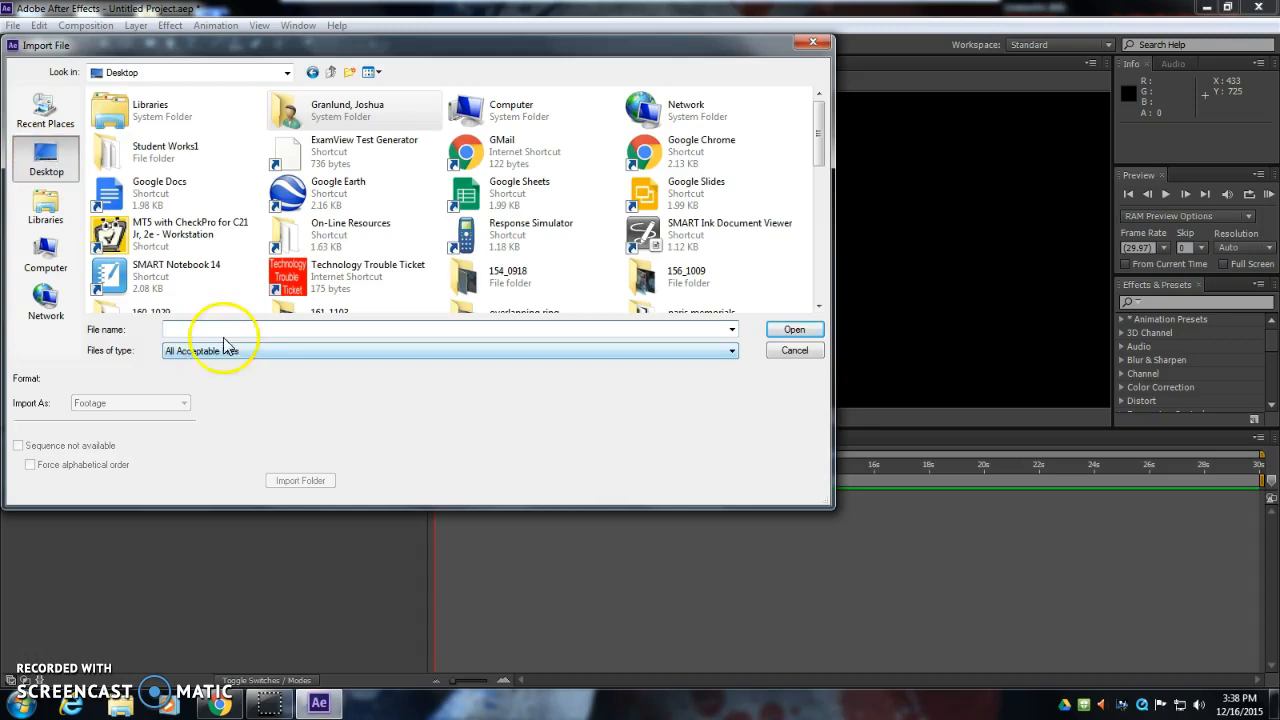
type("laser")
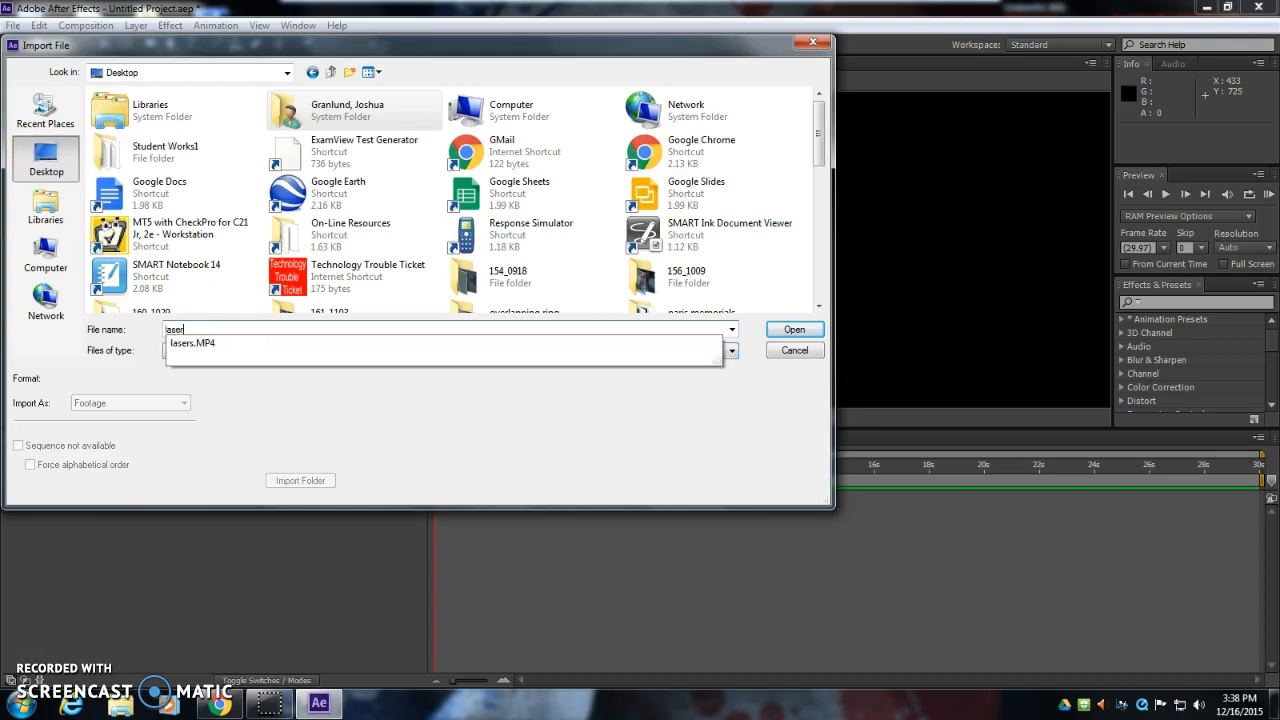
left_click(793, 329)
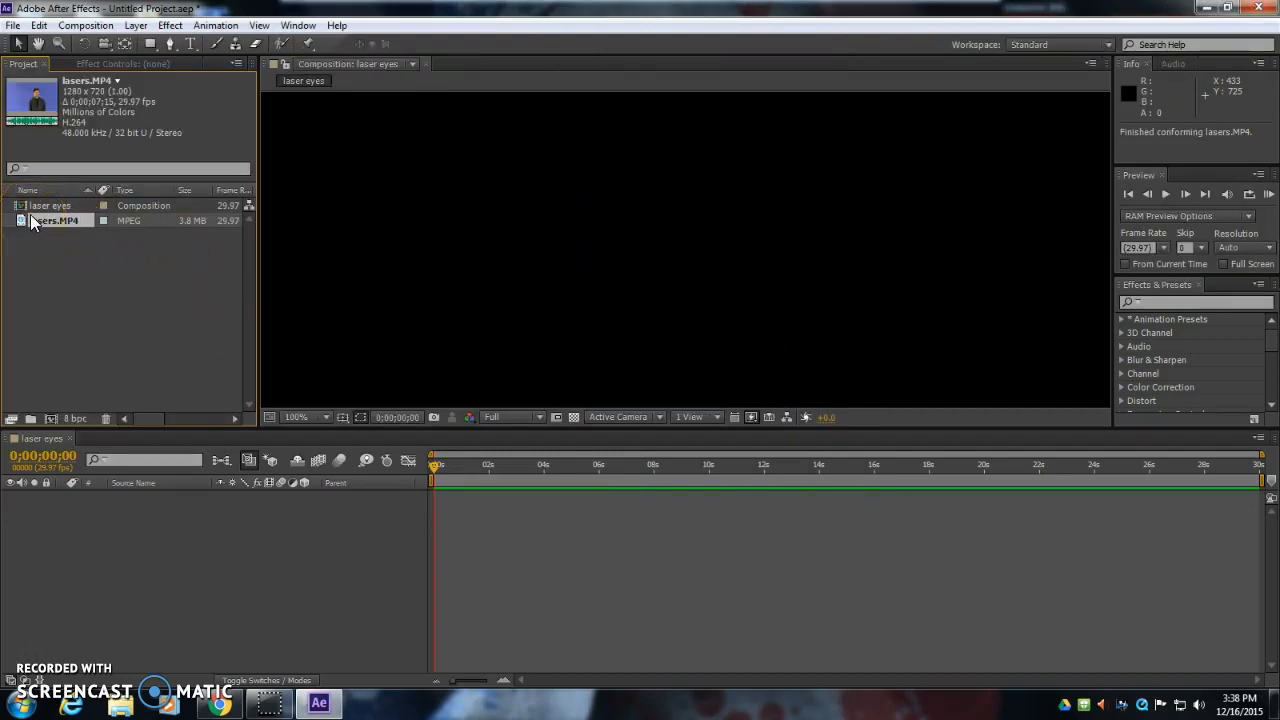
Build a new 'lasers' composition from the lasers.MP4 clip
right_click(55, 220)
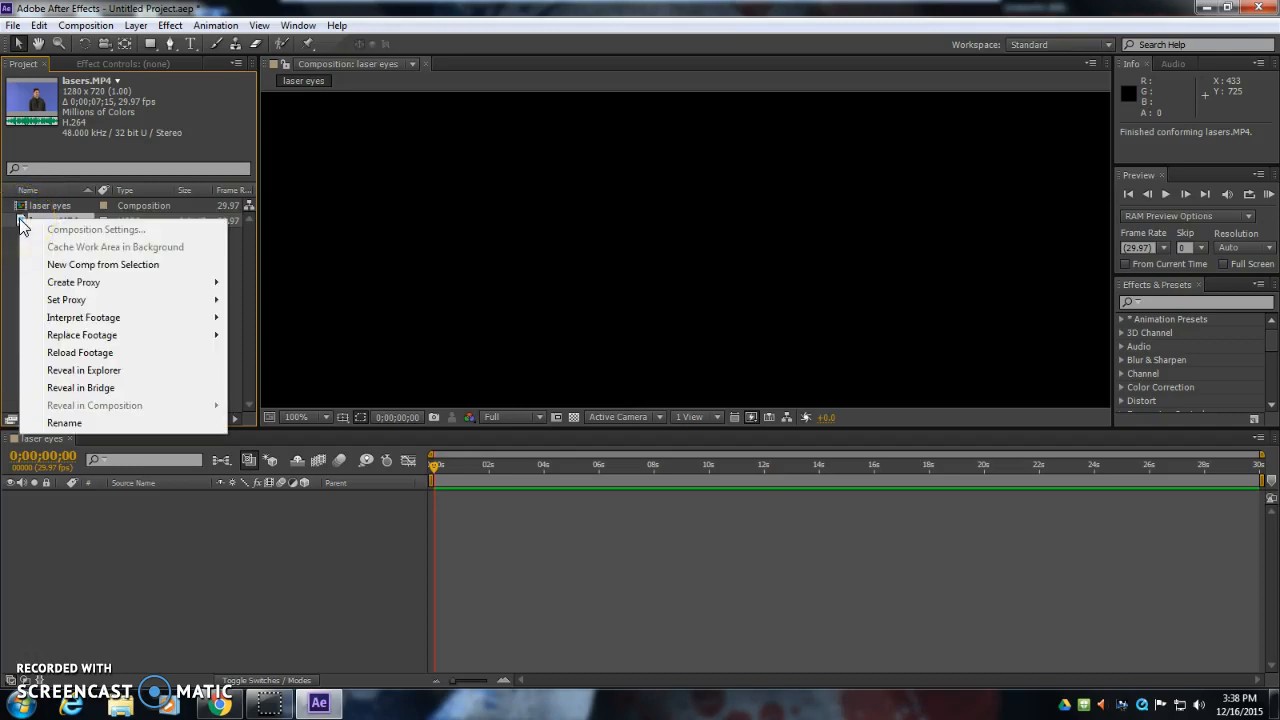
mouse_move(90, 275)
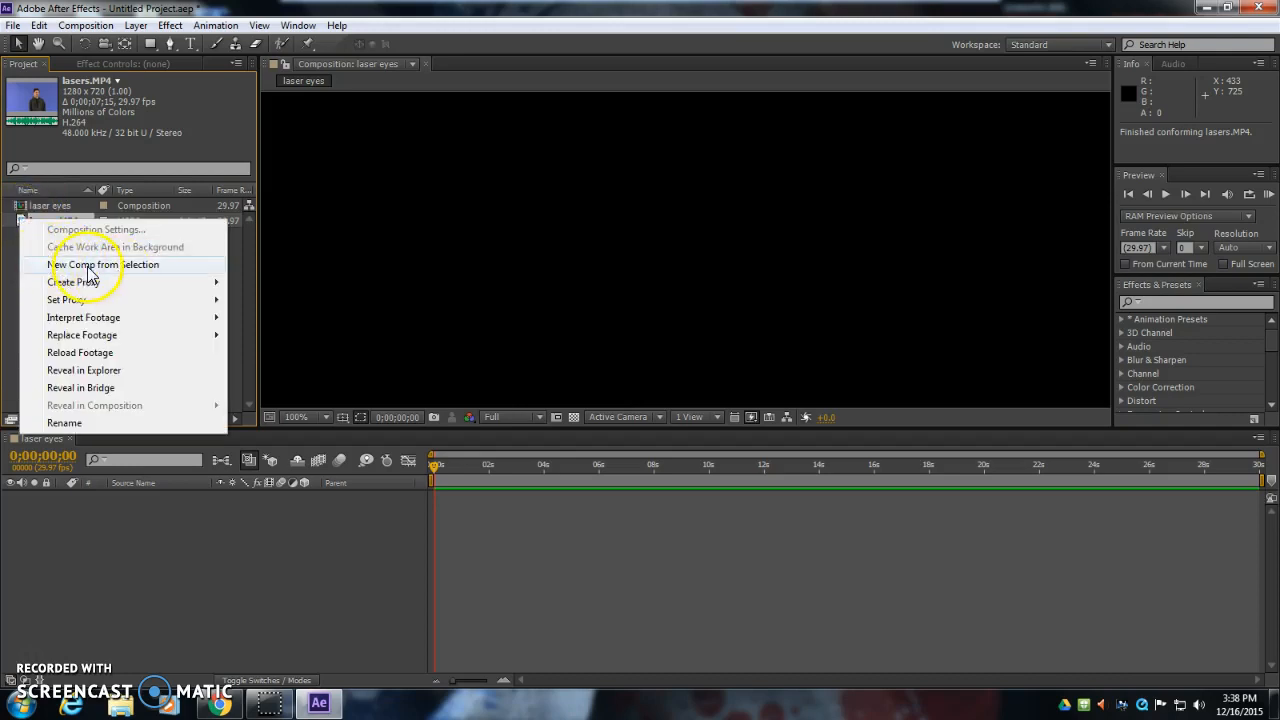
left_click(104, 264)
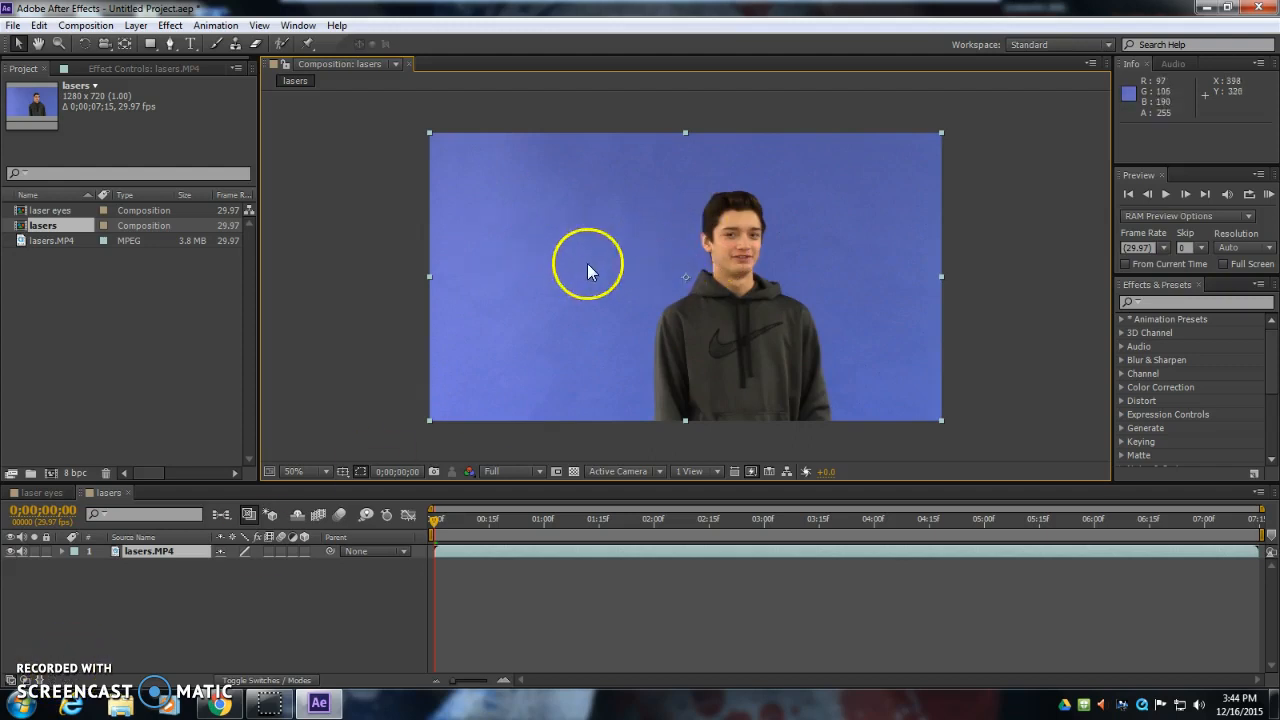
mouse_move(197, 487)
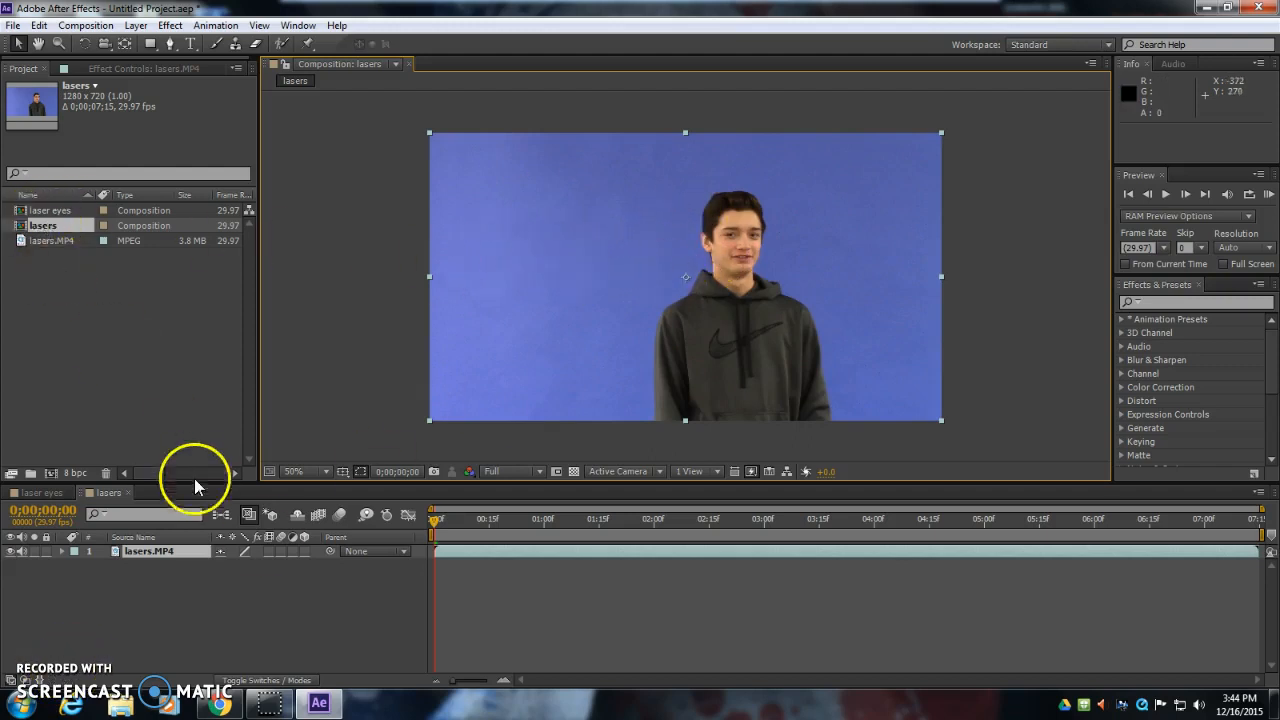
left_click(872, 519)
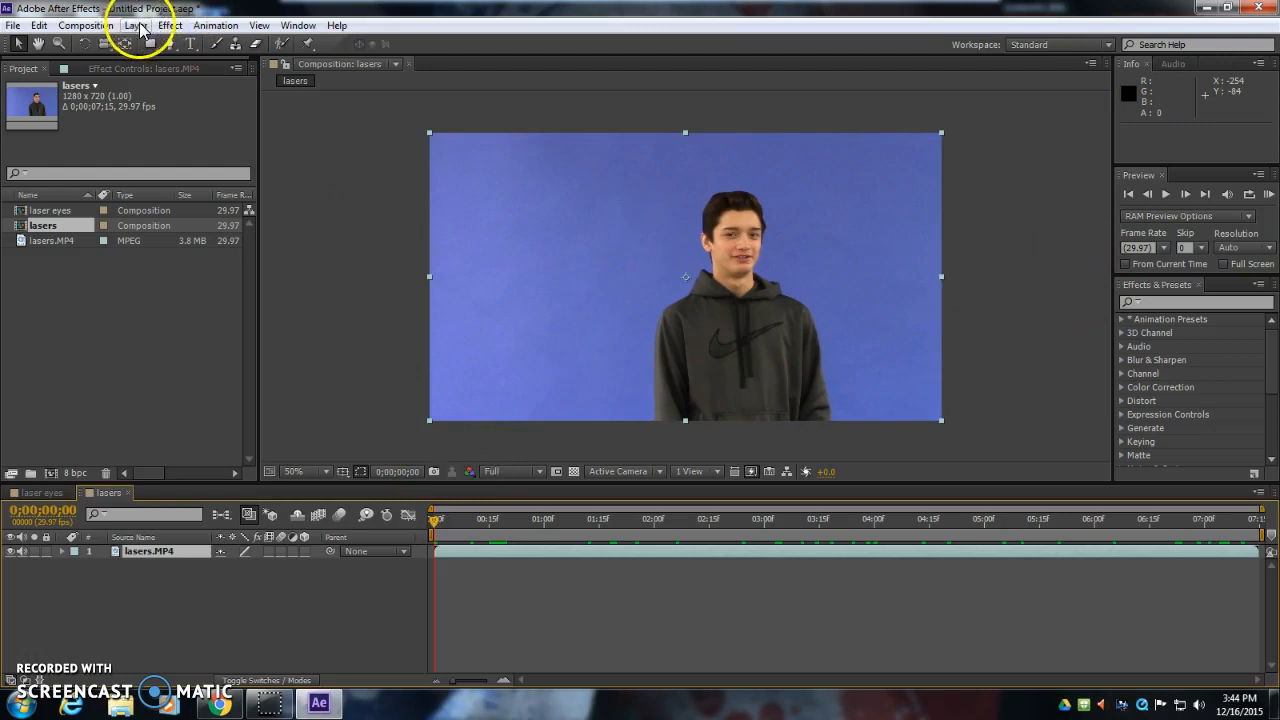
Add a new white solid layer to the composition
left_click(136, 25)
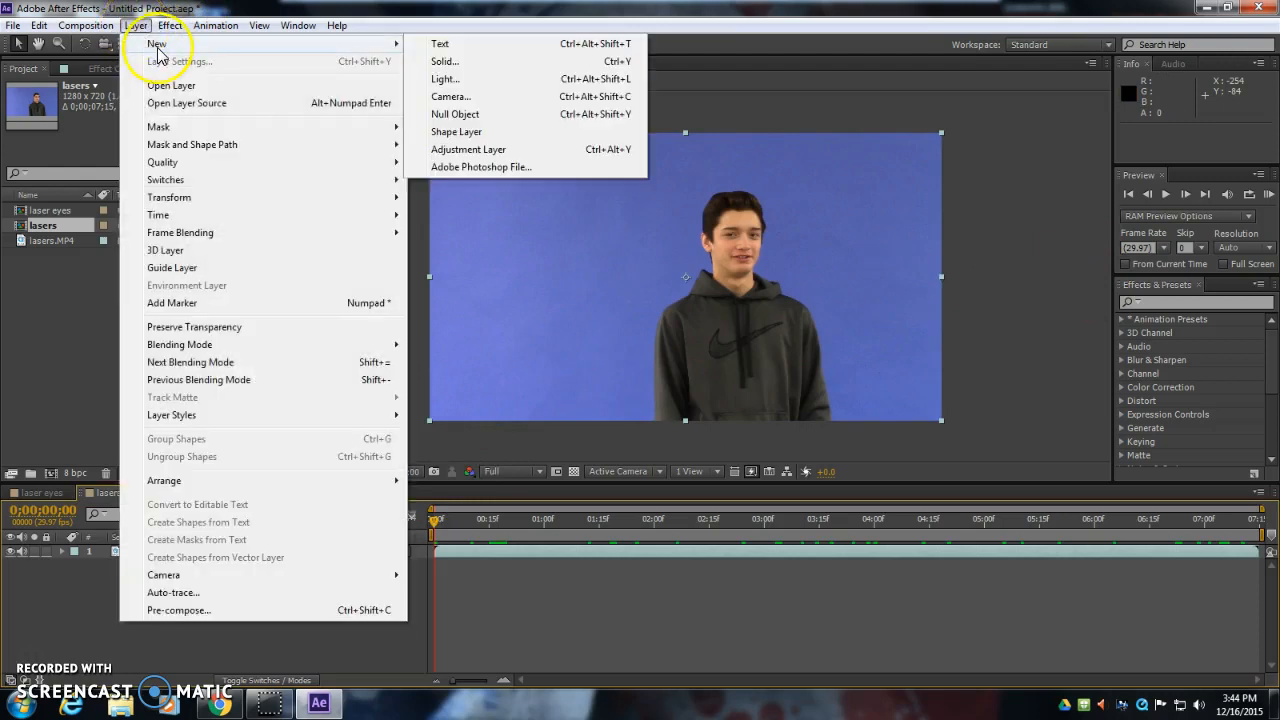
left_click(444, 61)
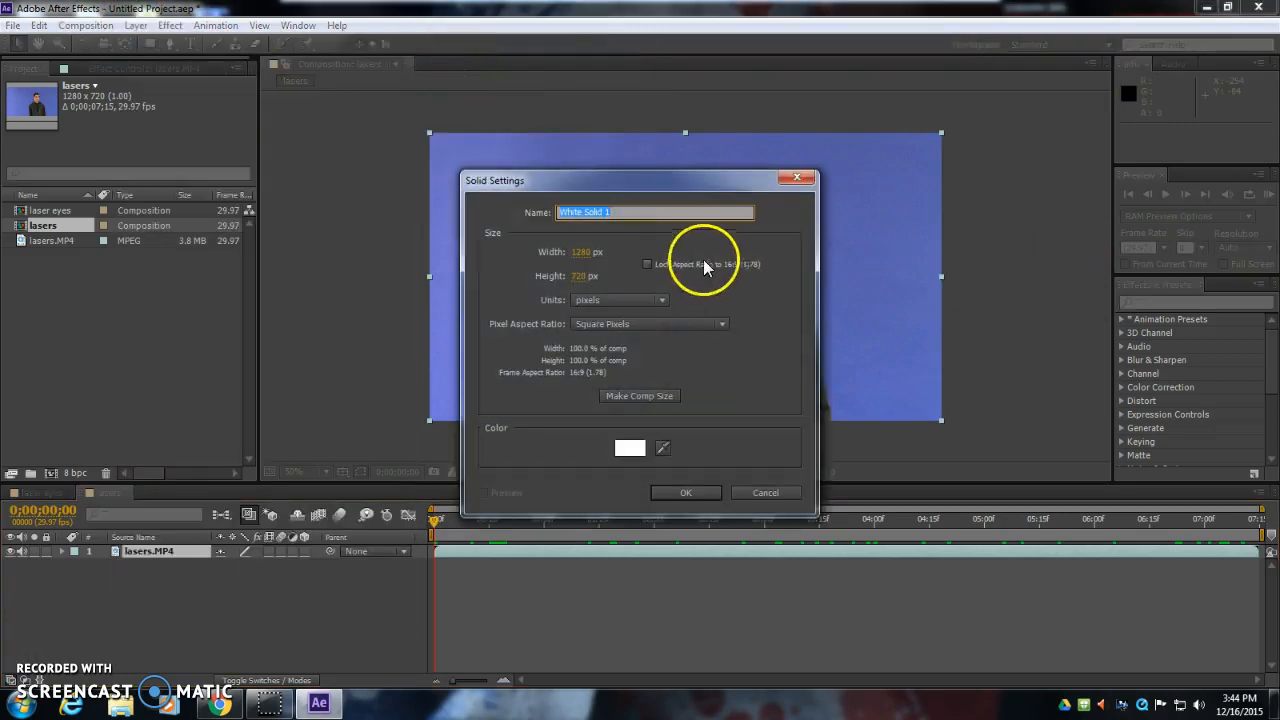
left_click(685, 492)
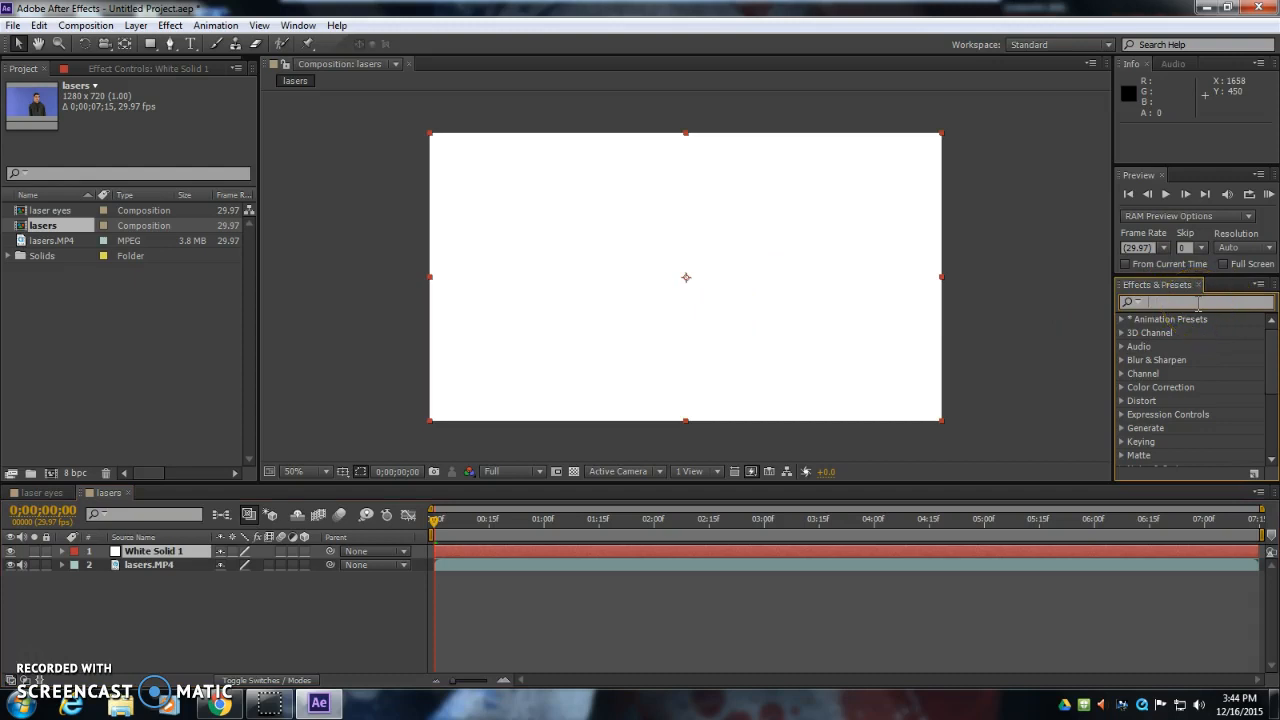
Apply the Beam effect, nudge its starting point, and scrub to the raised hands
type("beam")
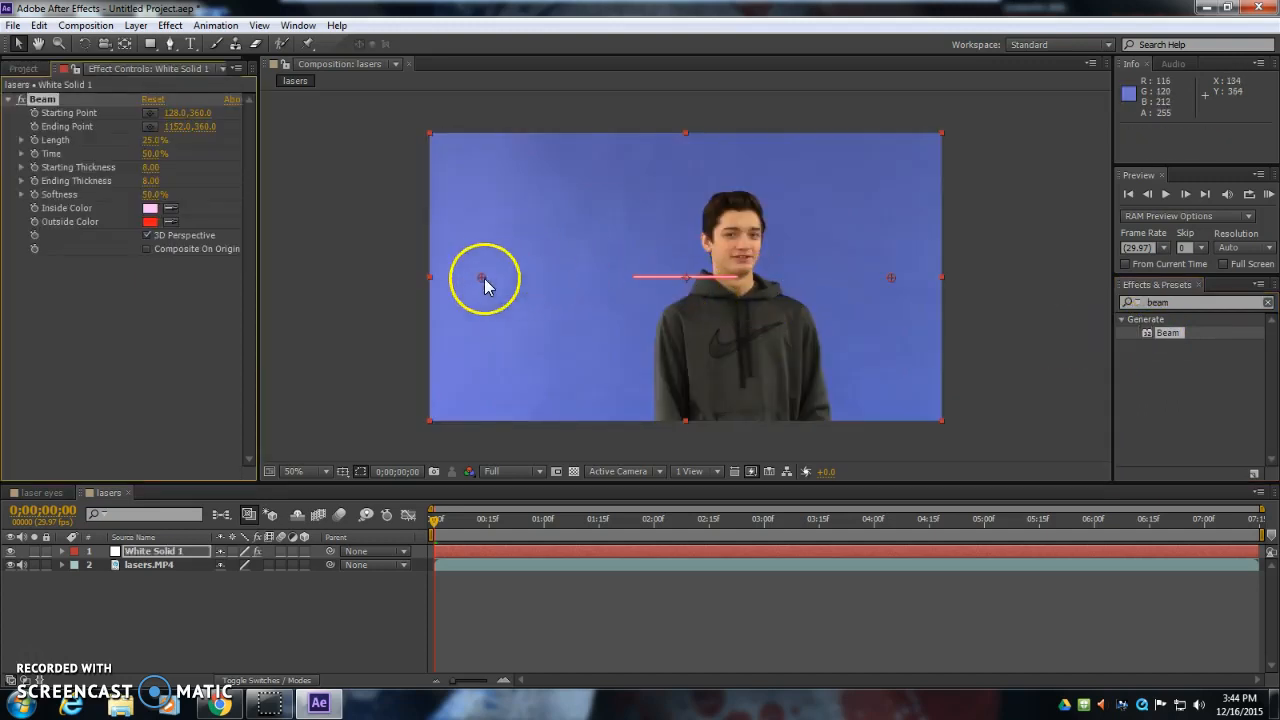
left_click_drag(483, 278, 515, 280)
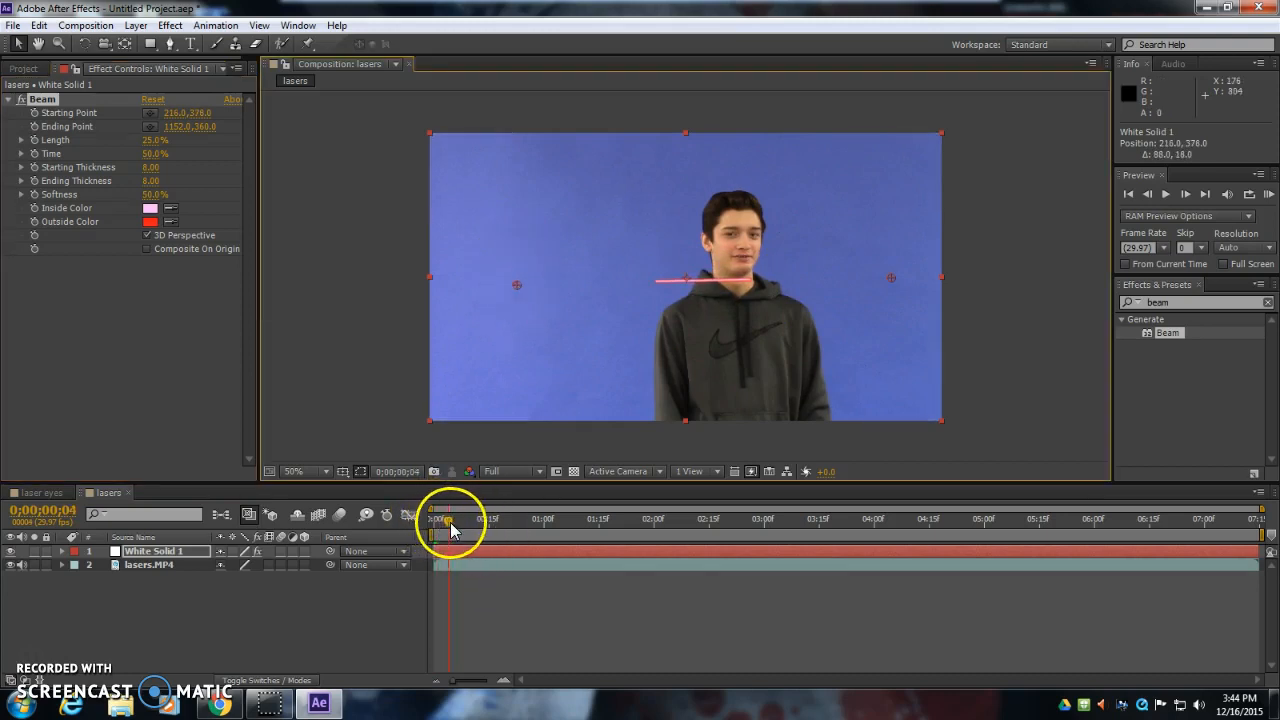
left_click_drag(450, 518, 610, 518)
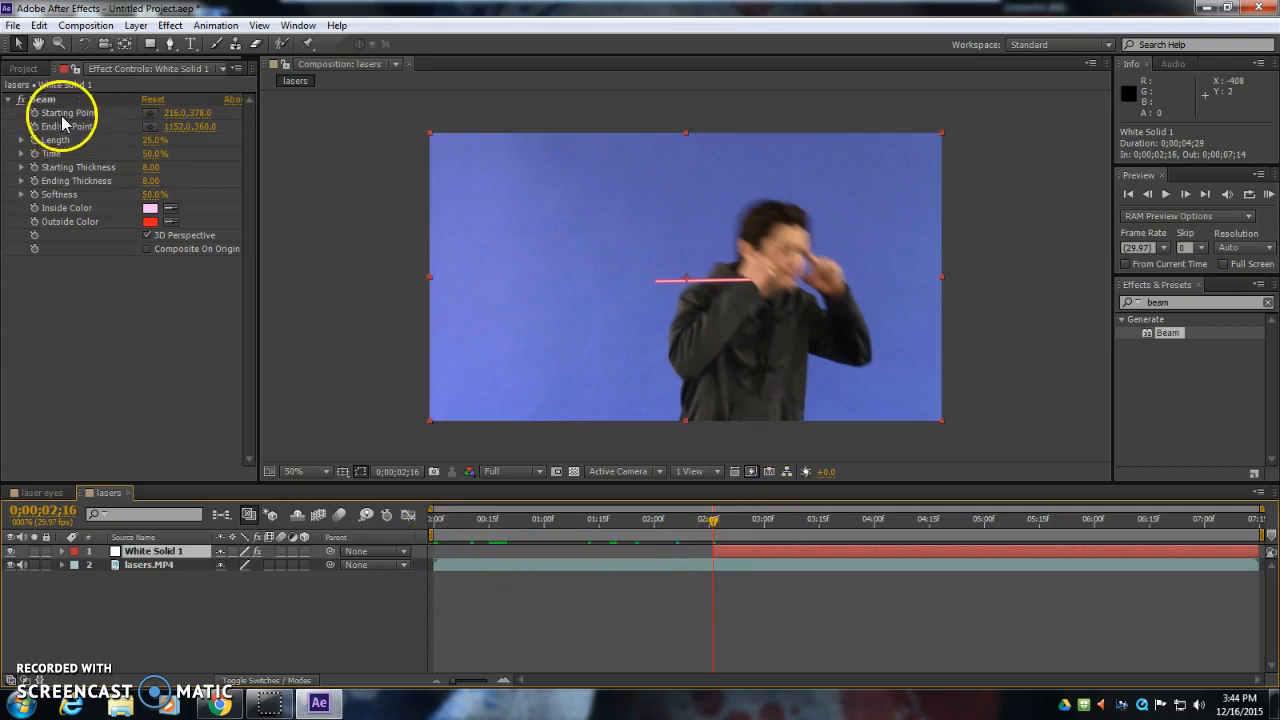
Place the beam start on the actor's eye, its end past the right edge, at 100% length
left_click(24, 68)
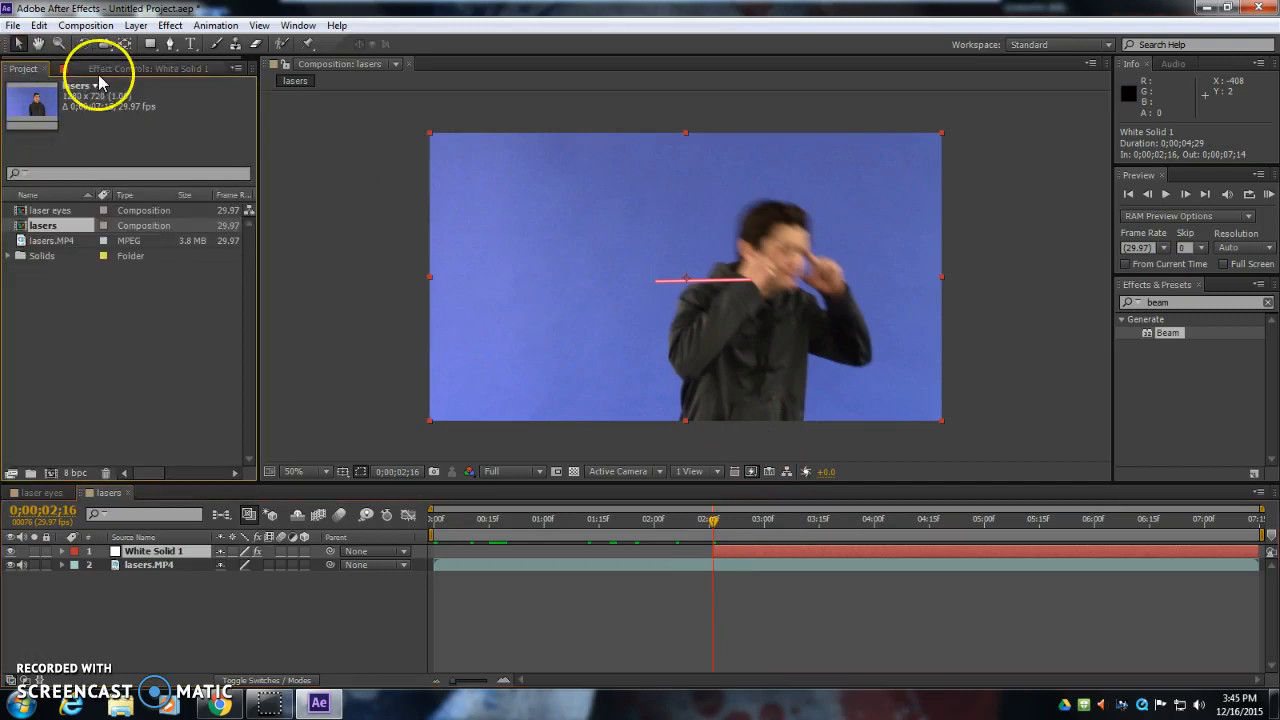
left_click(150, 68)
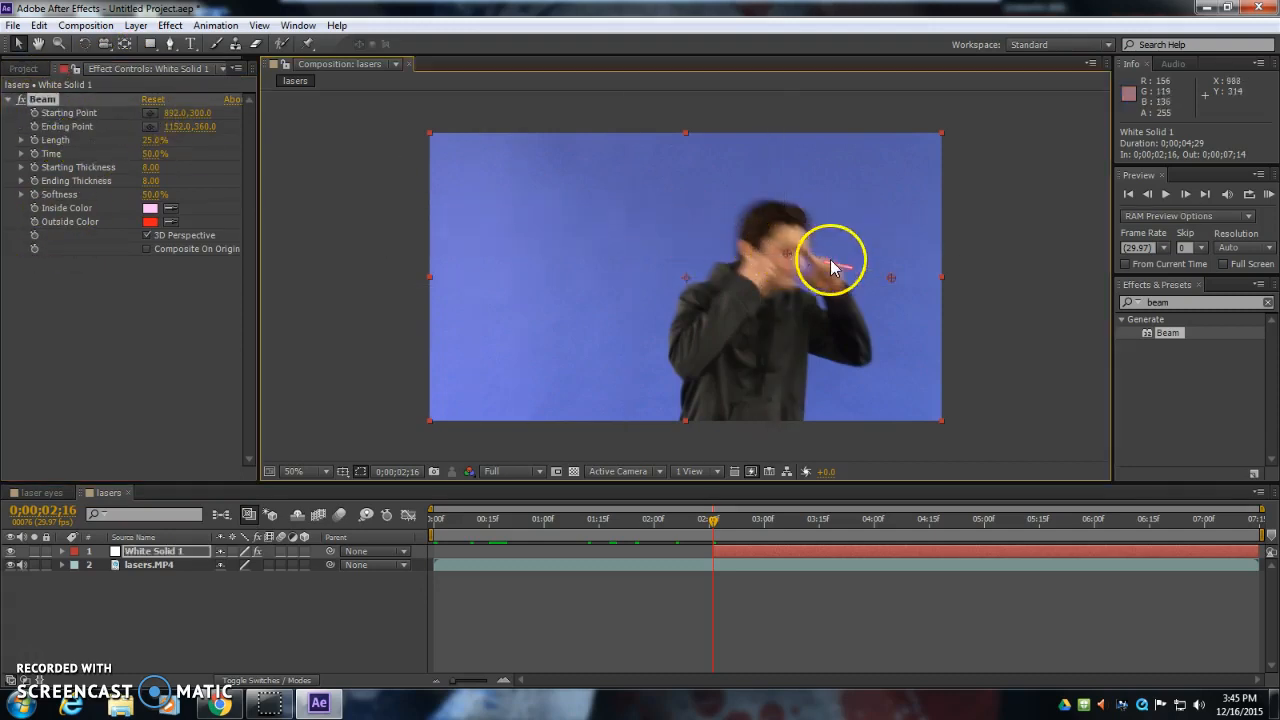
left_click_drag(830, 258, 790, 255)
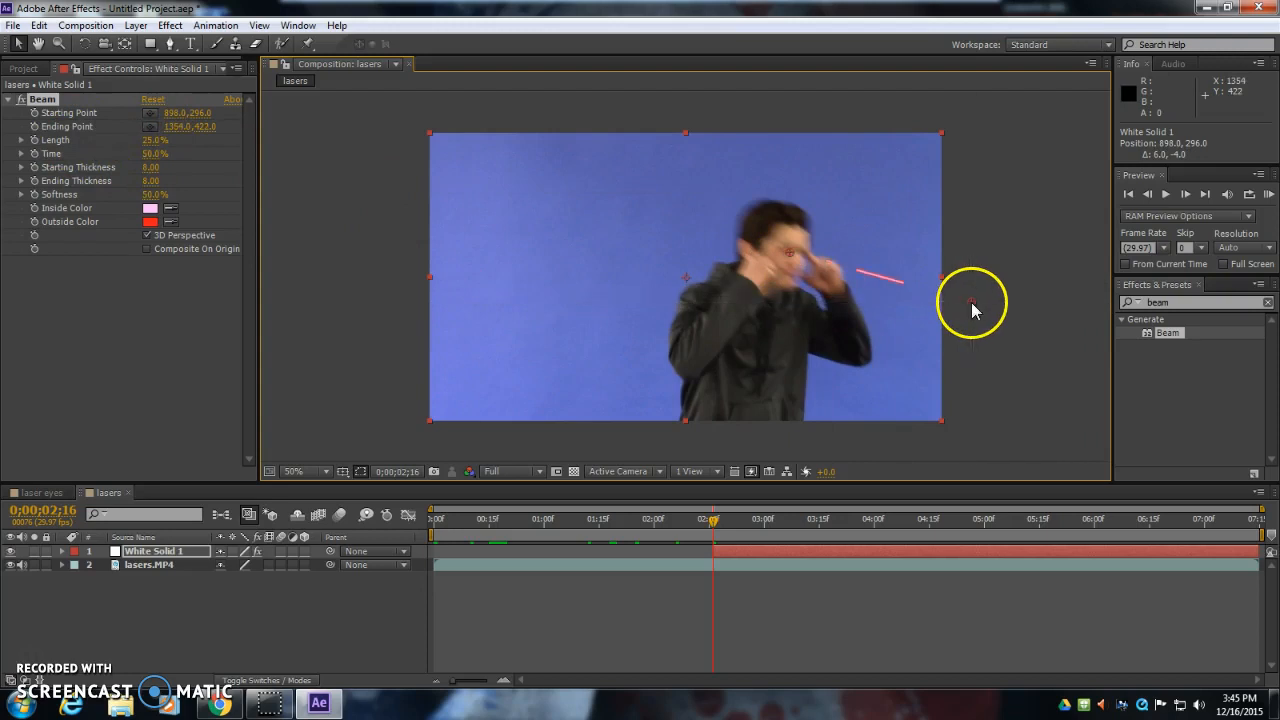
left_click_drag(972, 305, 965, 300)
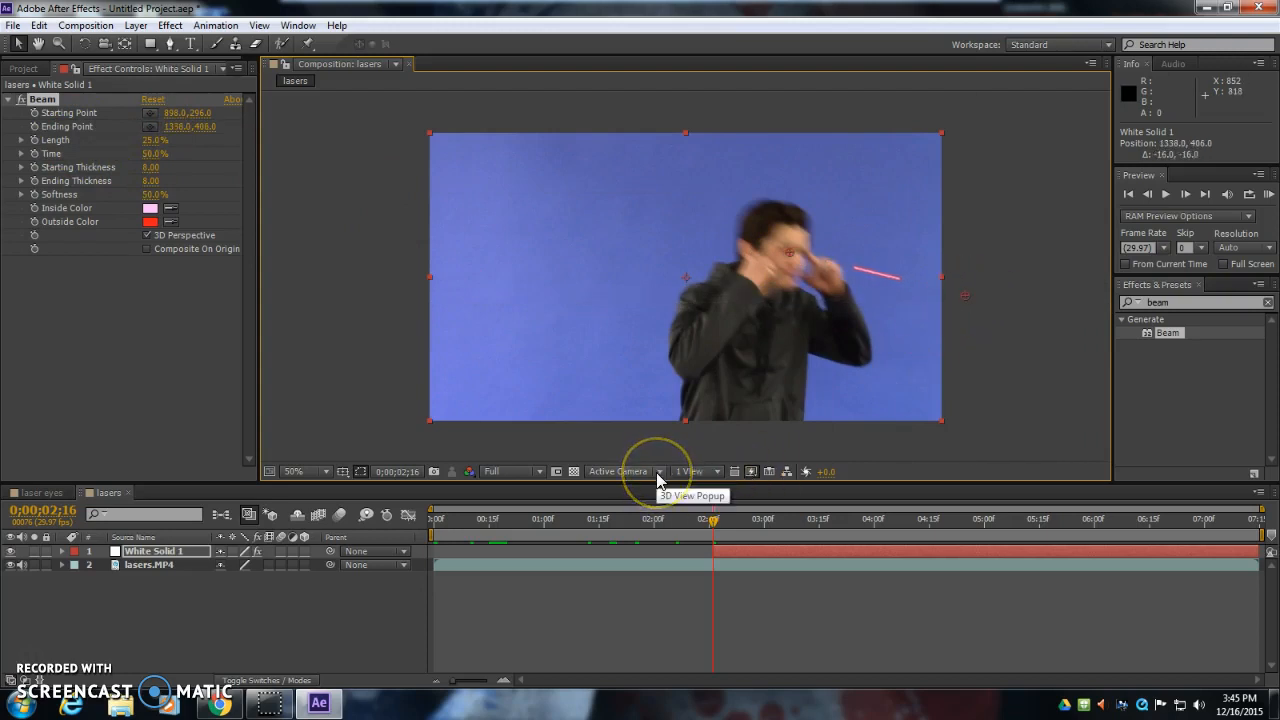
mouse_move(715, 525)
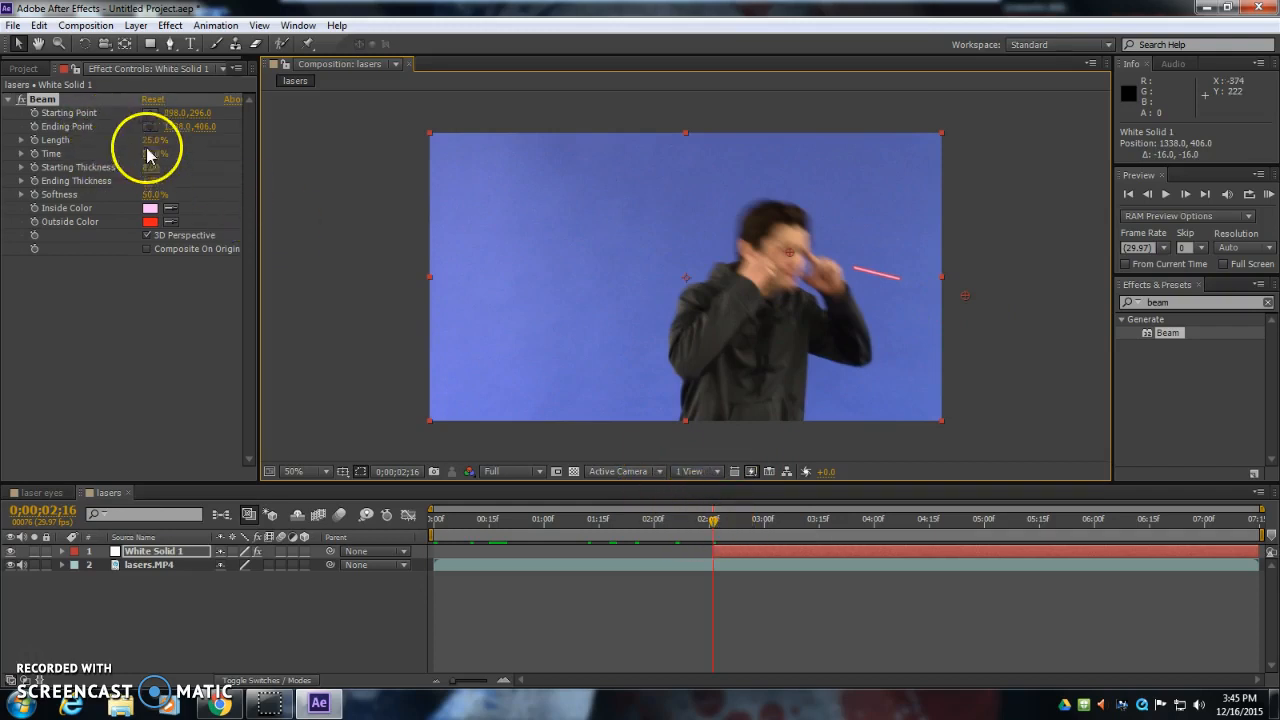
left_click_drag(160, 140, 255, 140)
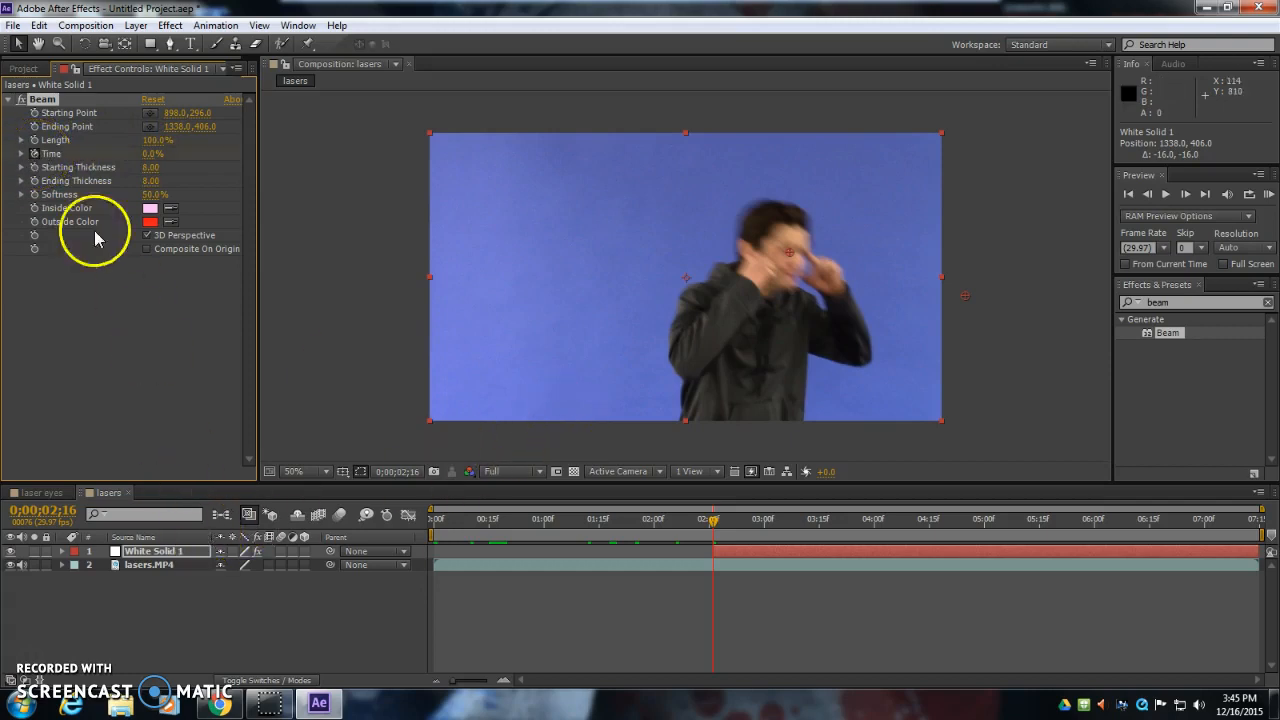
Keyframe Beam Time from 0% to 100% around two seconds and scrub to preview
left_click(22, 153)
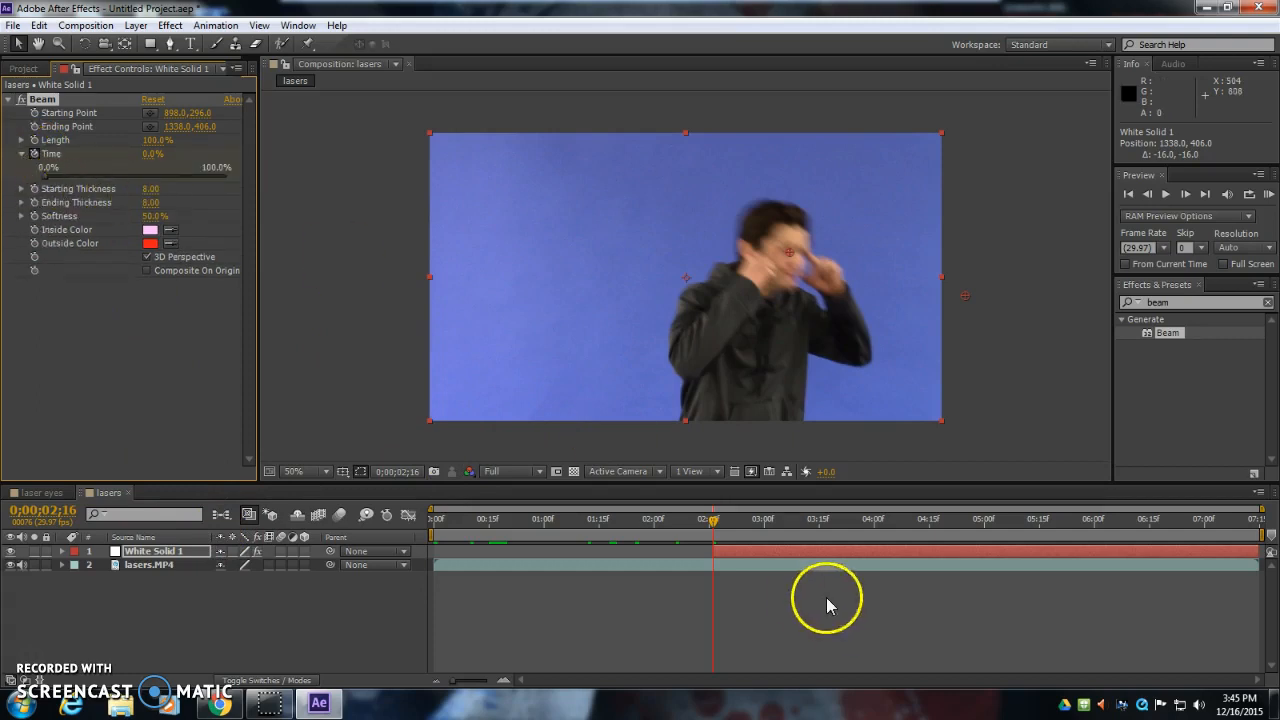
mouse_move(455, 690)
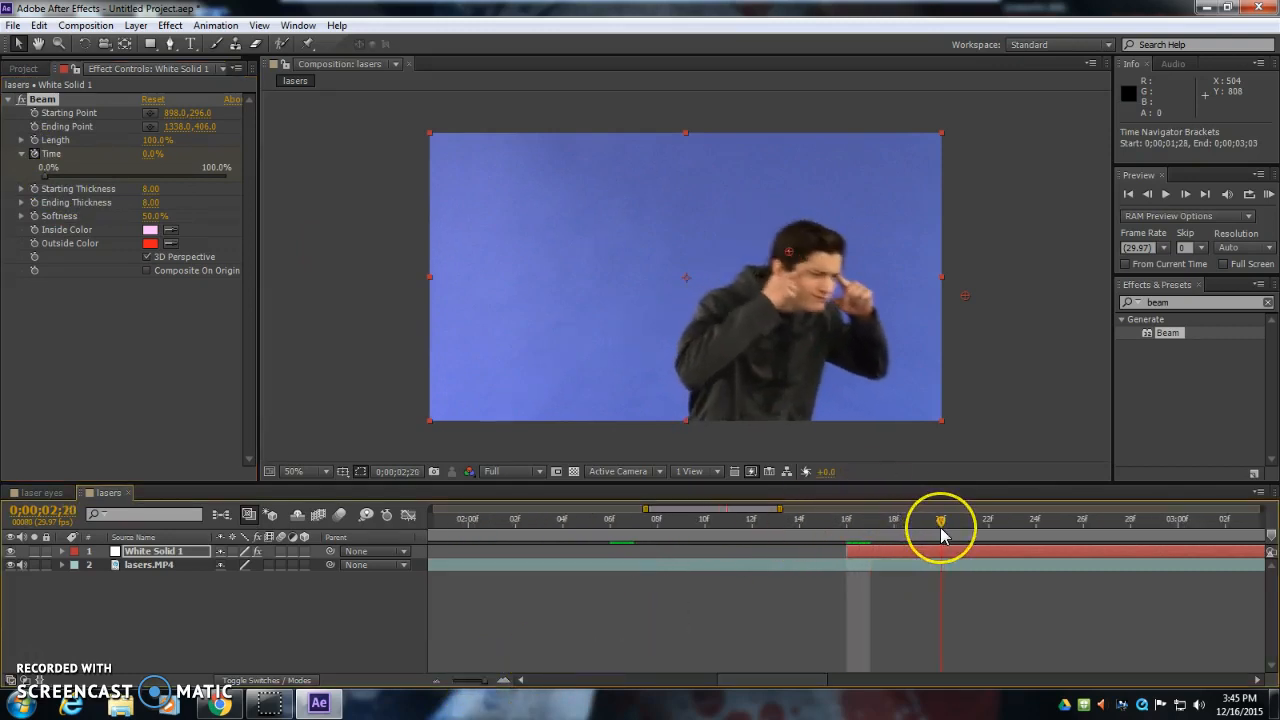
left_click_drag(940, 520, 913, 520)
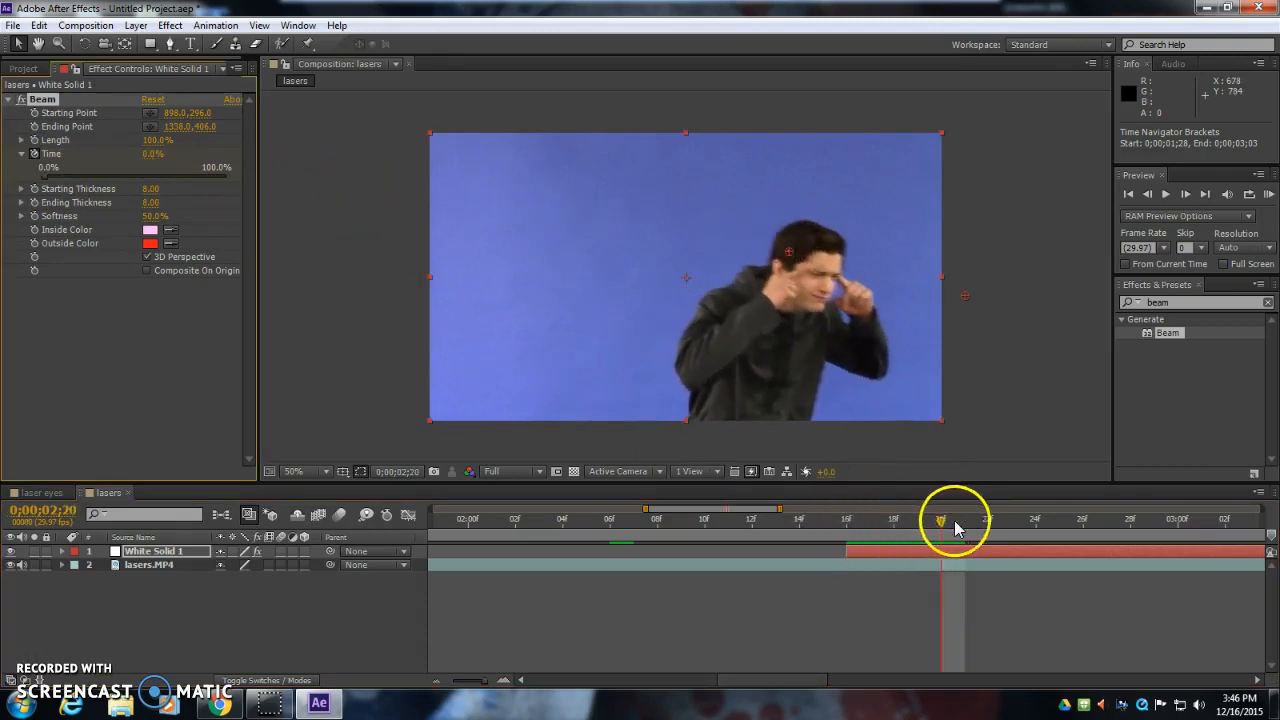
left_click_drag(960, 520, 870, 520)
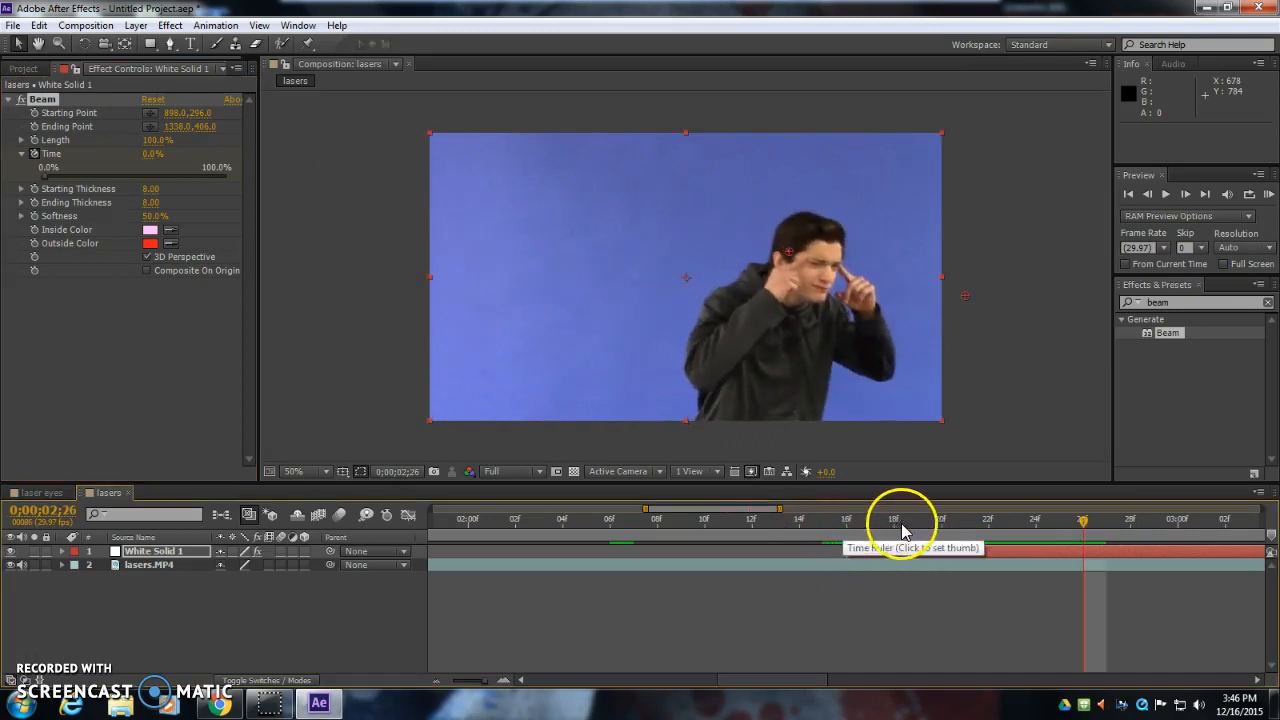
left_click(847, 518)
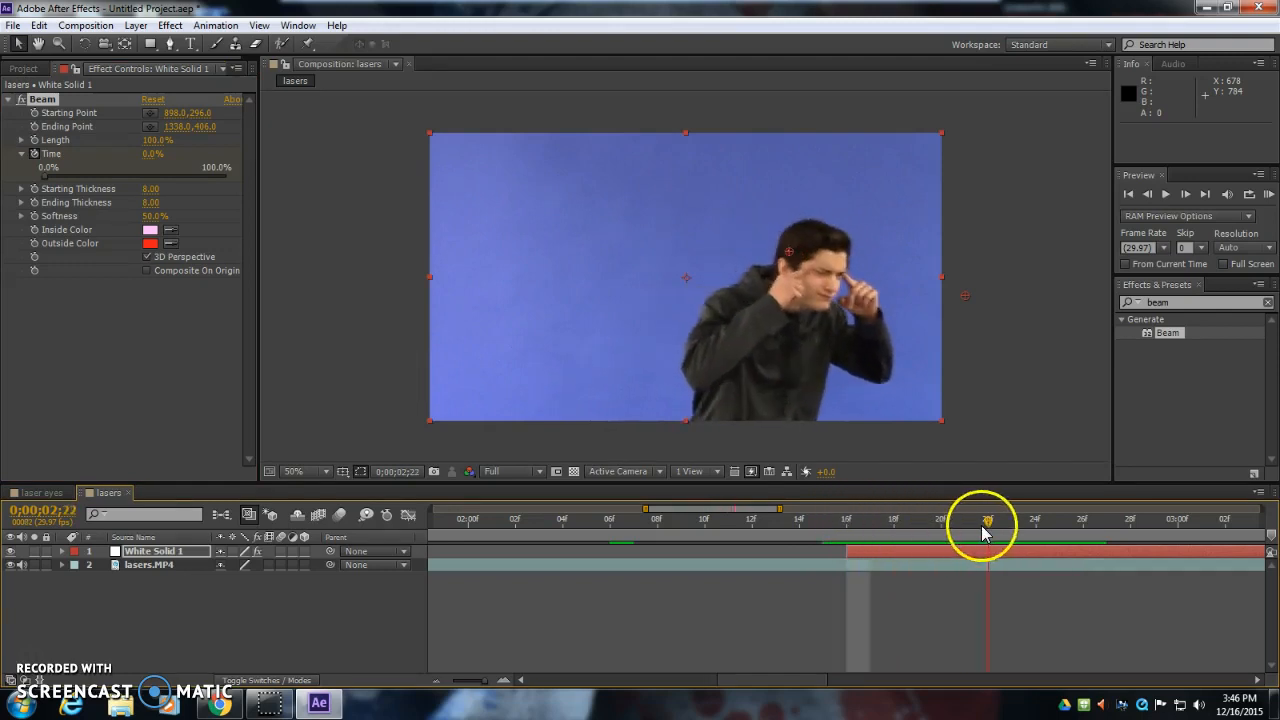
left_click_drag(987, 522, 1083, 522)
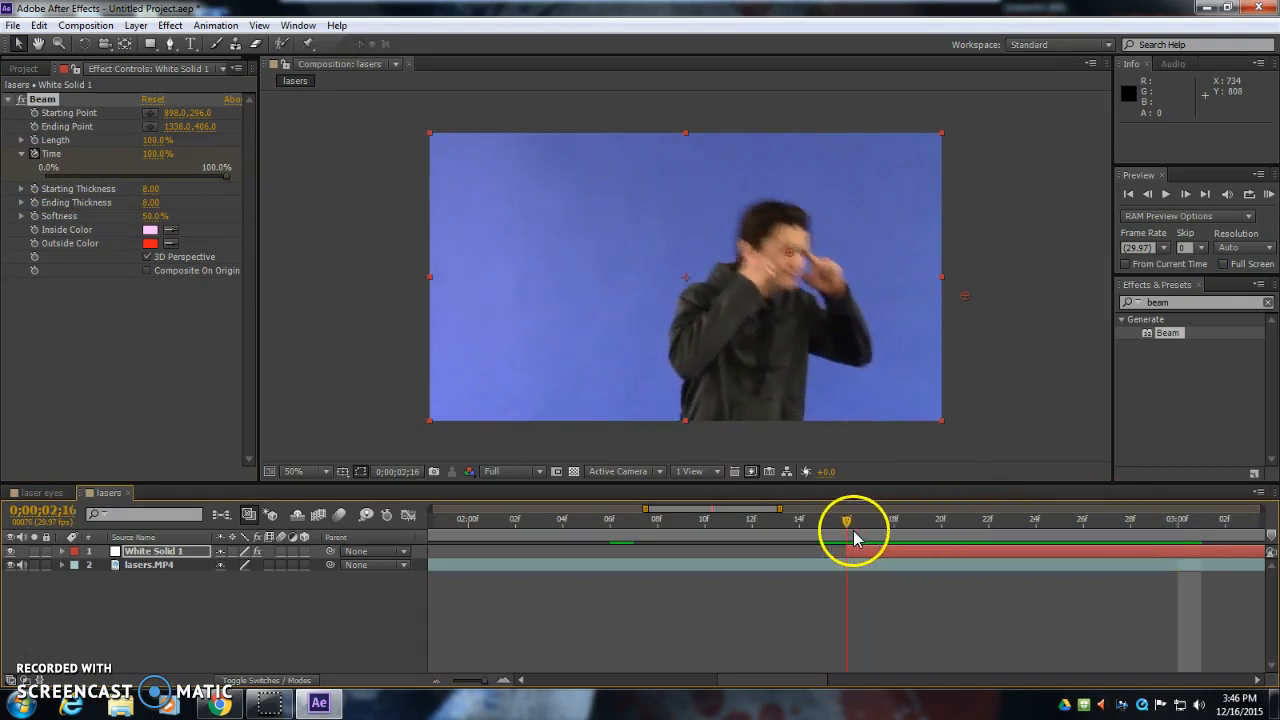
left_click_drag(847, 520, 988, 520)
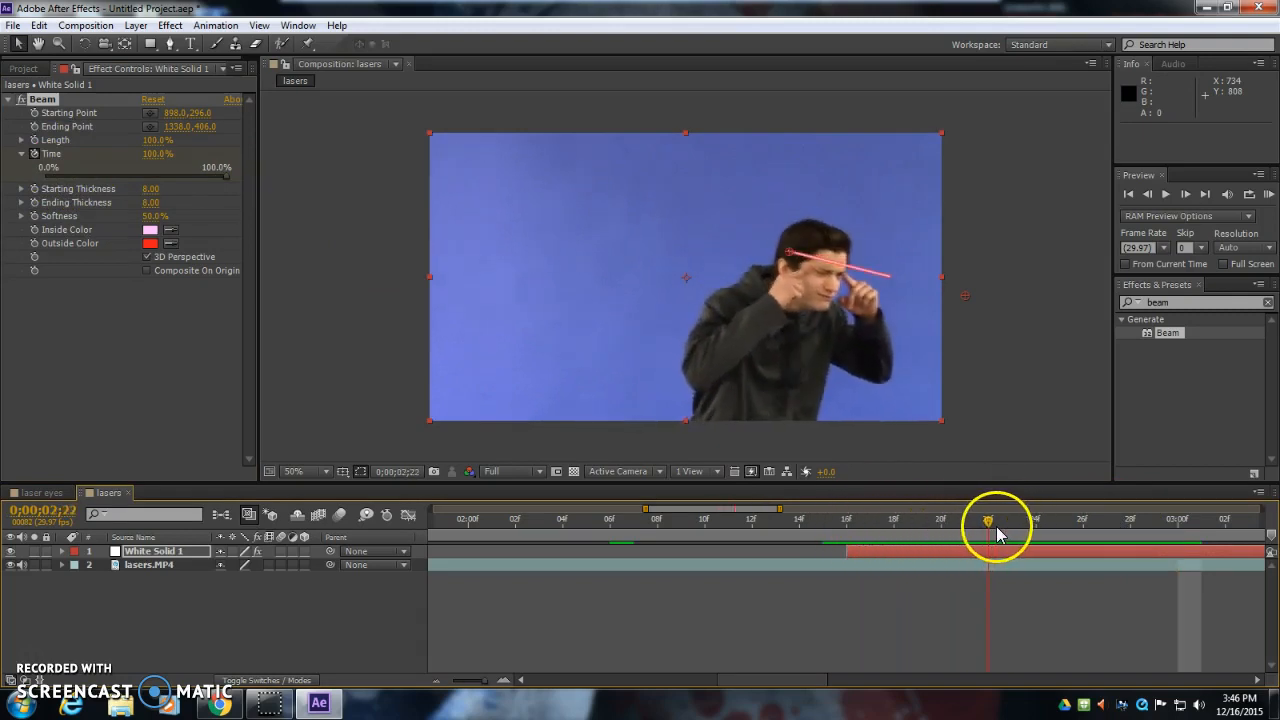
left_click_drag(988, 523, 875, 540)
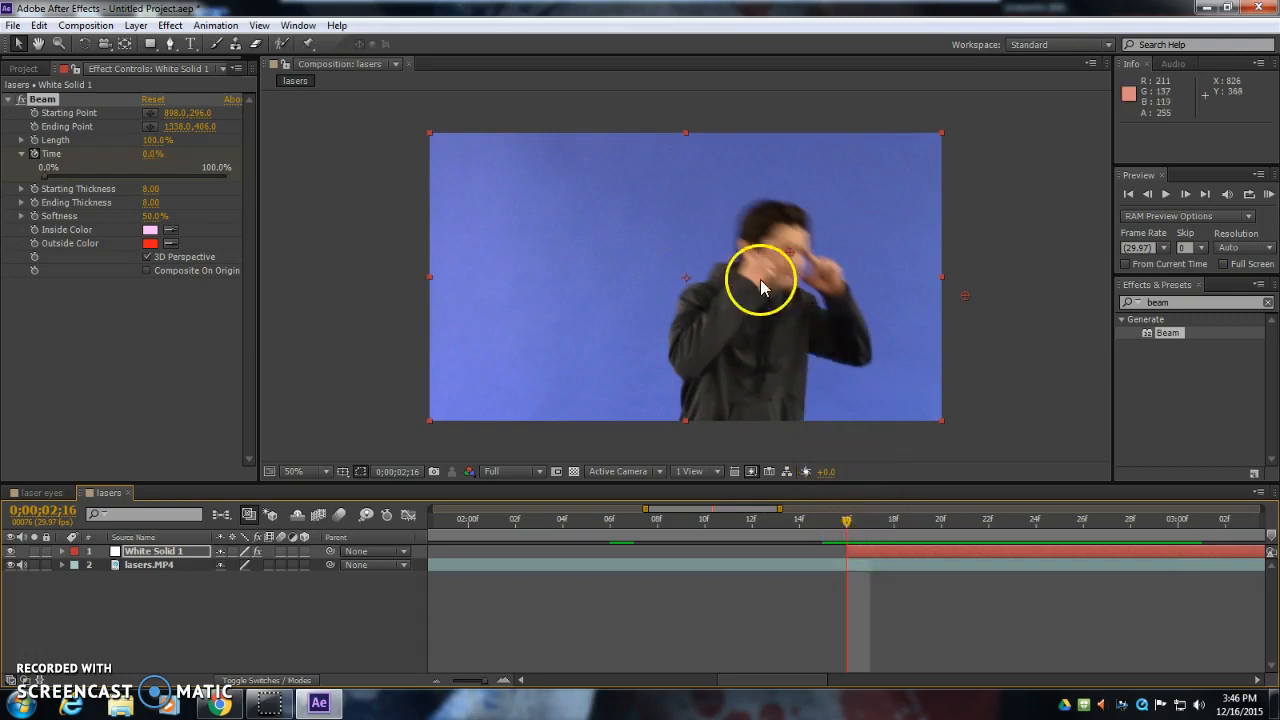
left_click_drag(846, 519, 940, 519)
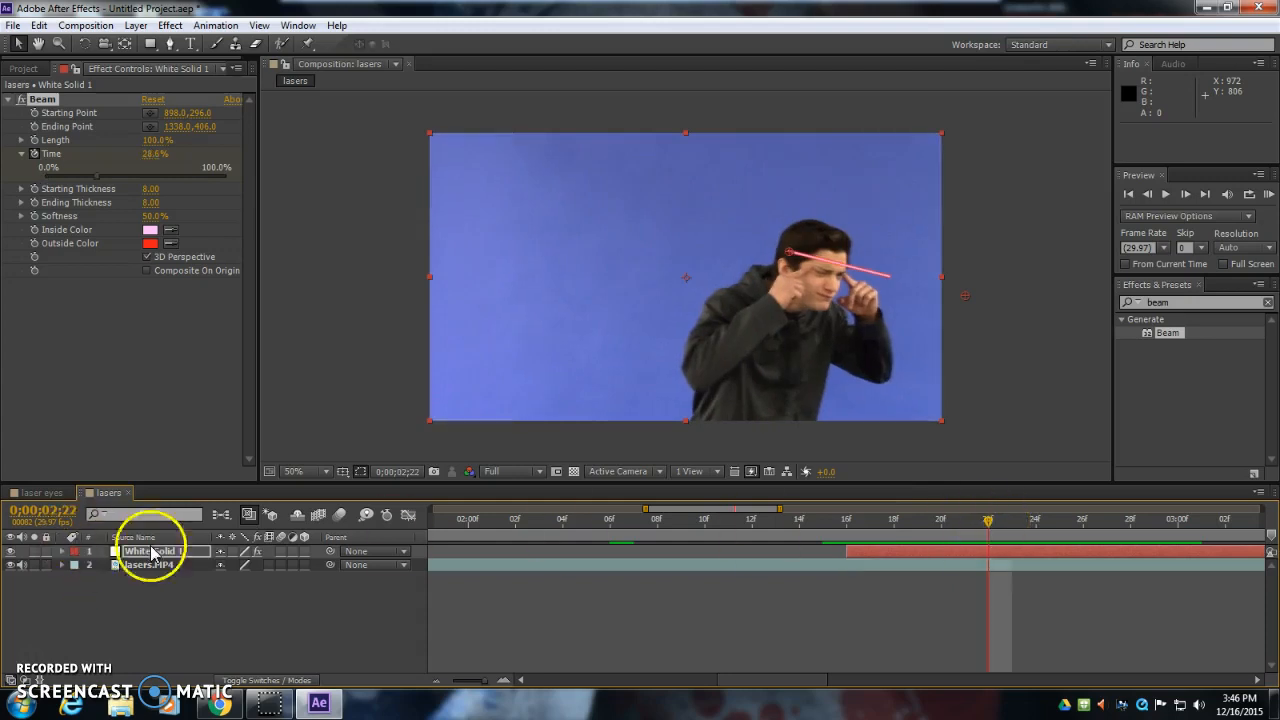
On the beam solid's first beam frame, move the starting point onto the actor's eye and thicken it
left_click(155, 551)
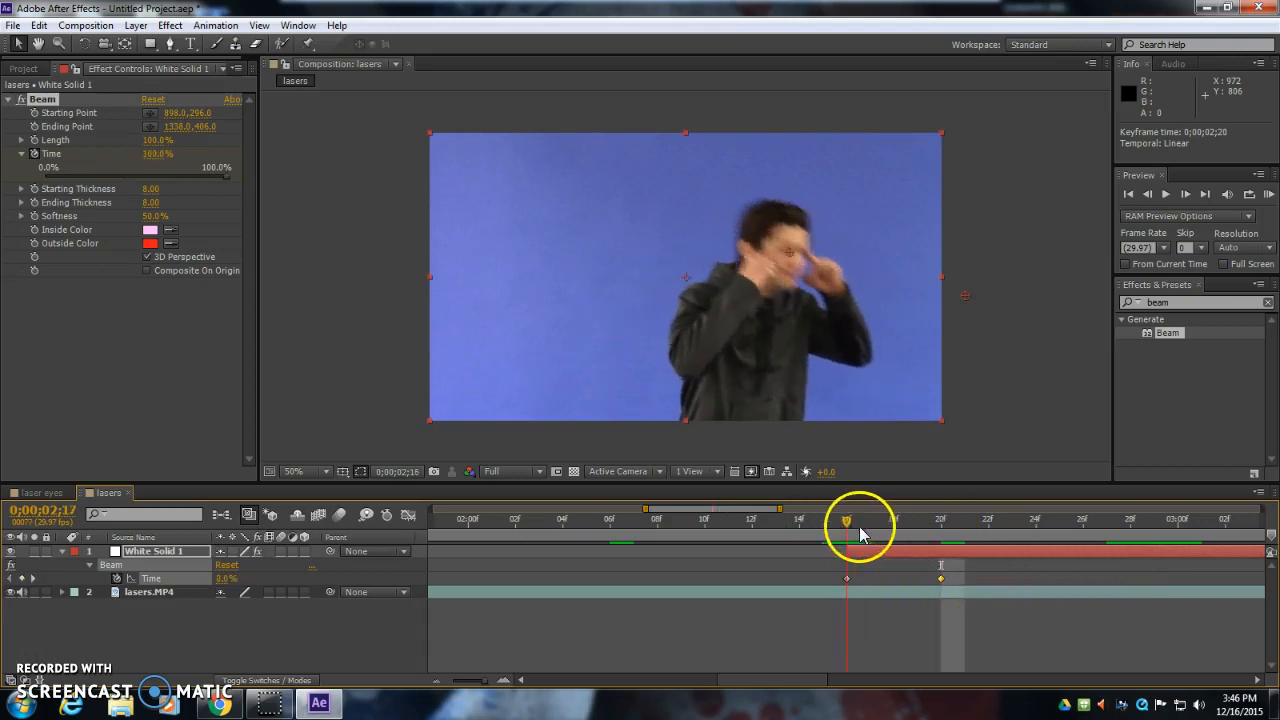
left_click_drag(846, 520, 918, 520)
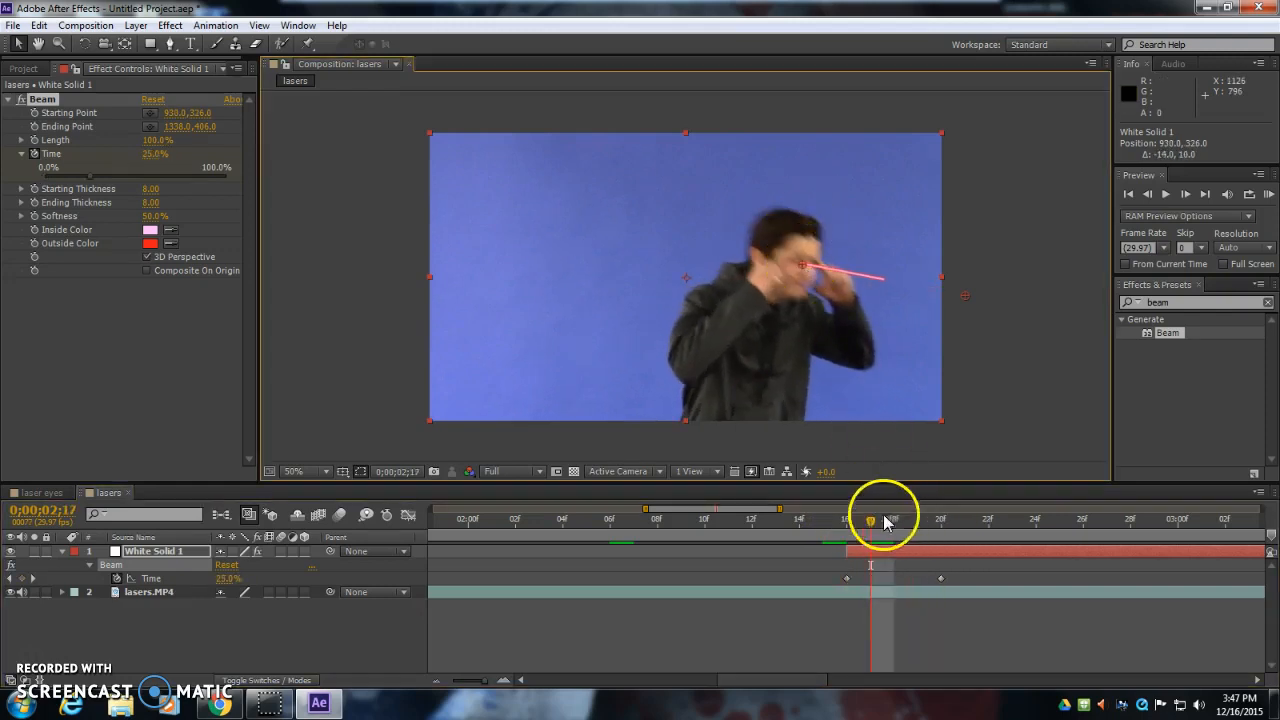
left_click_drag(870, 518, 940, 518)
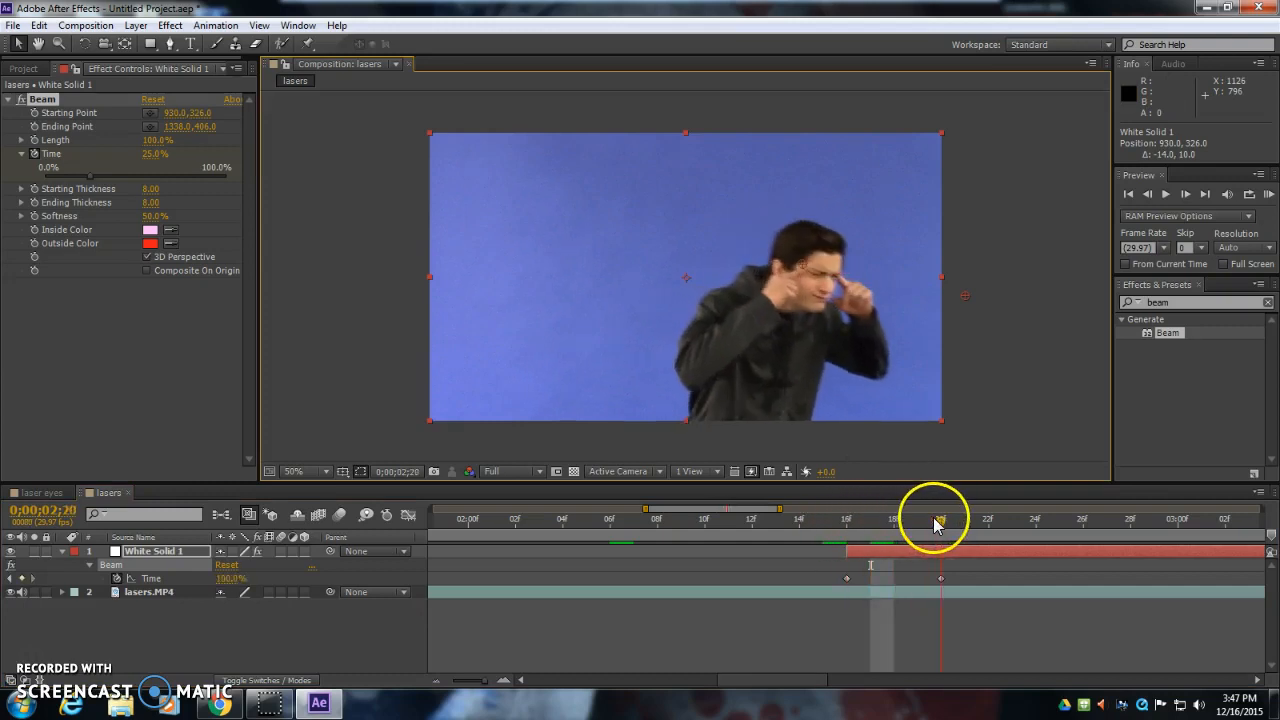
left_click_drag(940, 518, 870, 518)
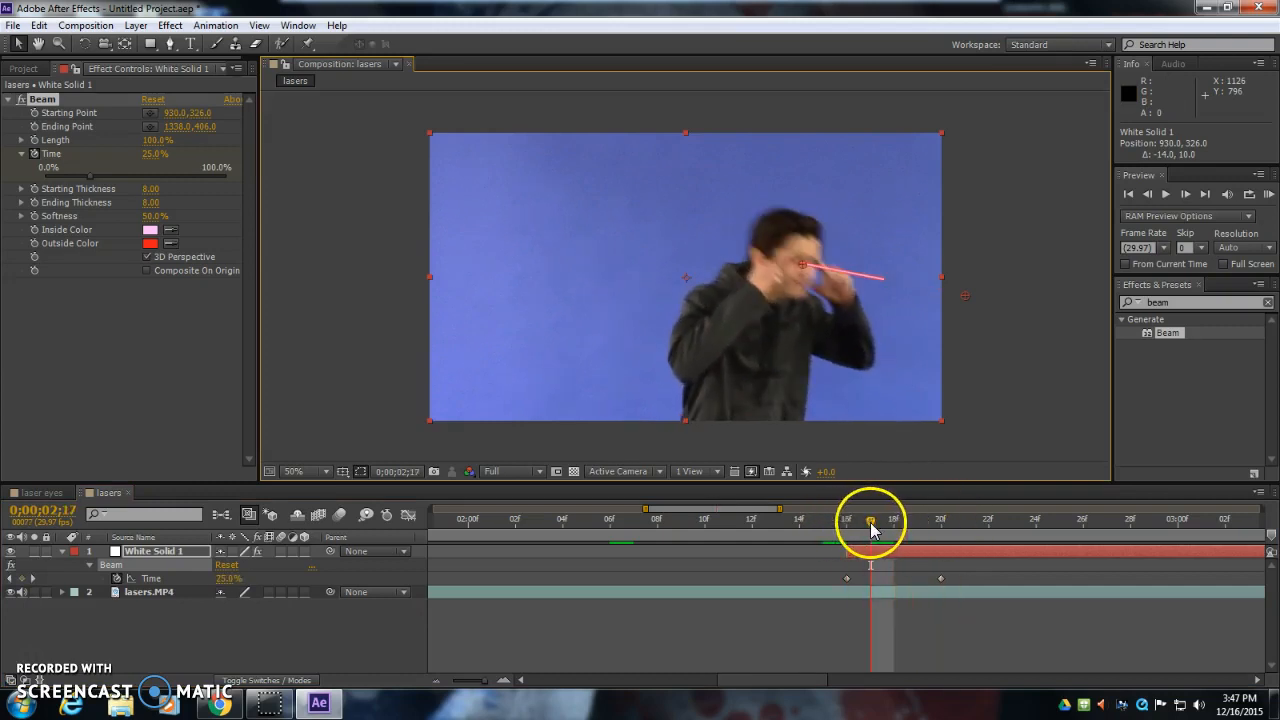
left_click_drag(870, 520, 893, 520)
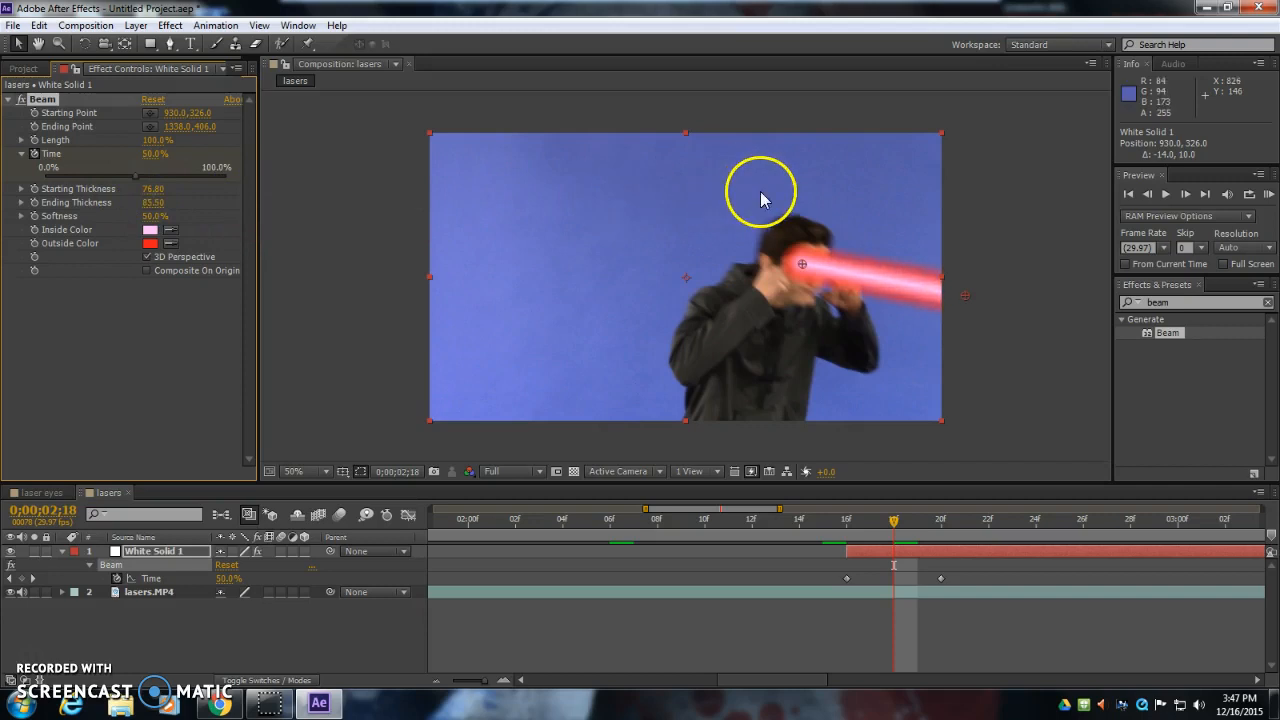
left_click_drag(760, 190, 810, 270)
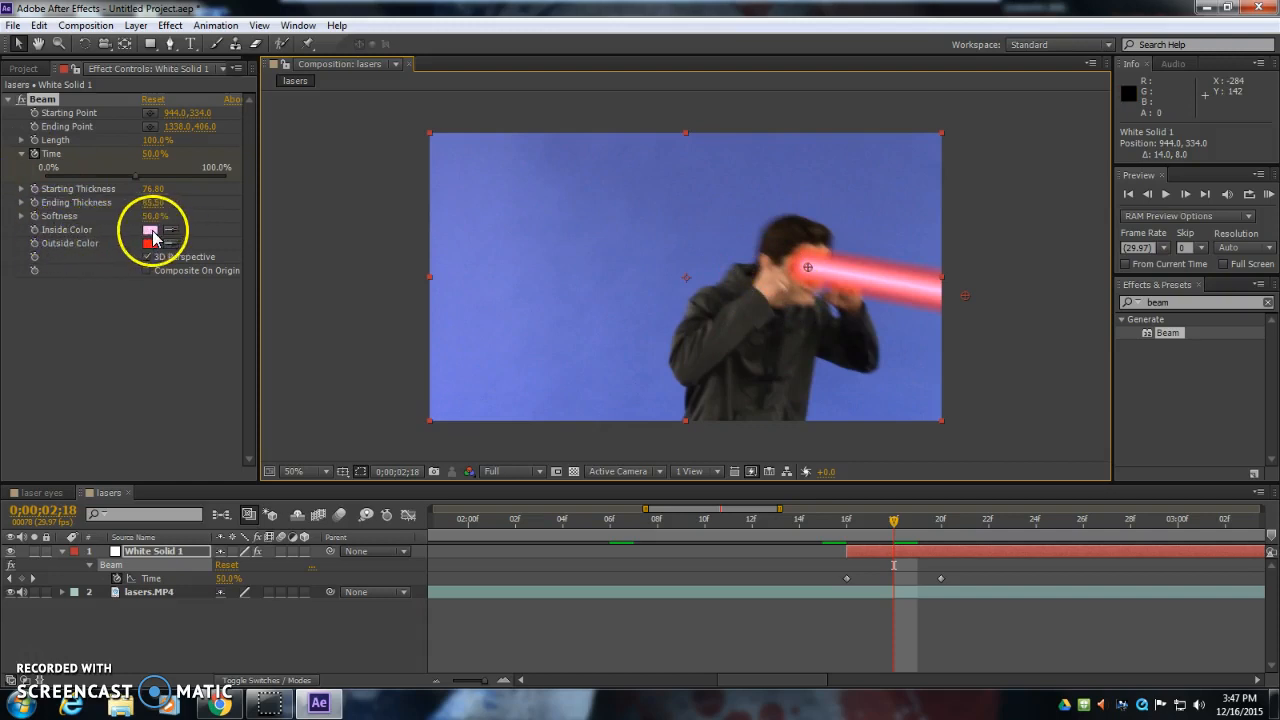
Set Beam Inside Color to white and Outside Color to blue, then preview the beam
left_click(152, 230)
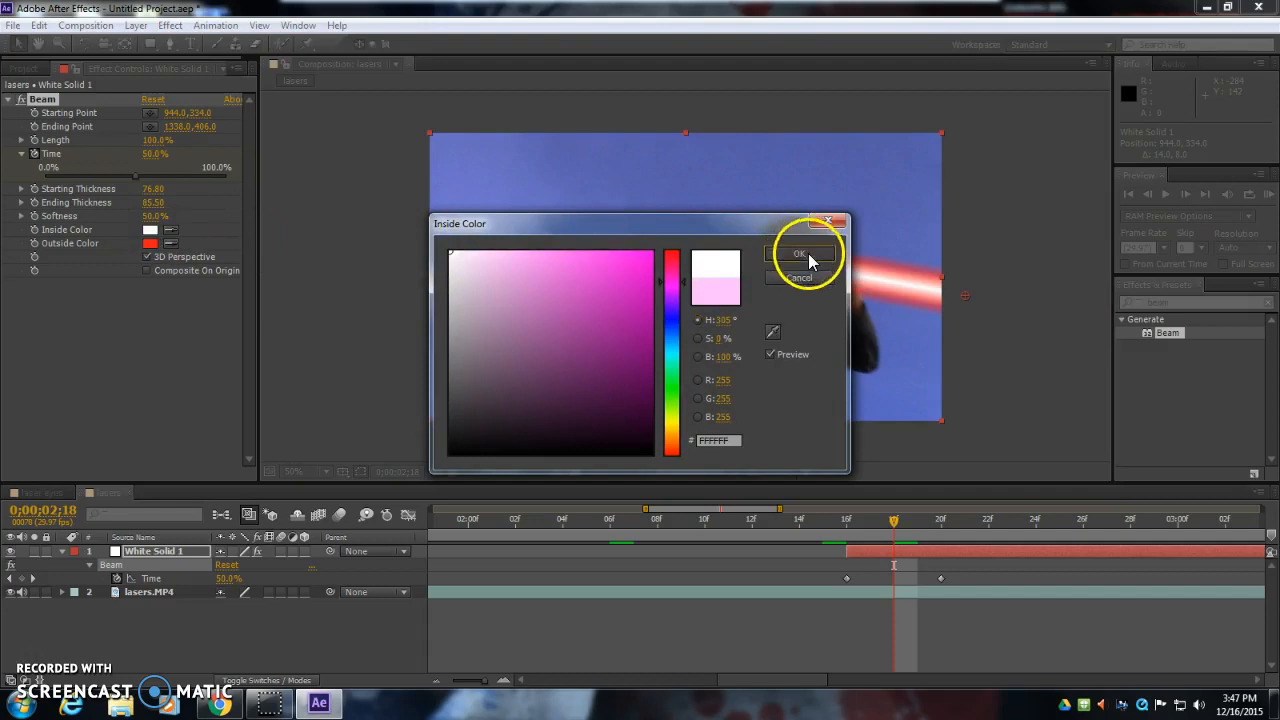
left_click(799, 253)
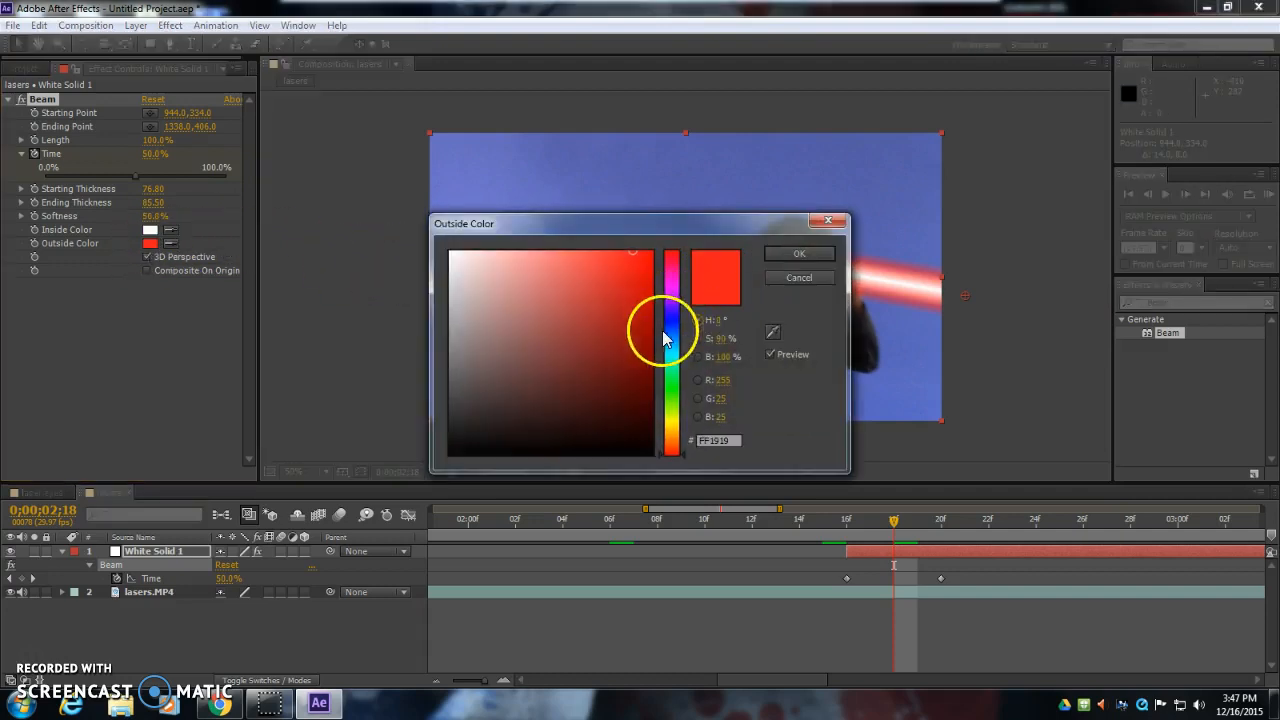
left_click(799, 253)
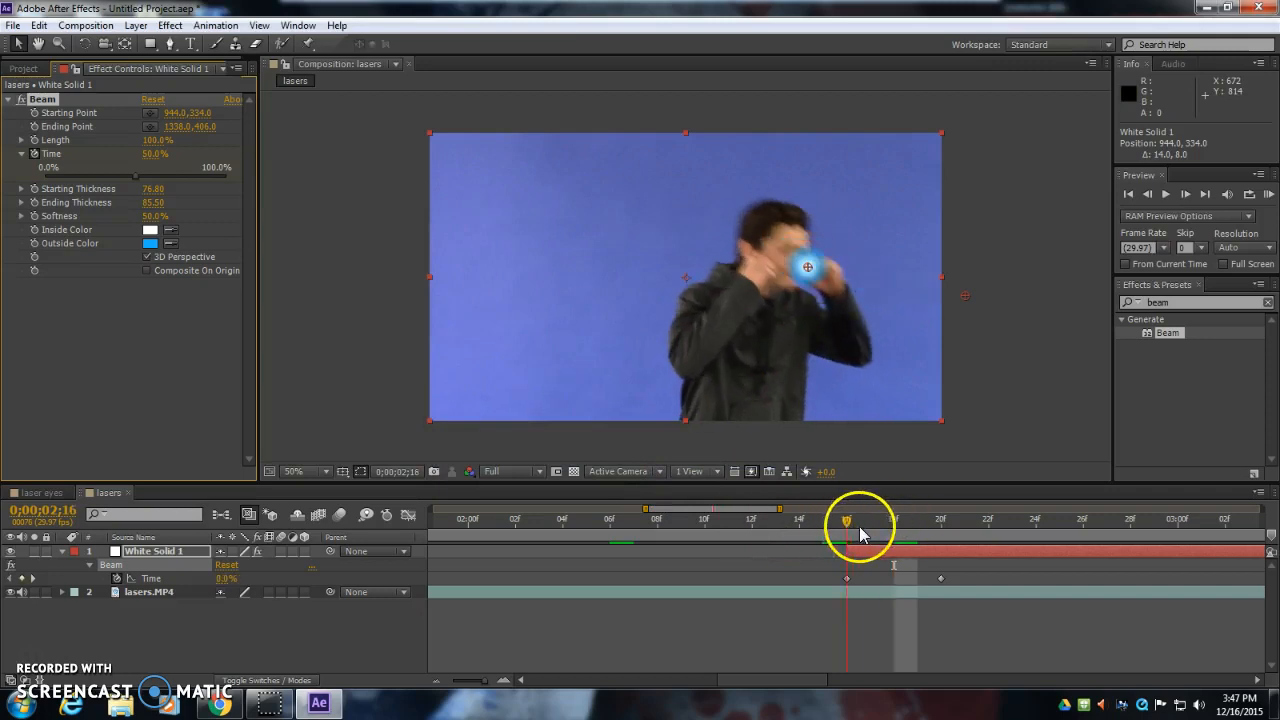
left_click_drag(847, 520, 918, 520)
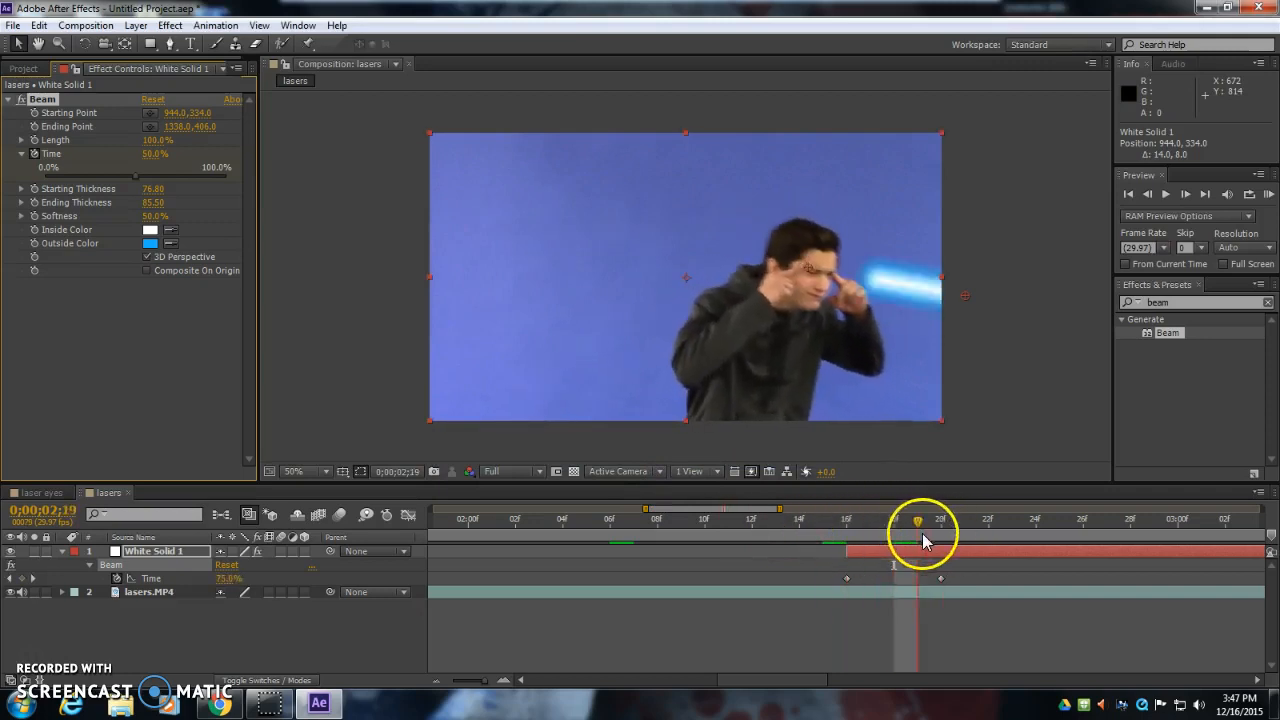
left_click_drag(920, 520, 845, 520)
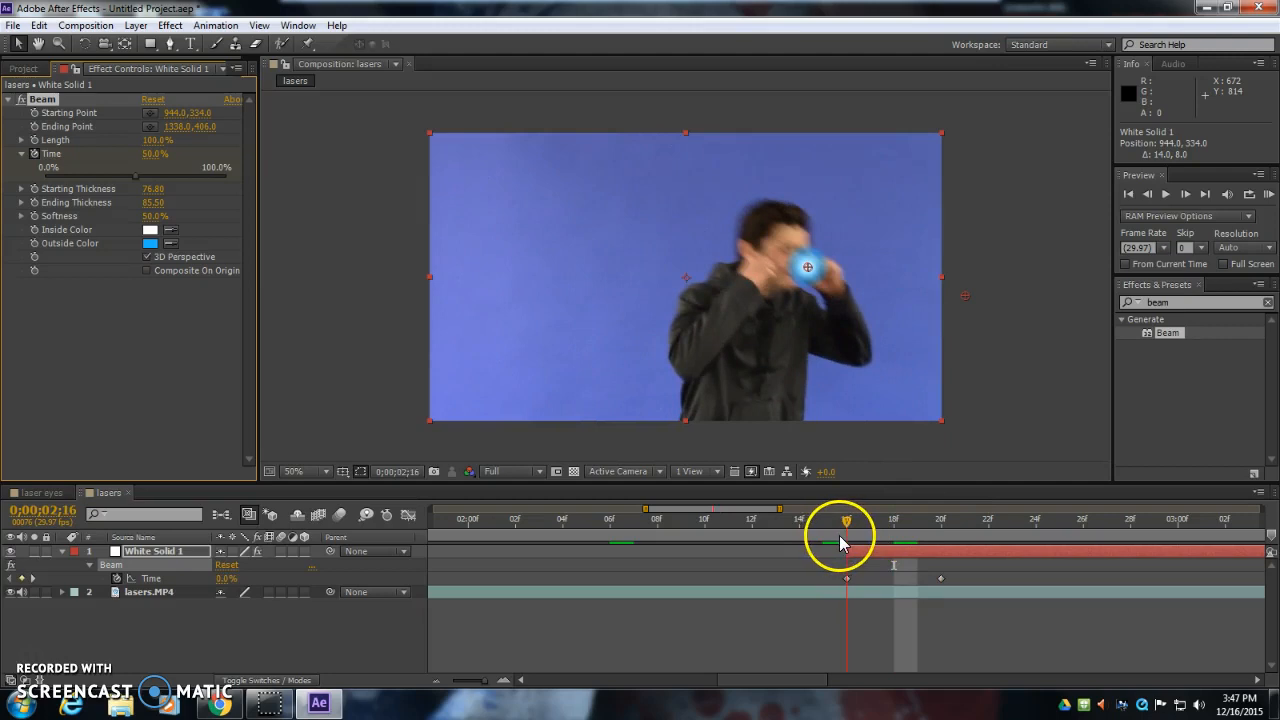
left_click_drag(846, 522, 822, 522)
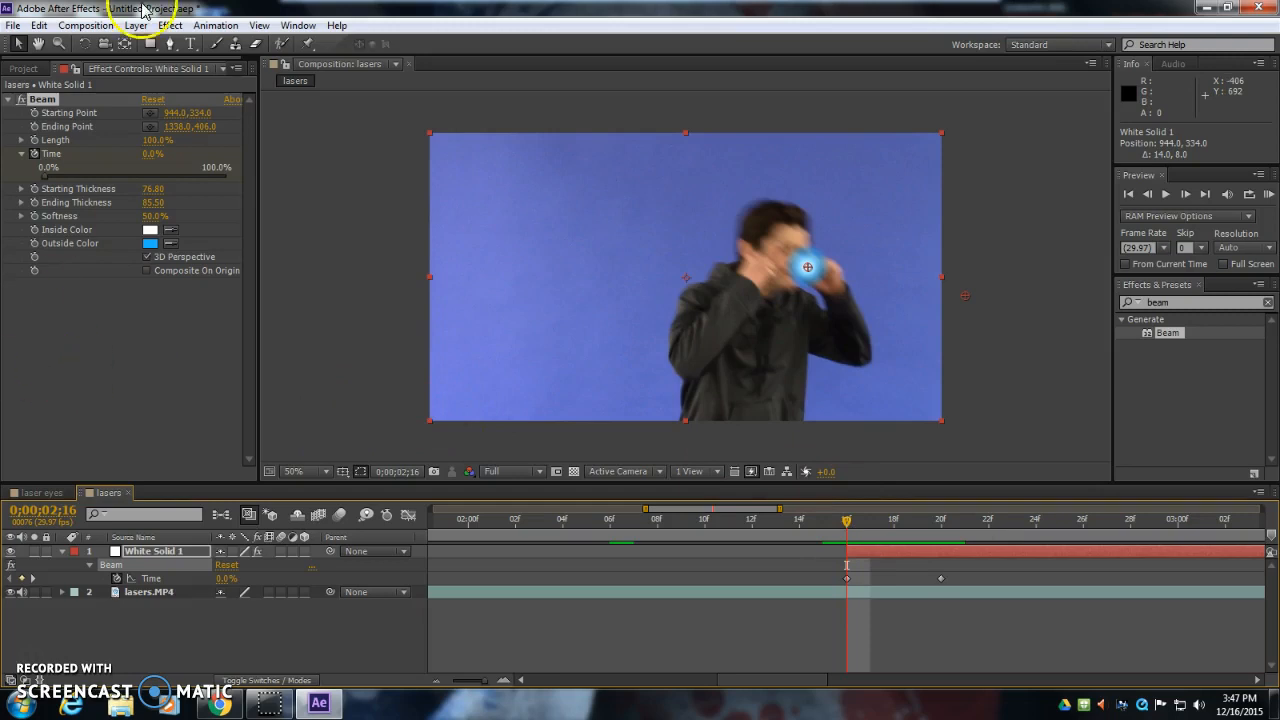
left_click(170, 25)
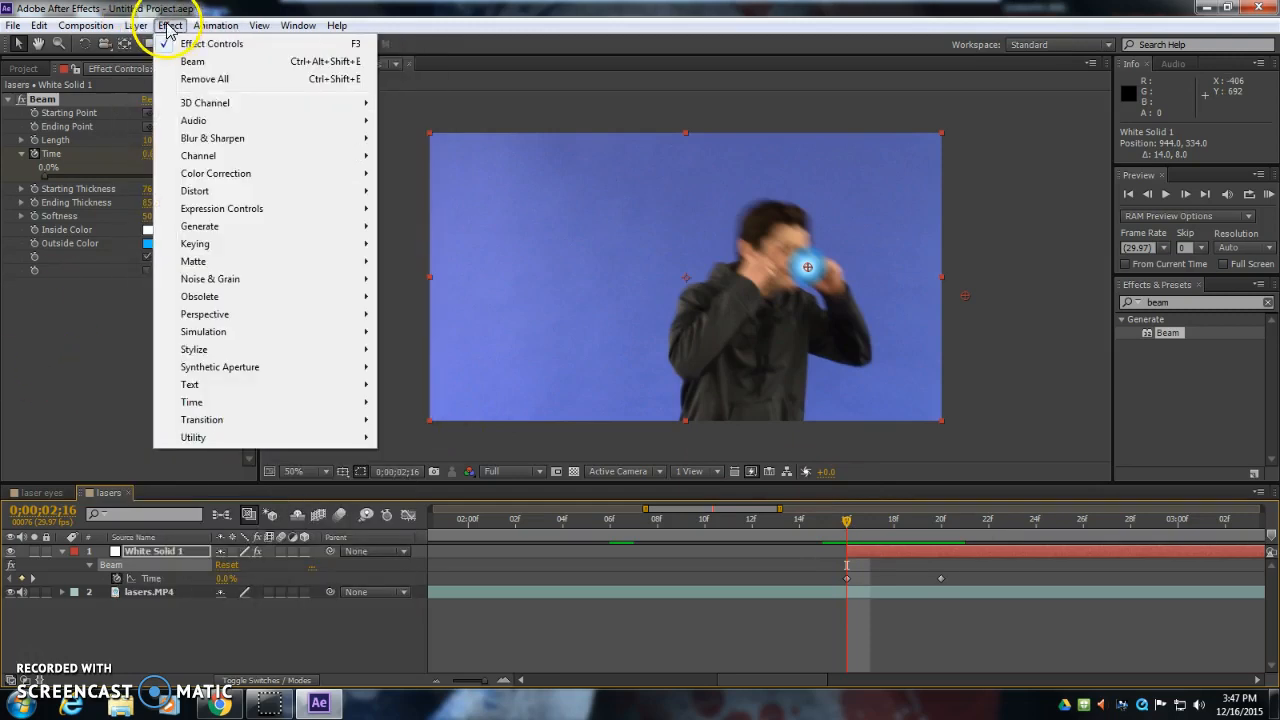
left_click(135, 25)
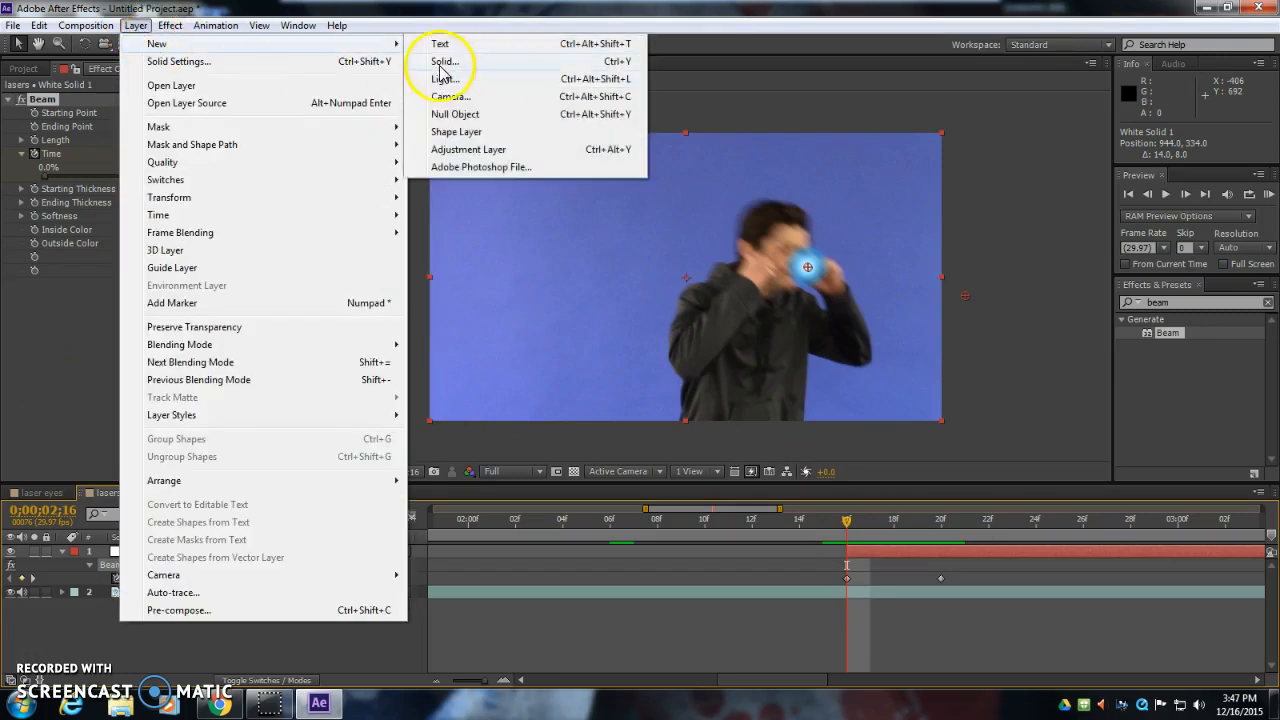
left_click(444, 61)
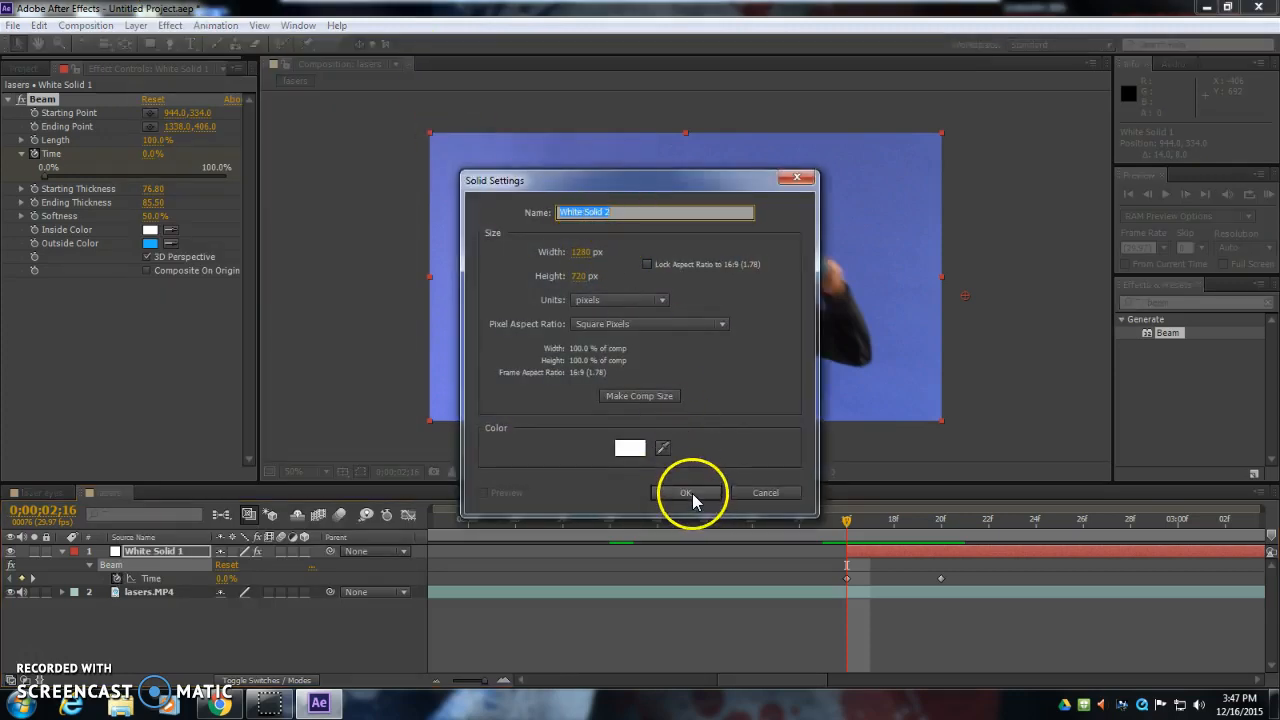
left_click(686, 492)
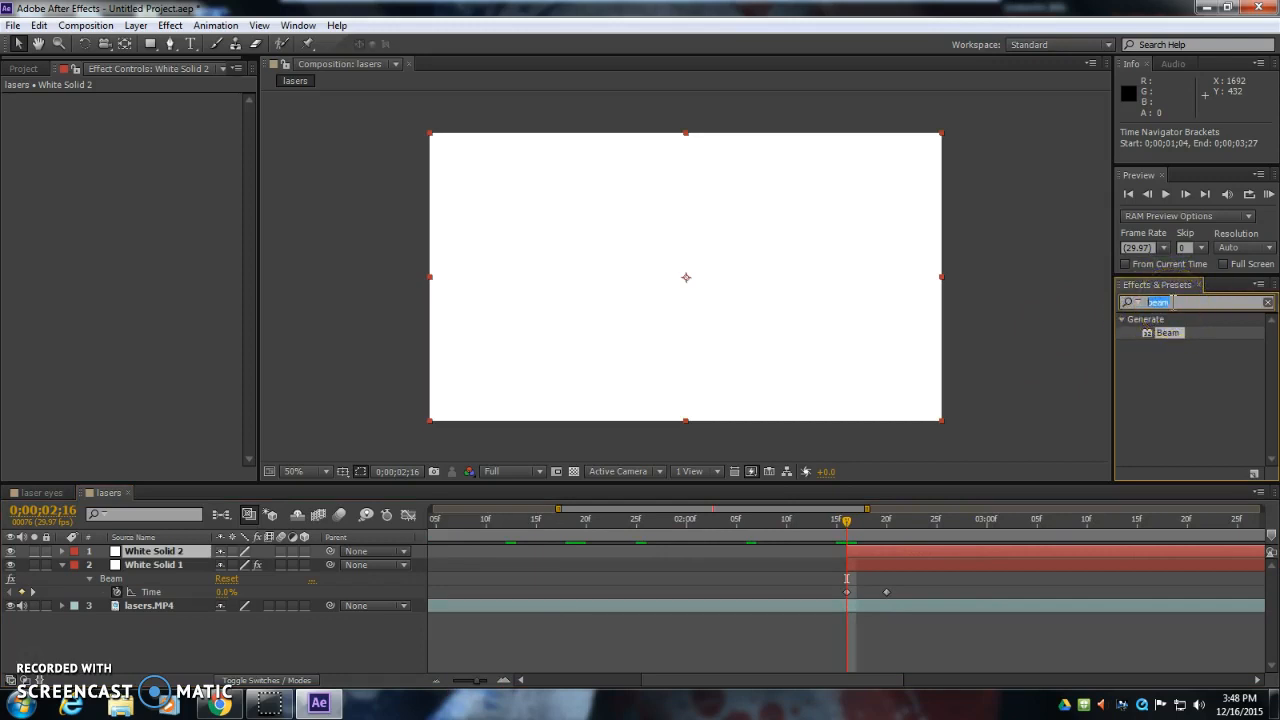
type("lens")
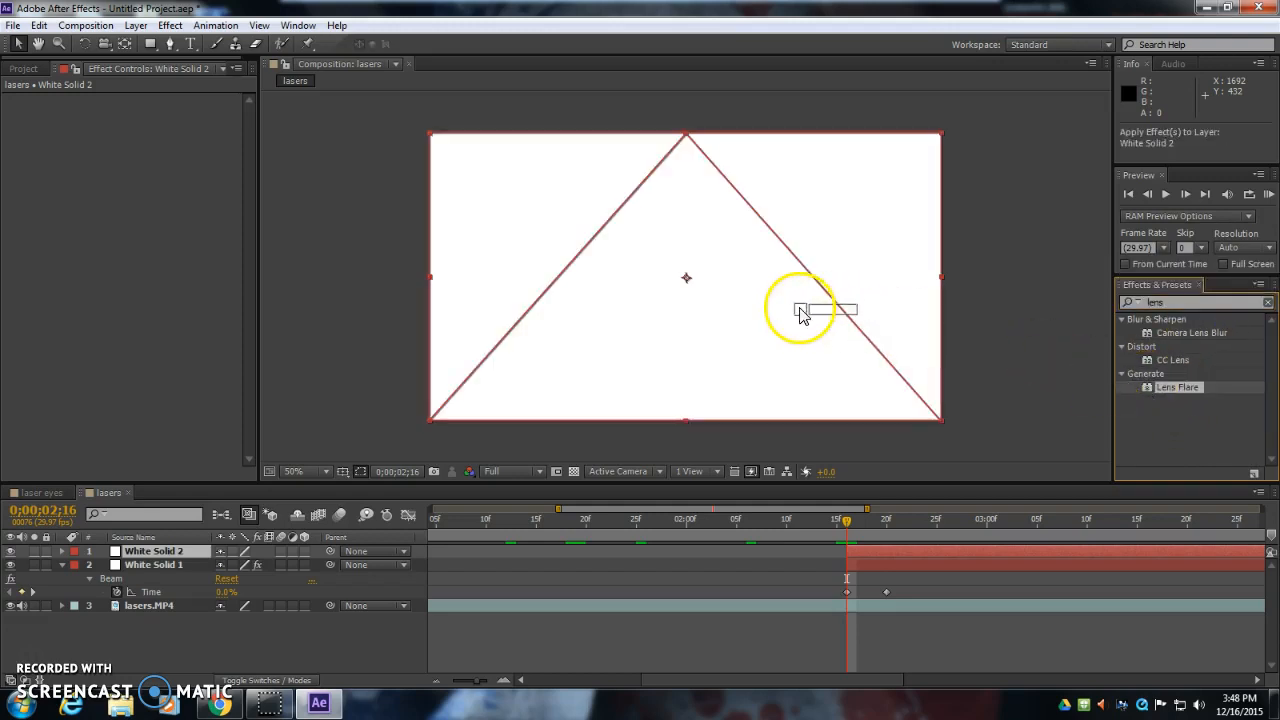
left_click_drag(800, 310, 645, 250)
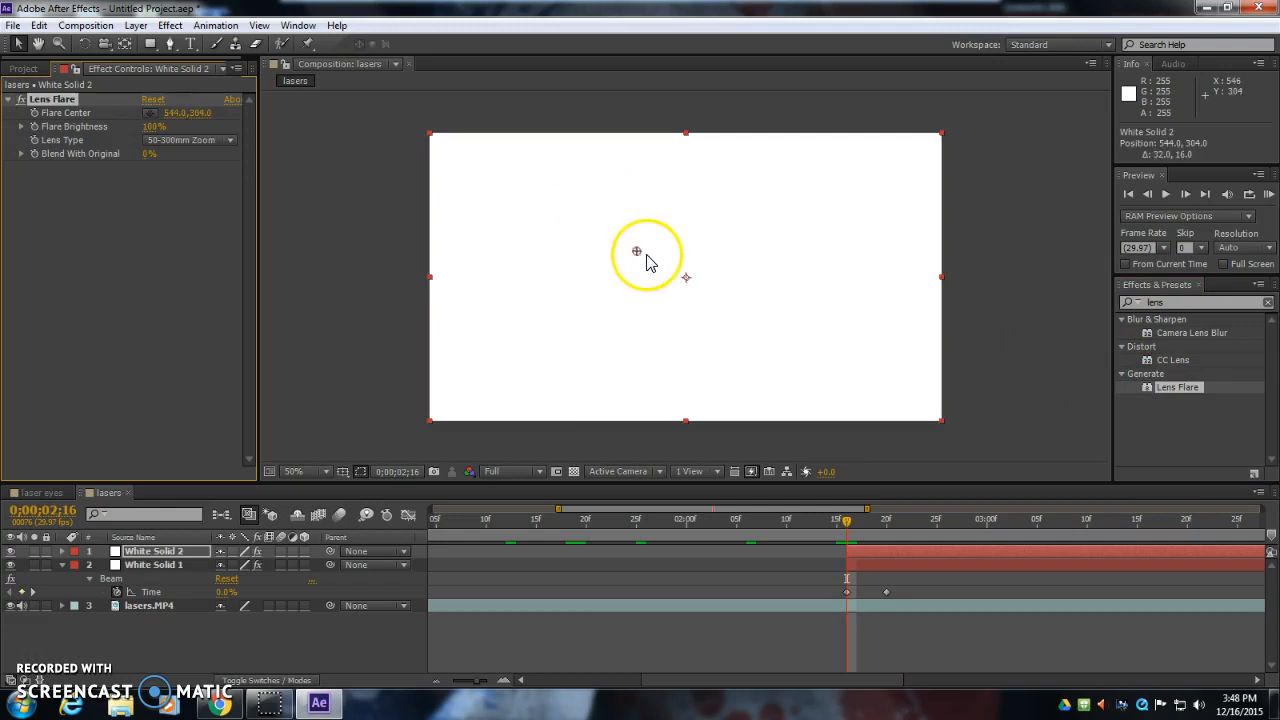
left_click_drag(636, 250, 753, 278)
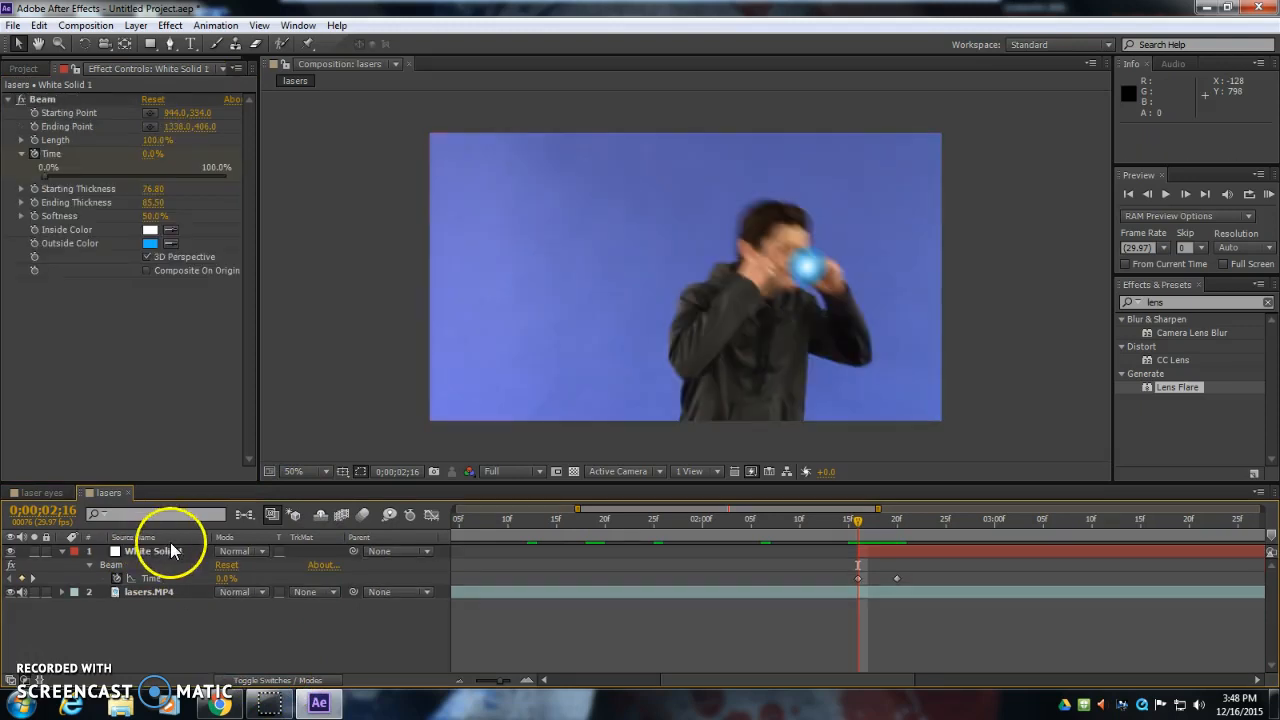
Add a new black solid layer above the beam layer
left_click(135, 25)
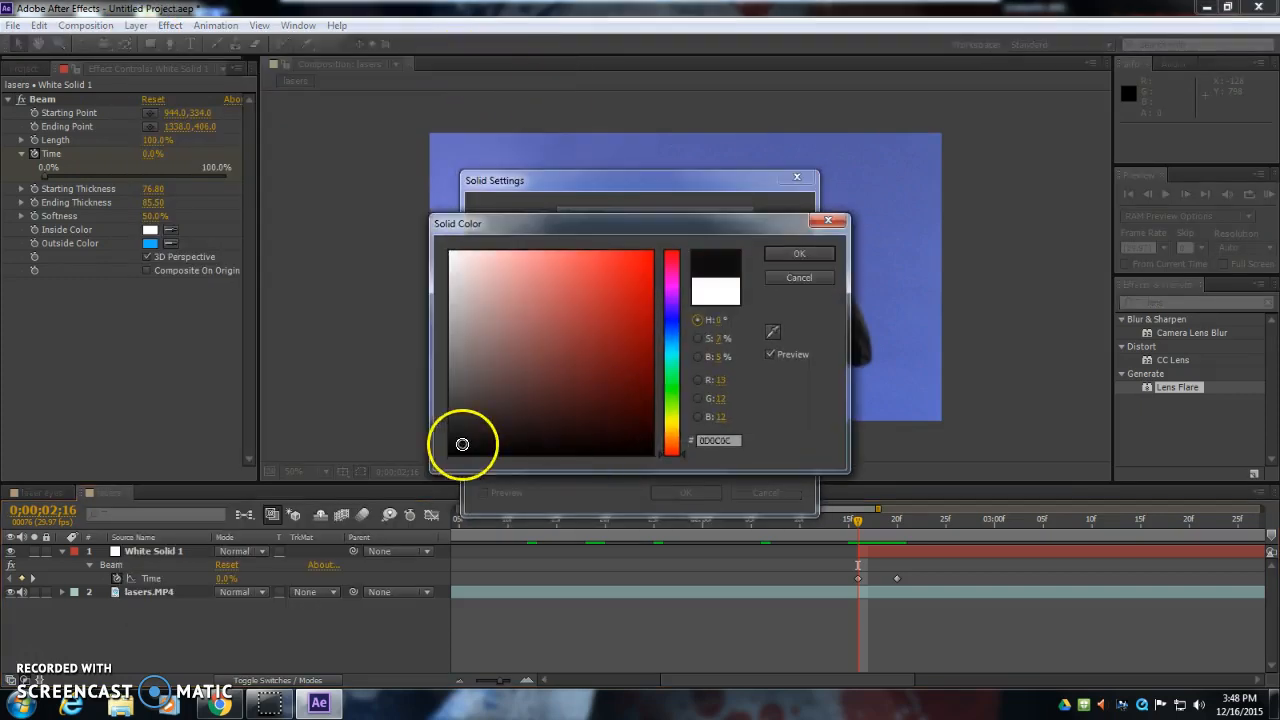
left_click(799, 253)
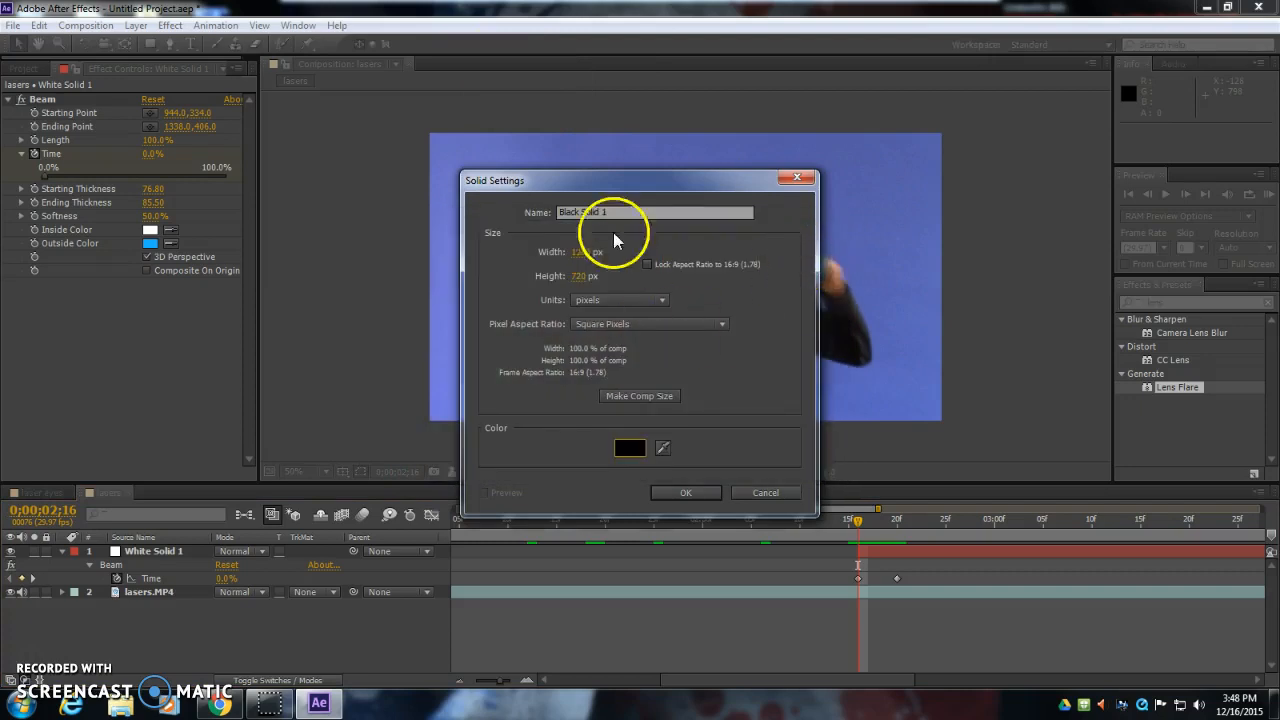
left_click(686, 492)
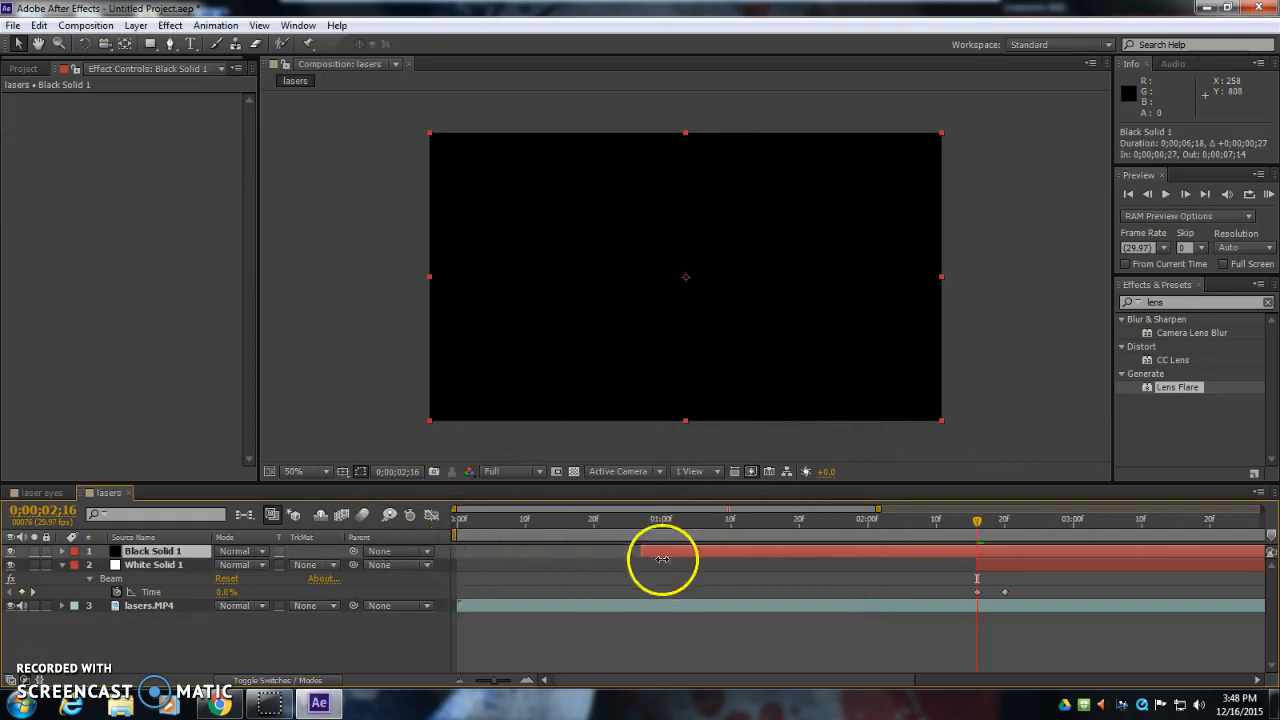
Apply Lens Flare to Black Solid 1 and try different Flare Center positions
left_click_drag(660, 558, 1005, 550)
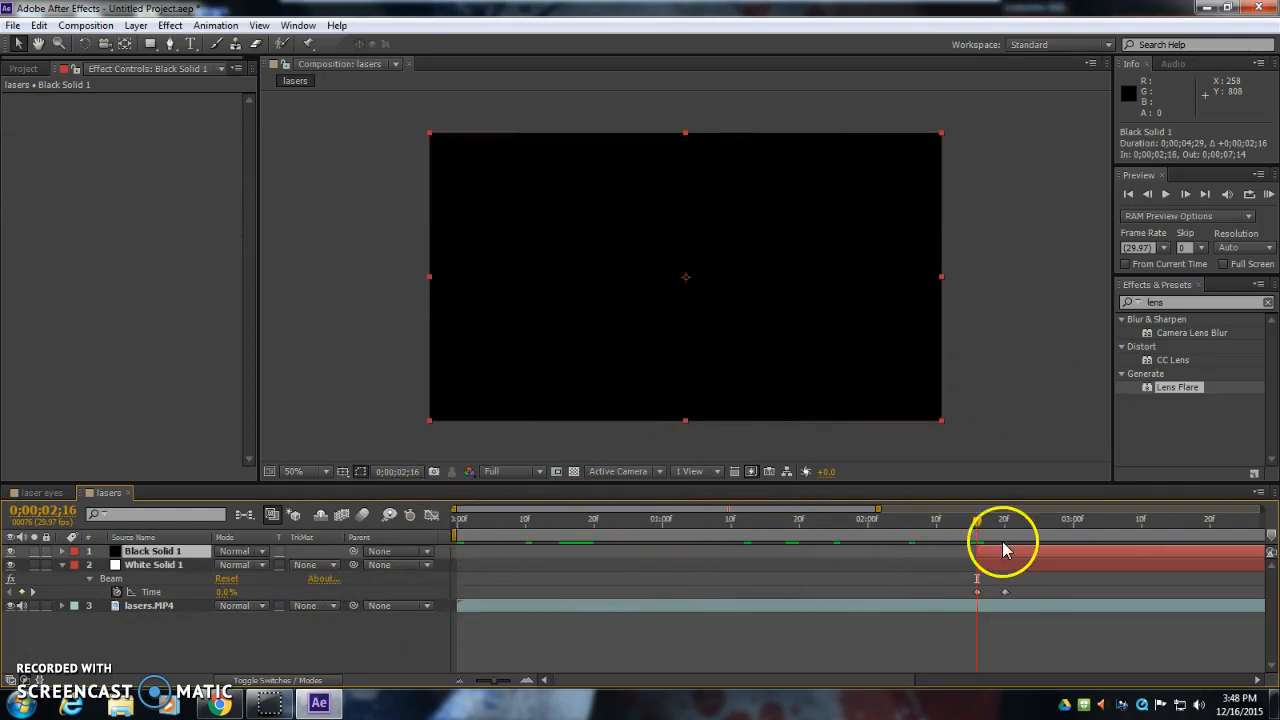
left_click(1178, 387)
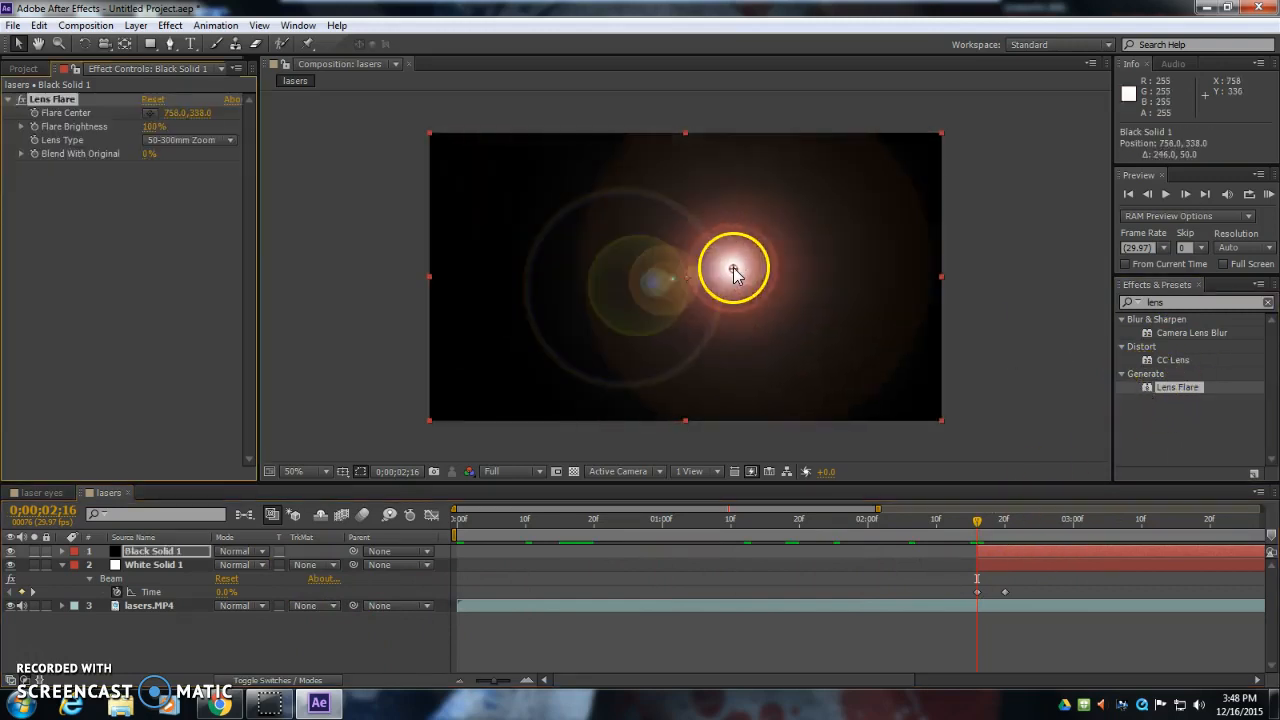
left_click_drag(735, 273, 665, 298)
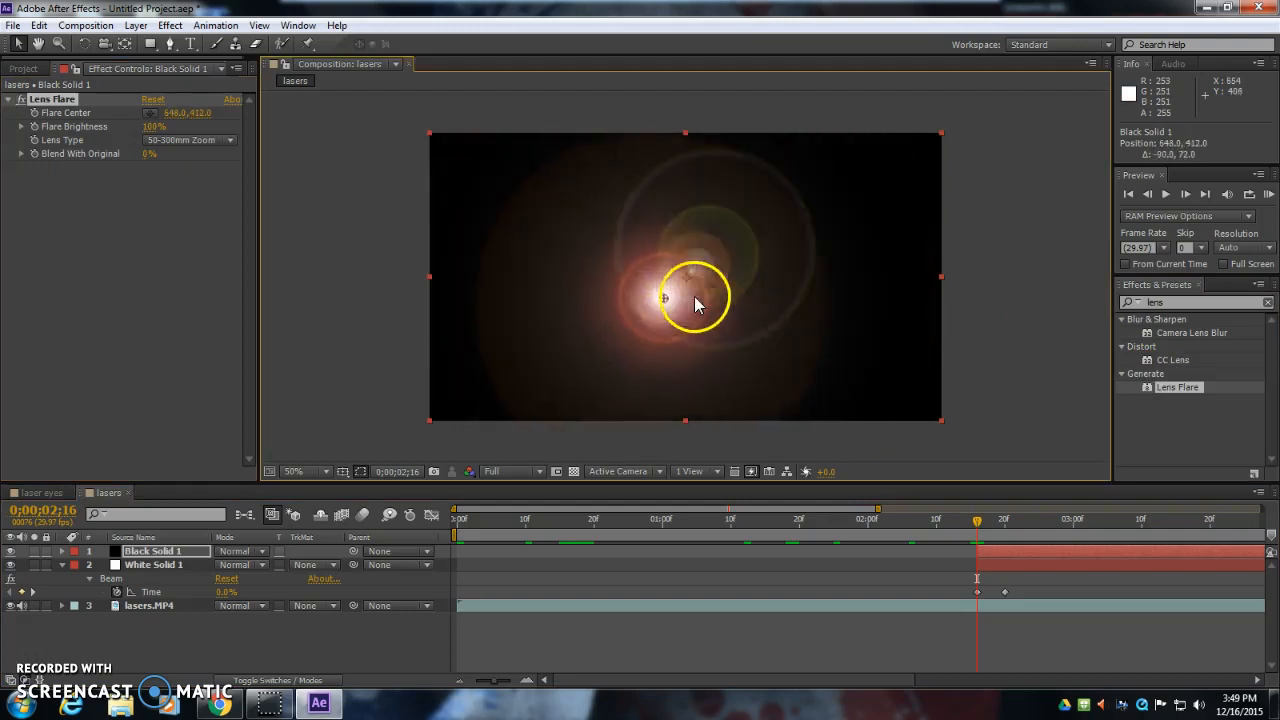
left_click_drag(663, 298, 740, 278)
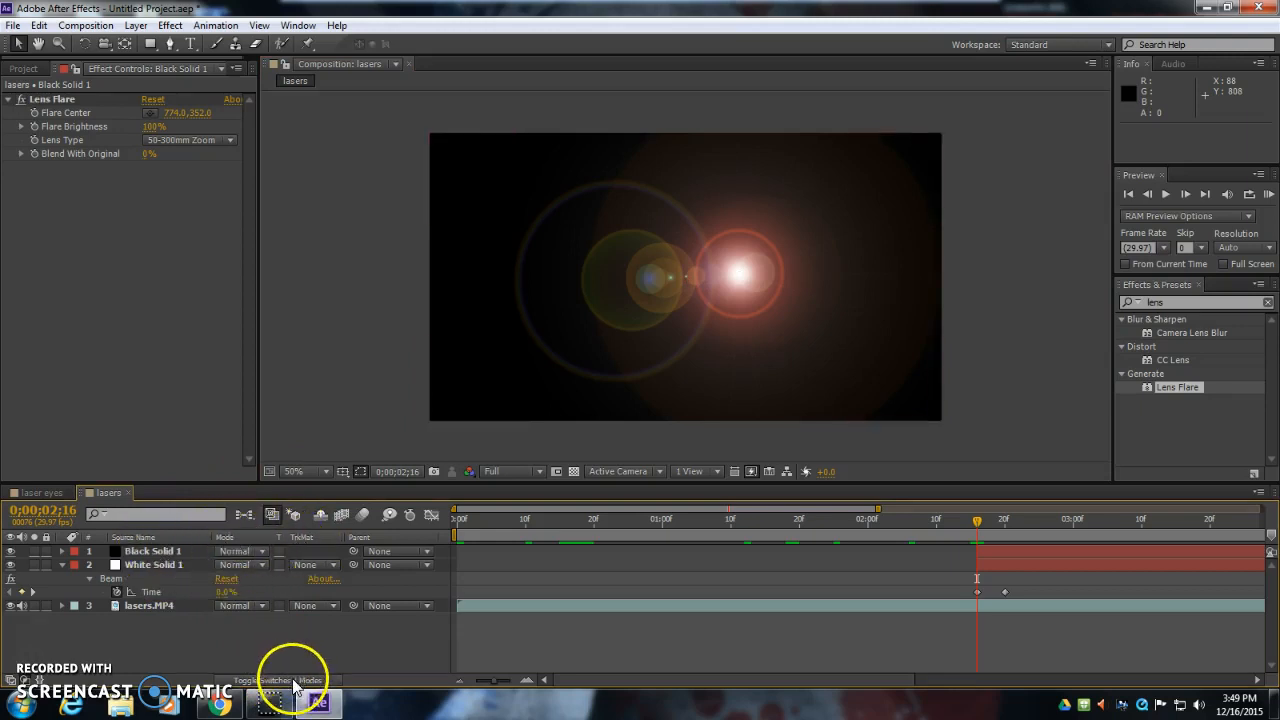
Set Black Solid 1's blending mode to Add and move the flare centre onto the actor's face
left_click(270, 680)
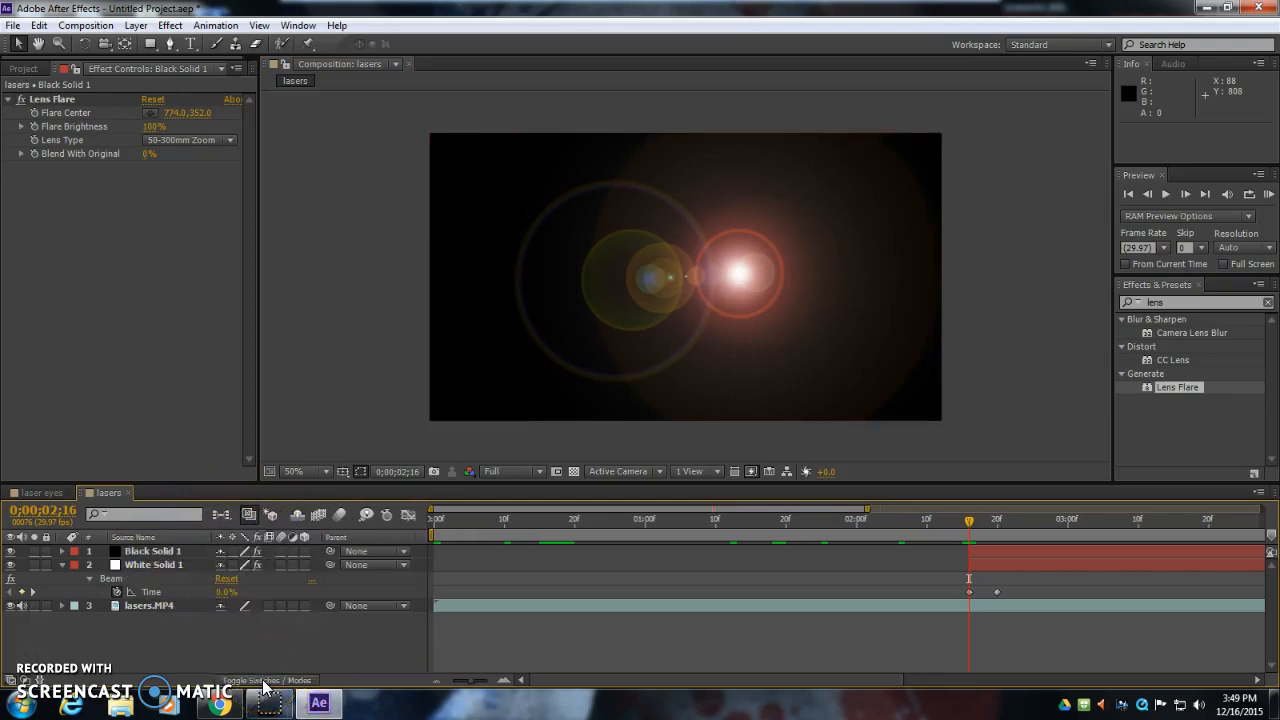
left_click(268, 680)
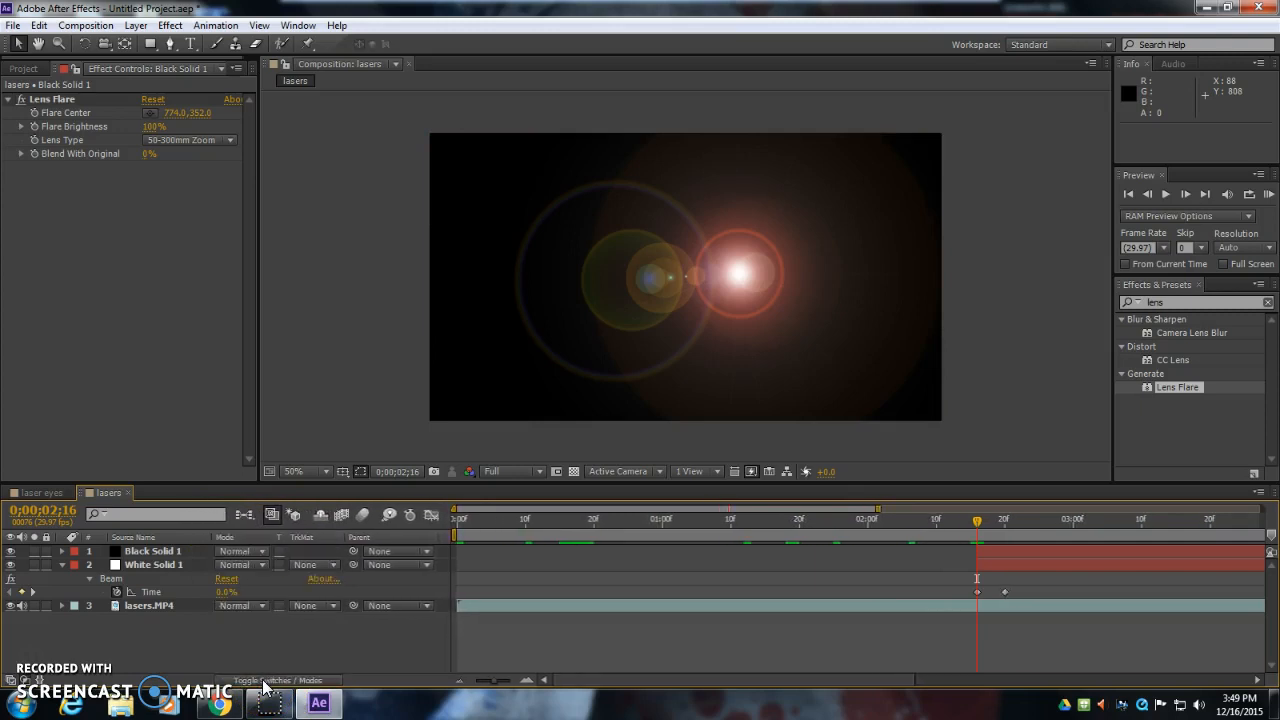
left_click(234, 551)
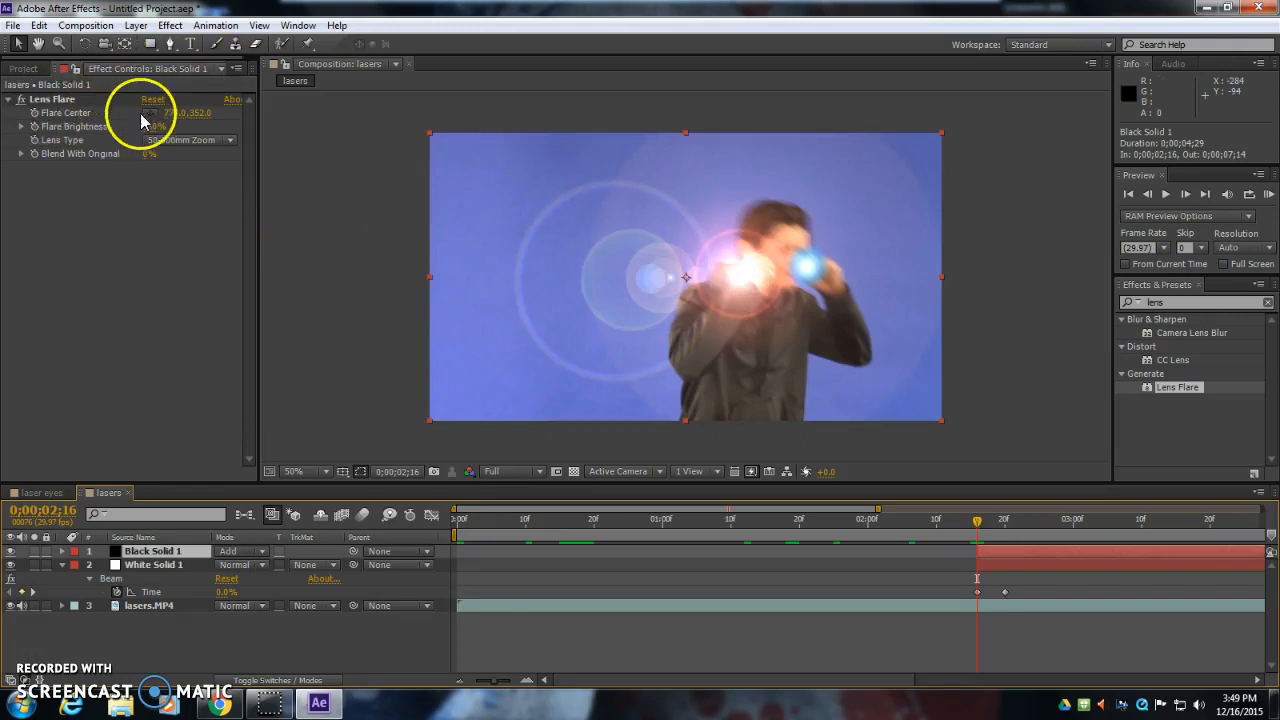
left_click_drag(686, 276, 795, 263)
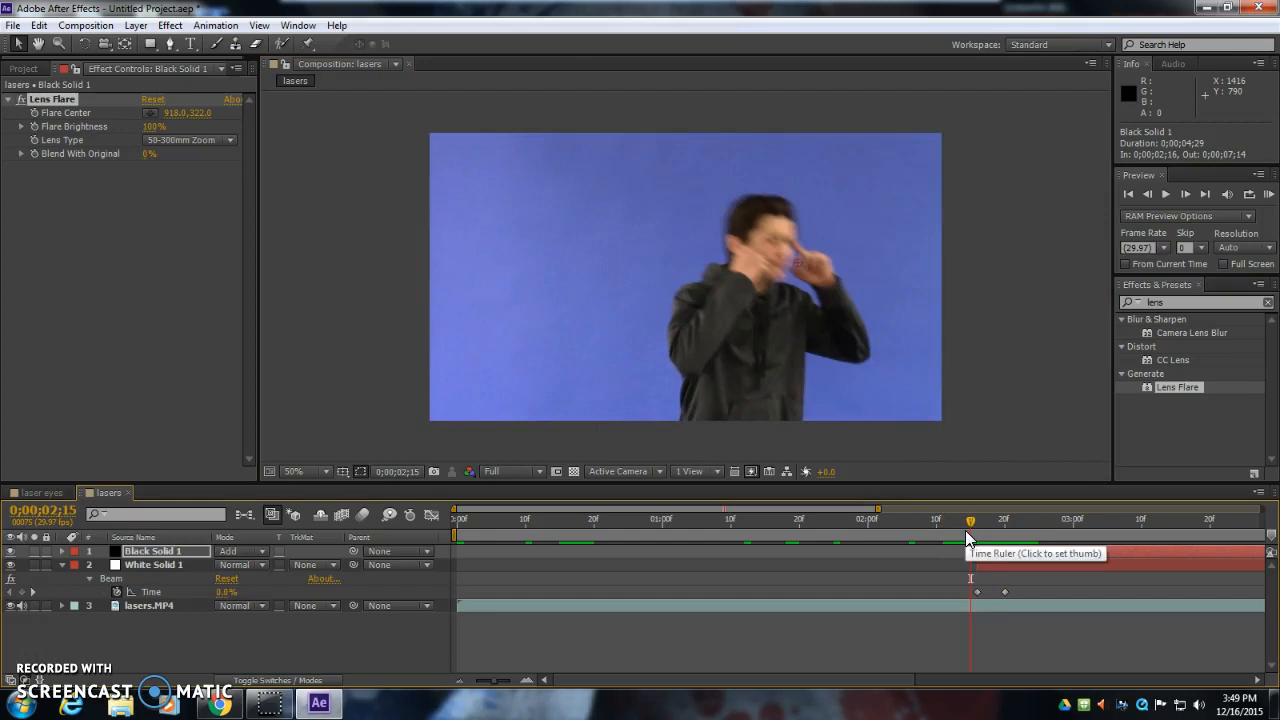
Step through the beam frames, shifting the flare centre right of the actor's head to follow his hand
left_click(977, 519)
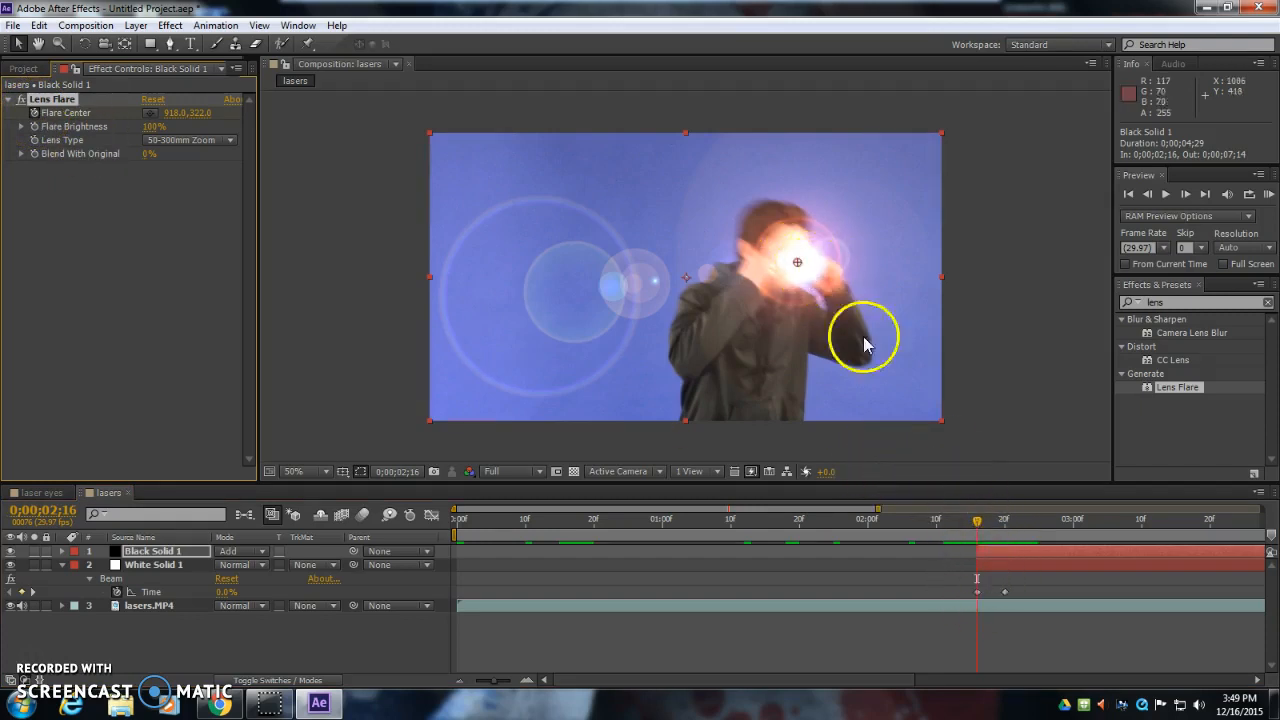
left_click(1005, 518)
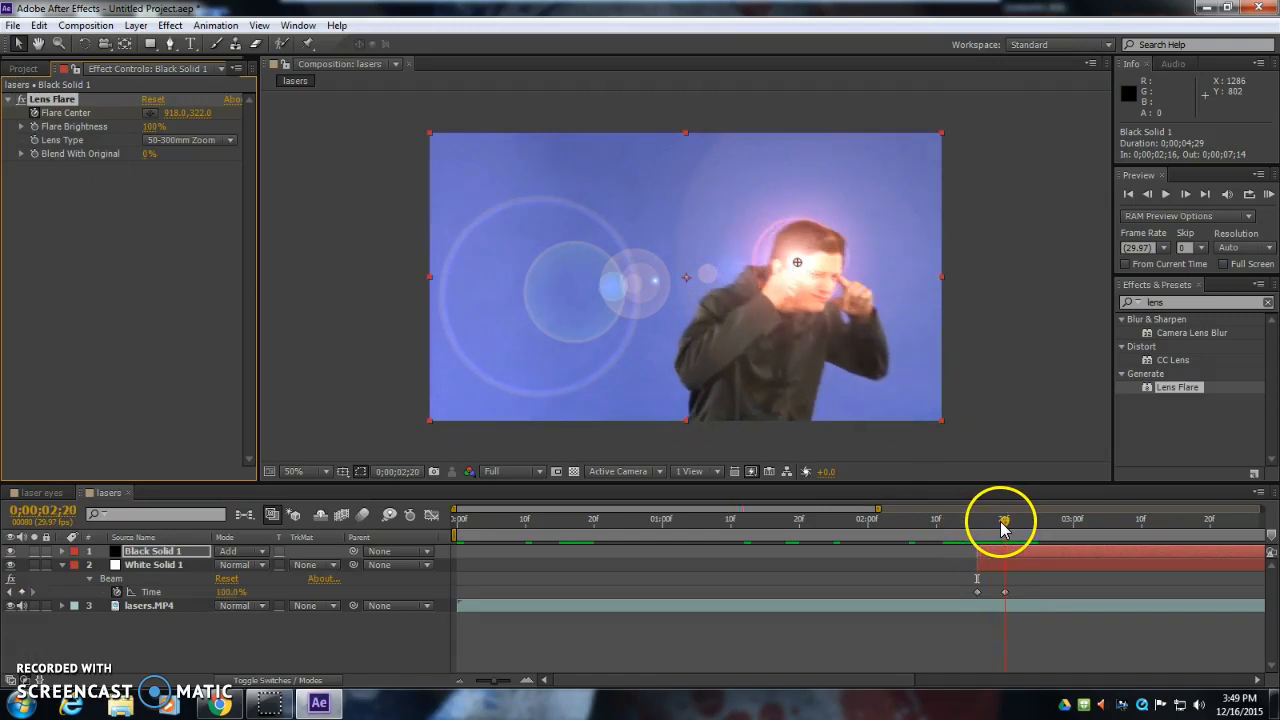
left_click_drag(797, 263, 890, 290)
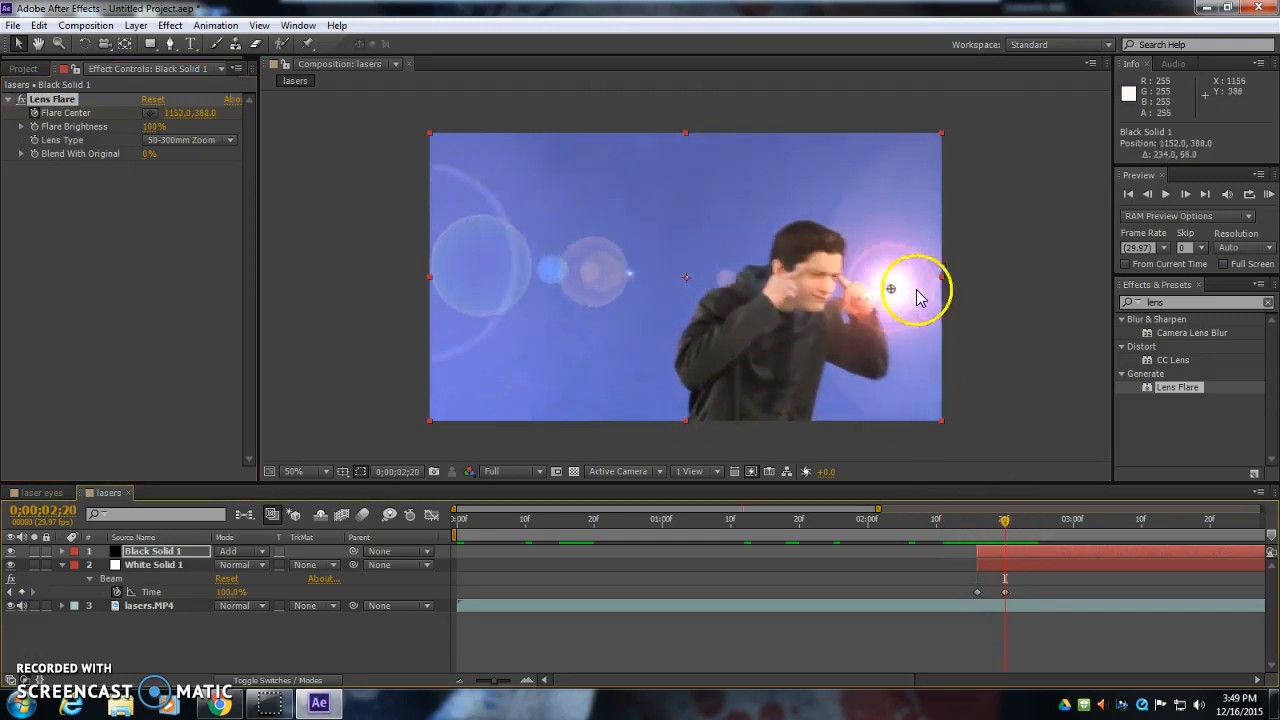
left_click_drag(890, 288, 1008, 310)
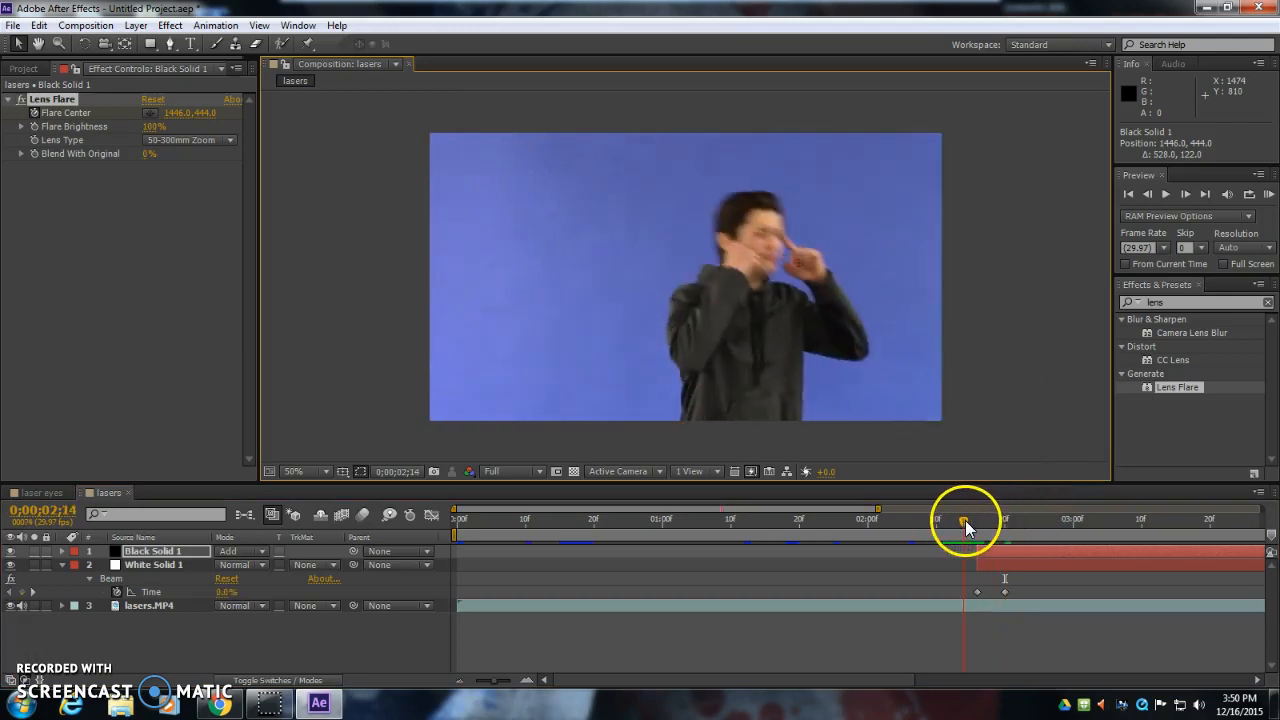
left_click_drag(965, 525, 1018, 525)
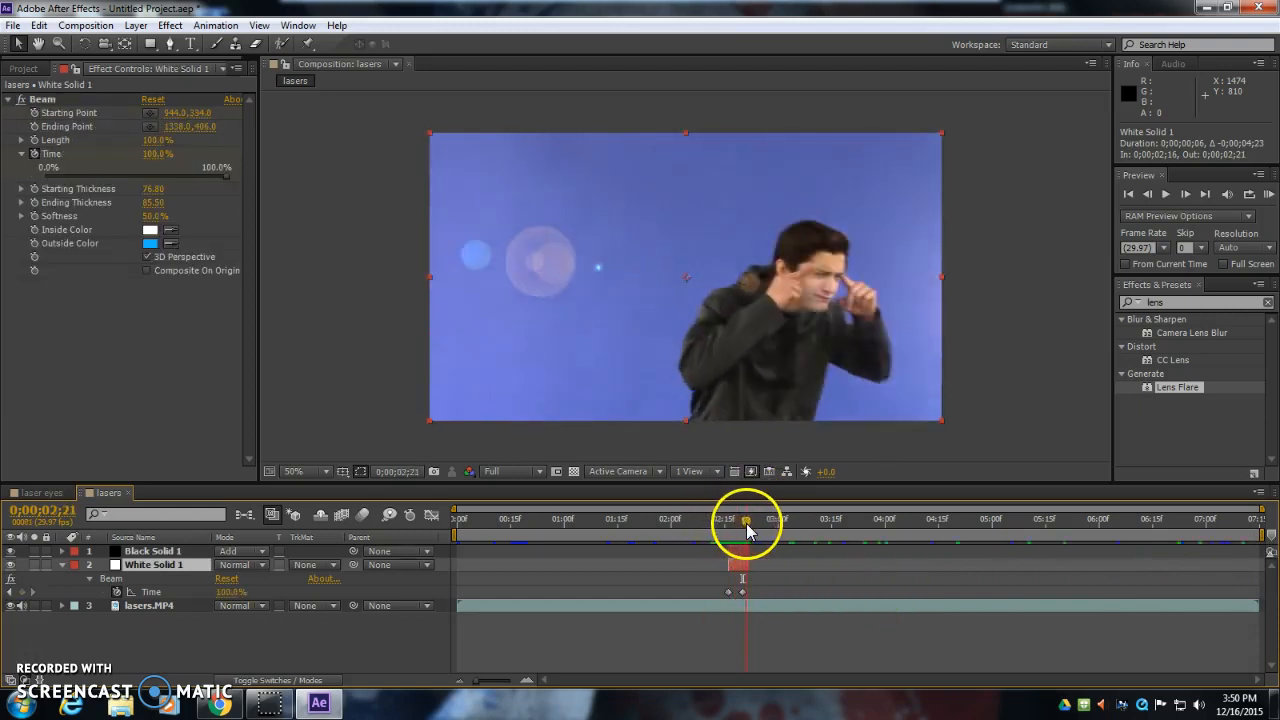
Scrub past the first beam to the actor's second firing pose near 0;00;04;06
left_click_drag(745, 519, 710, 519)
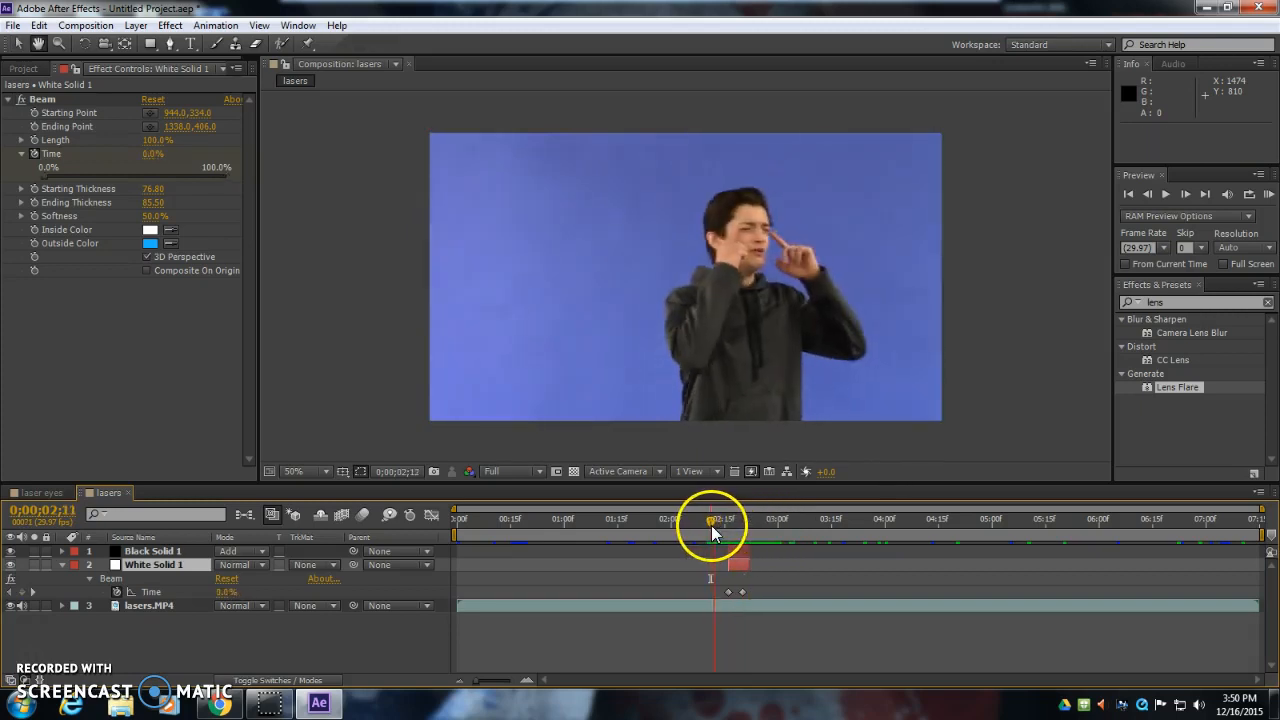
left_click_drag(710, 518, 817, 518)
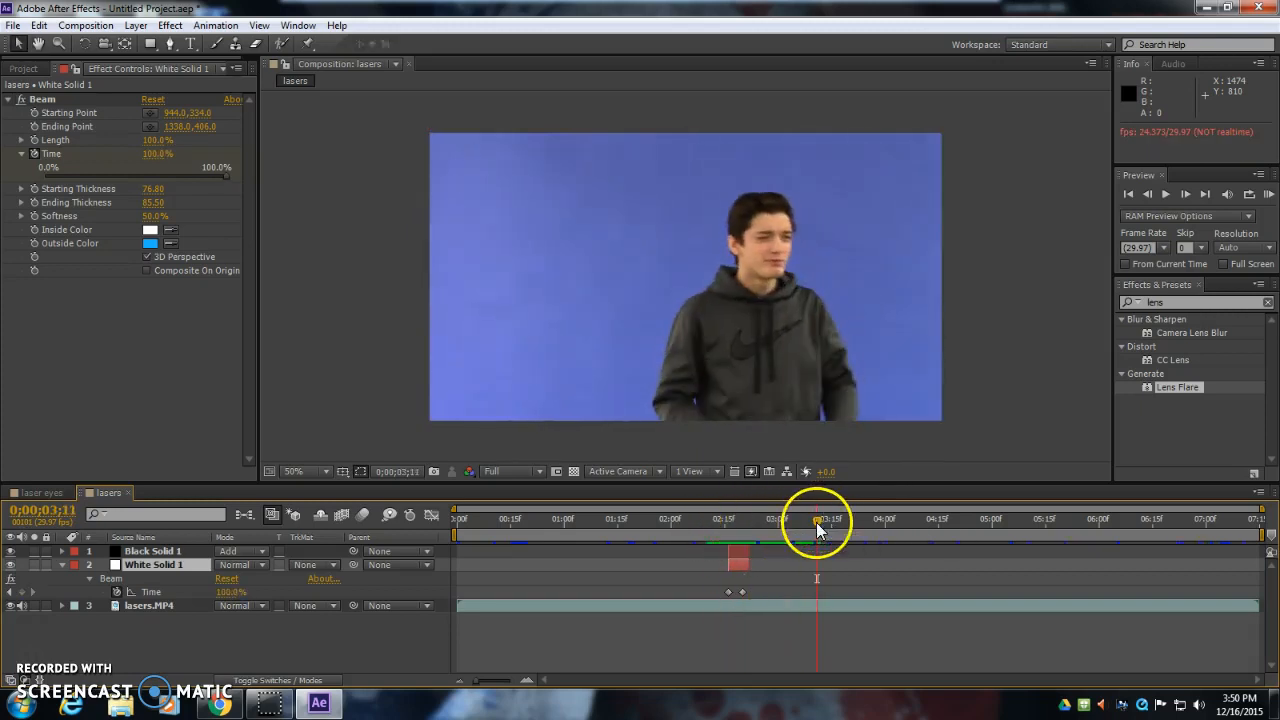
left_click_drag(817, 518, 895, 518)
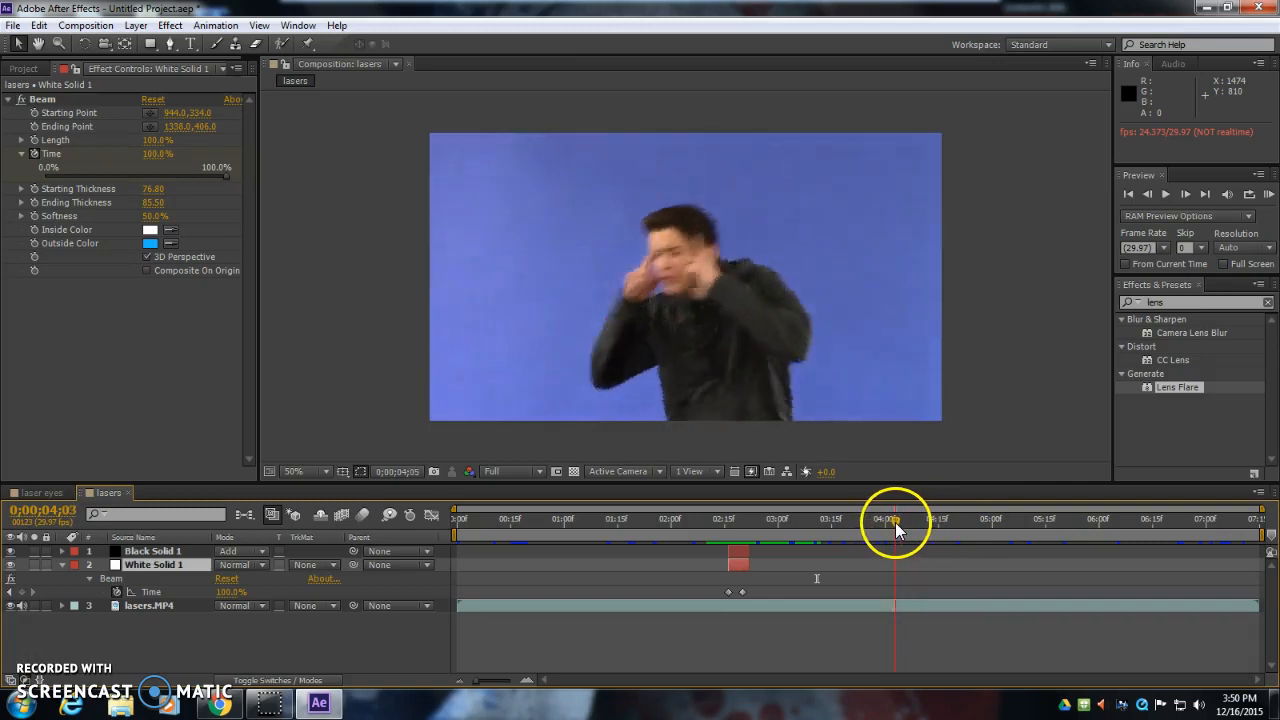
left_click_drag(895, 518, 908, 518)
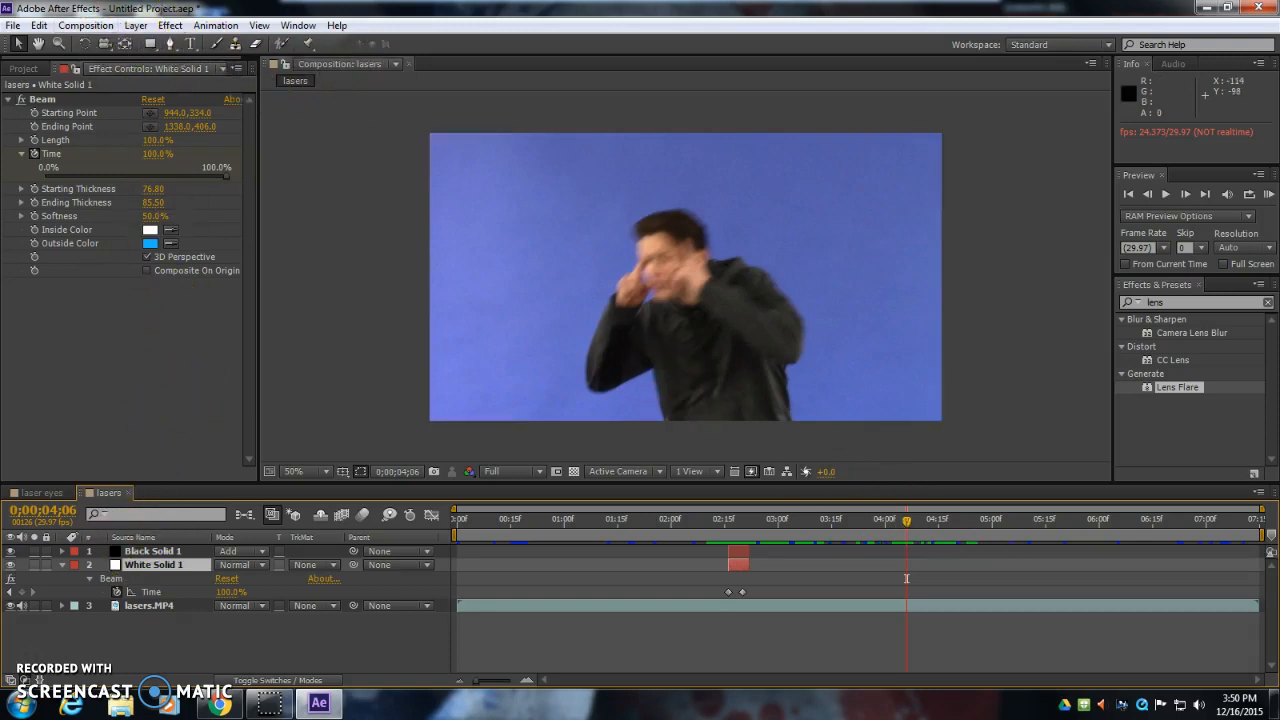
Create a 'laser' solid with a Beam running from the actor's eye off the left edge
left_click(135, 25)
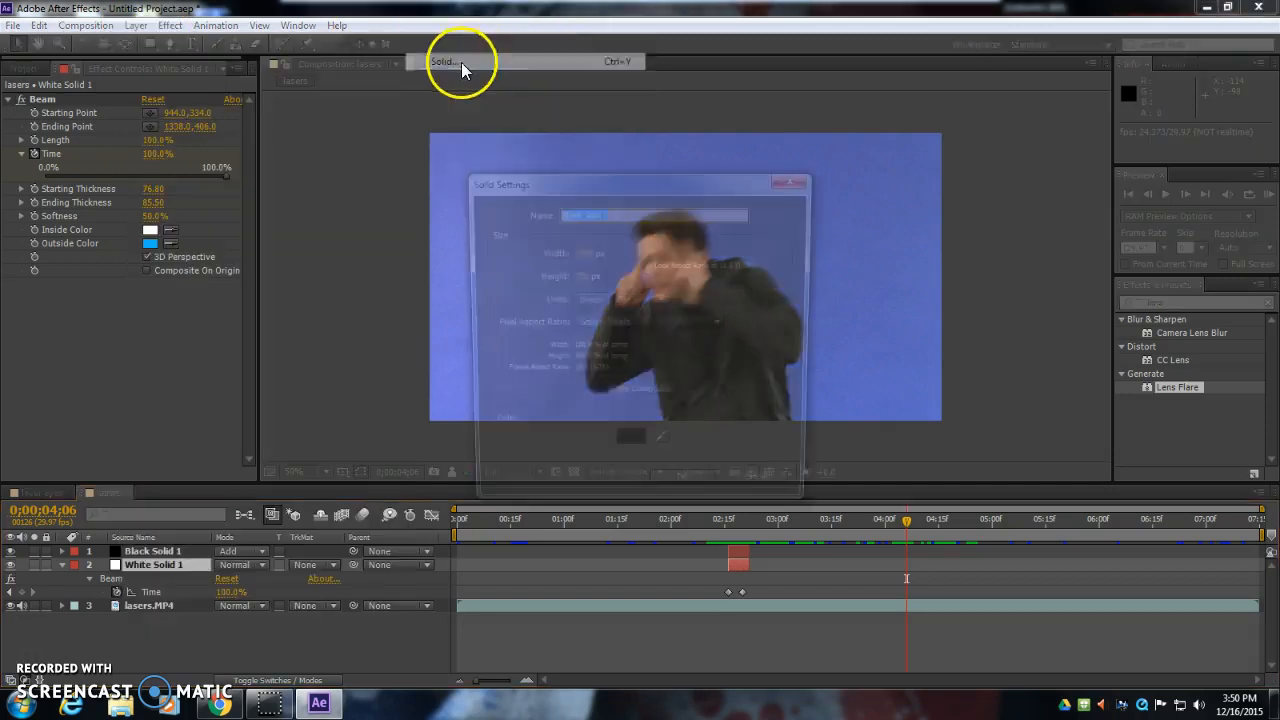
left_click(443, 61)
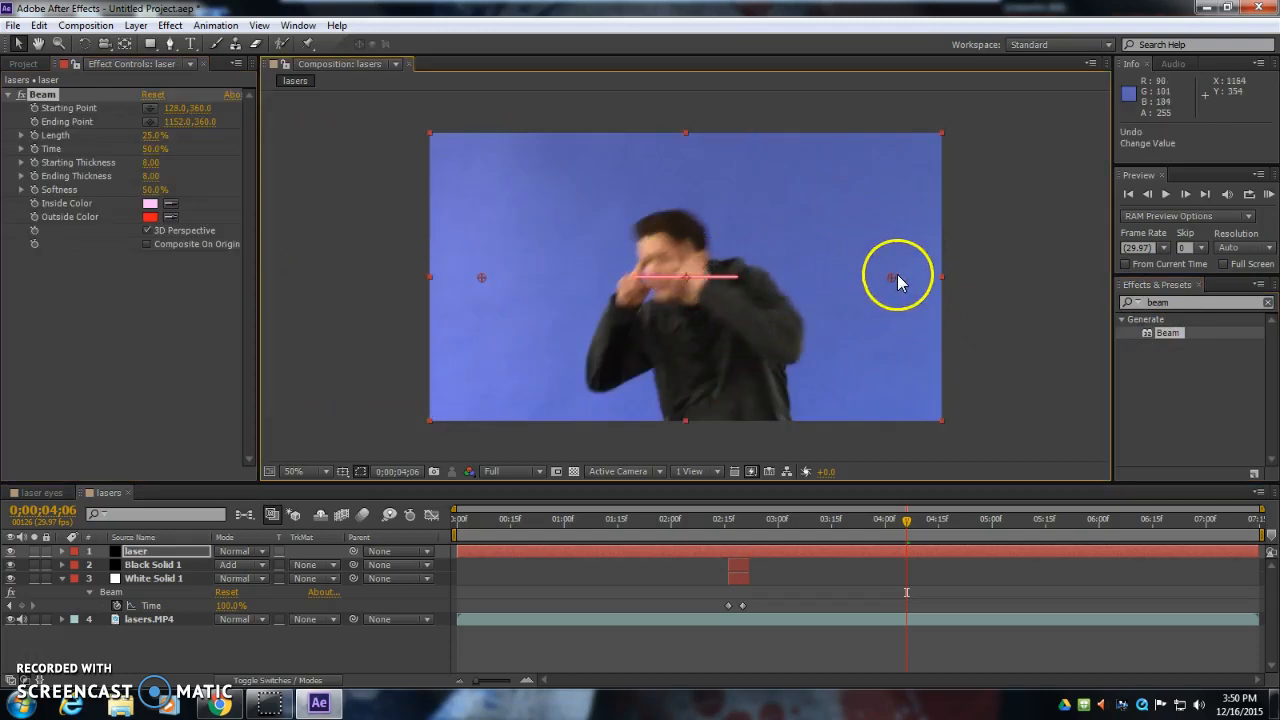
left_click_drag(897, 277, 645, 263)
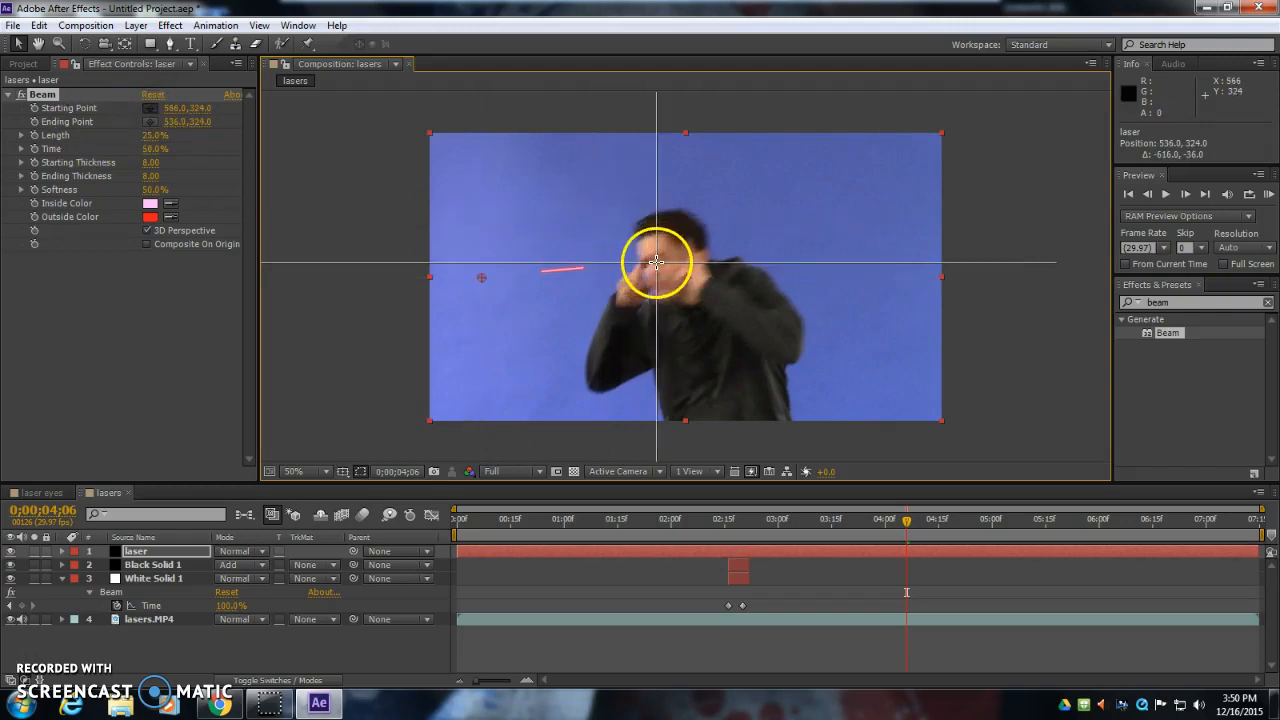
left_click_drag(656, 262, 405, 318)
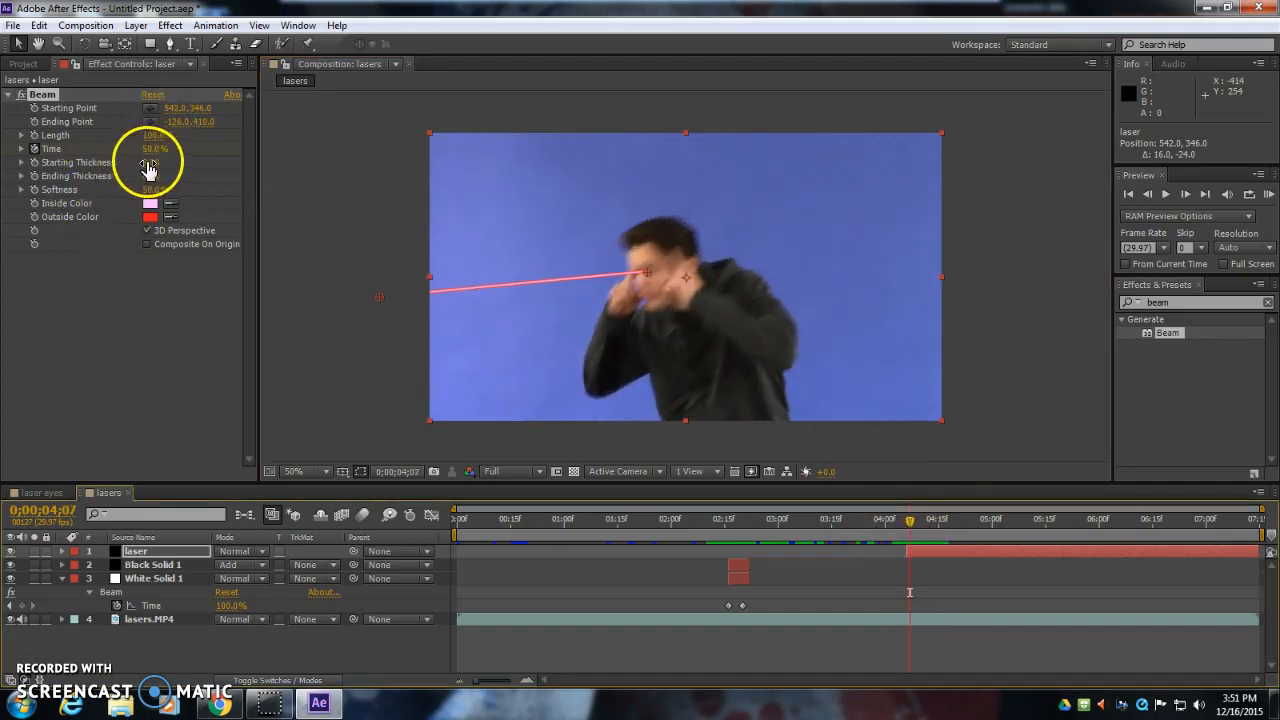
Thicken the beam, set its Outside Color to blue 008AFF, and preview it
left_click_drag(148, 162, 148, 162)
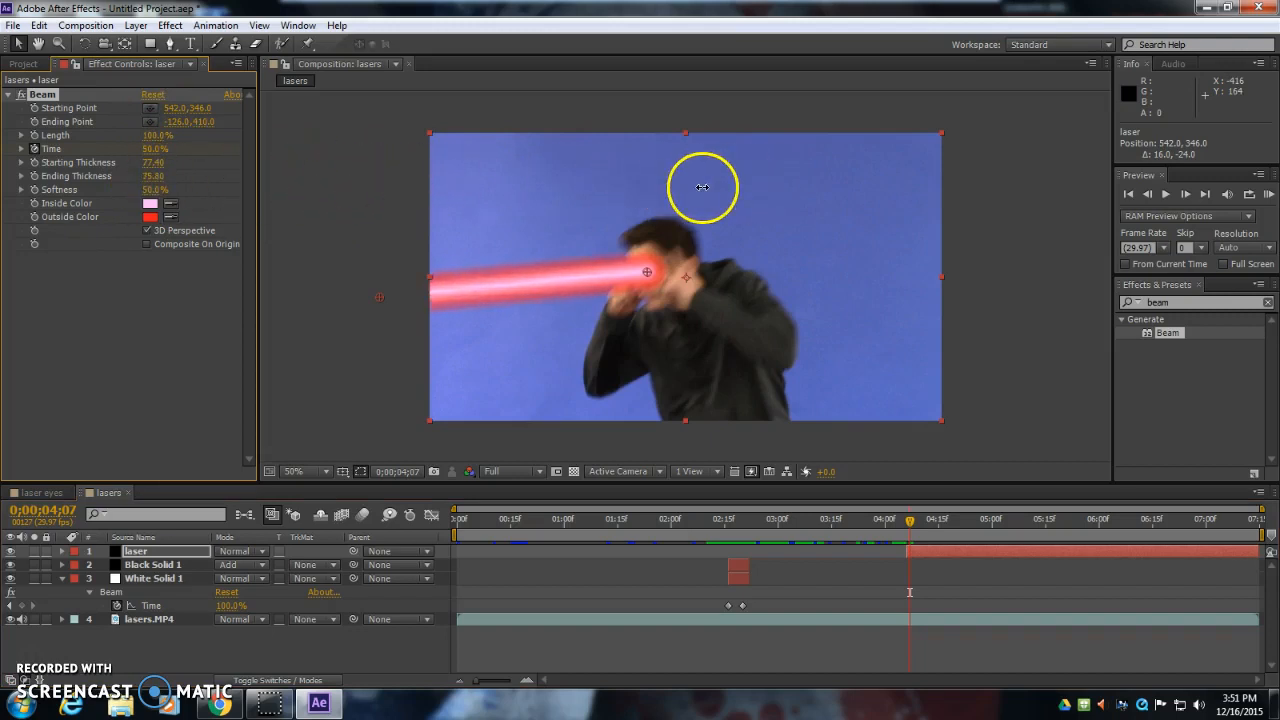
left_click(150, 203)
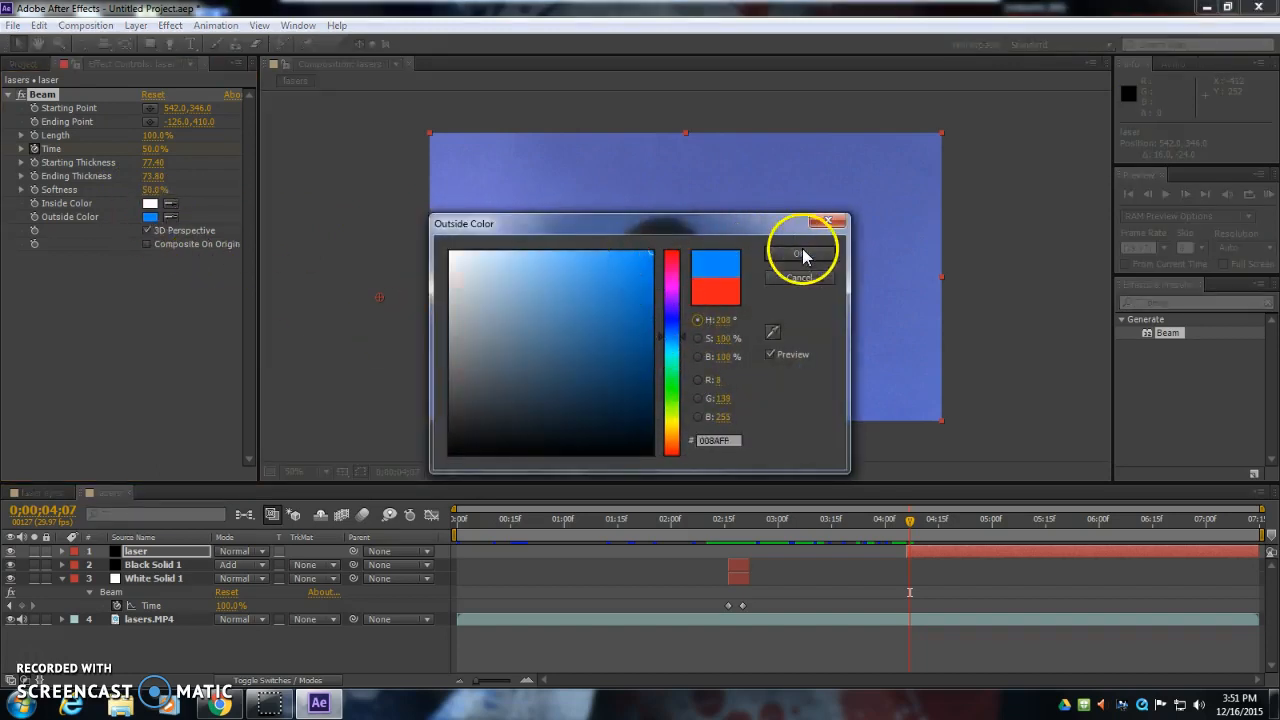
left_click(800, 253)
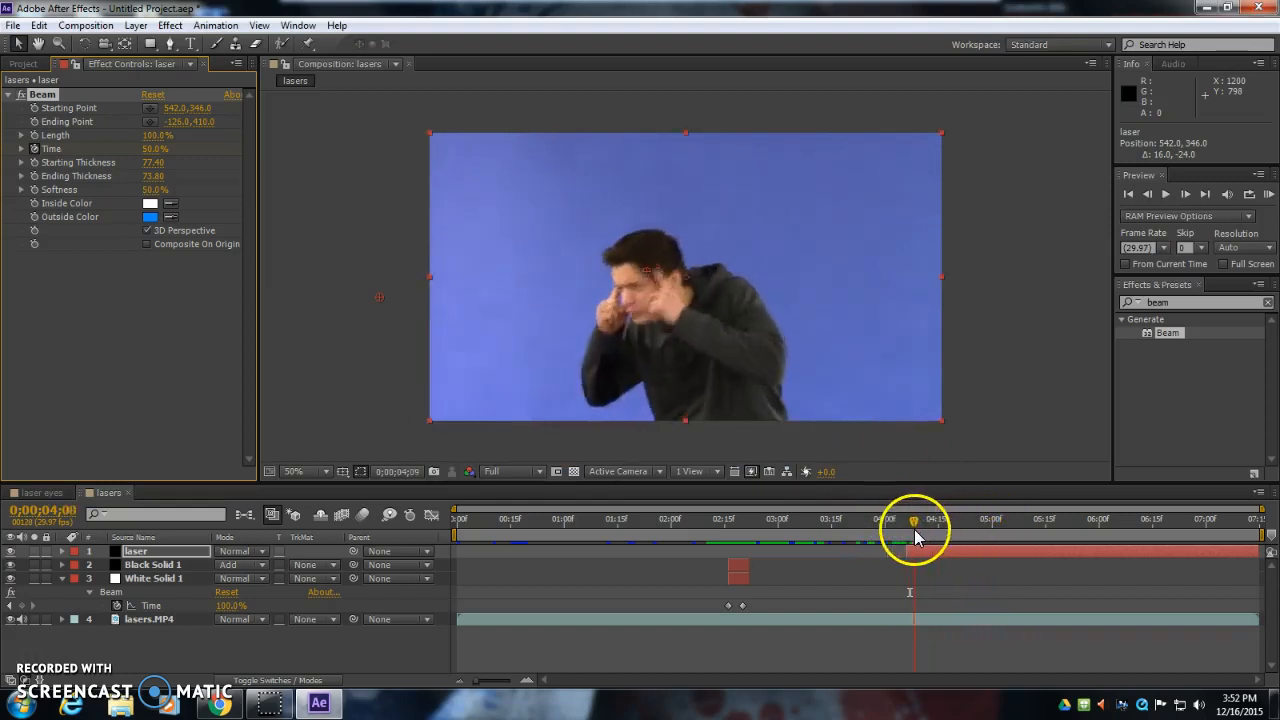
left_click_drag(914, 520, 901, 520)
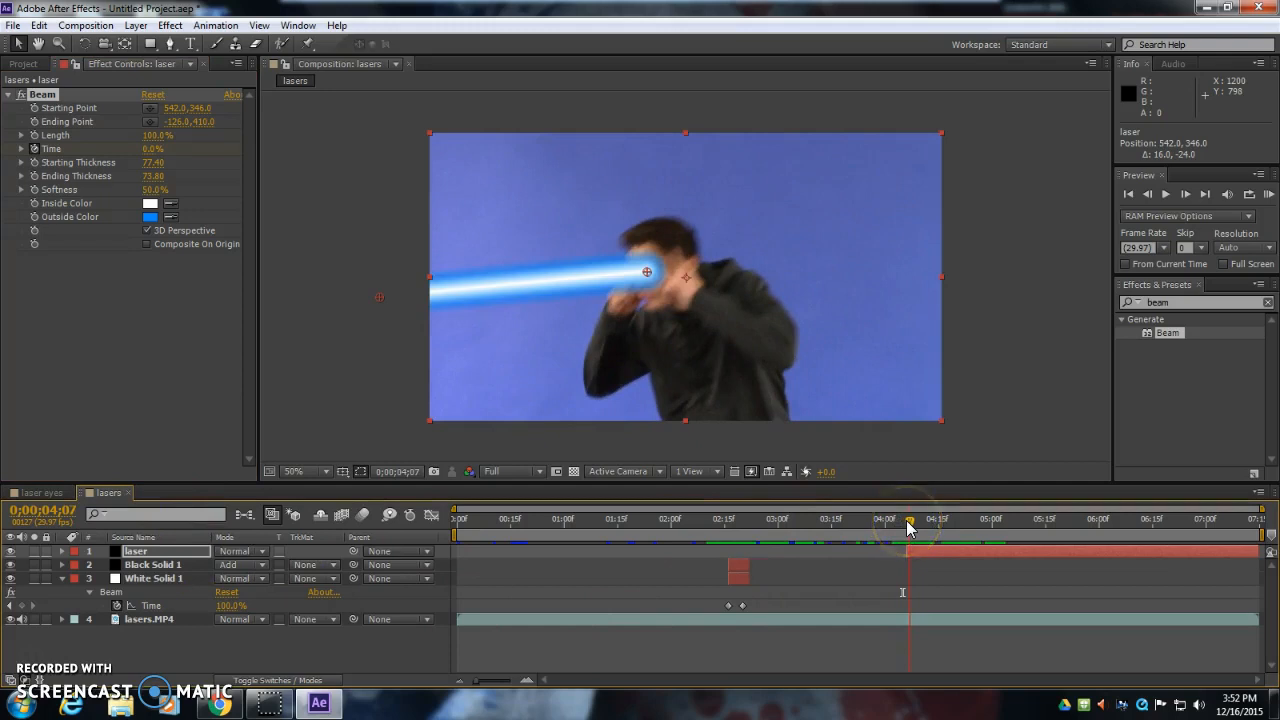
left_click(136, 25)
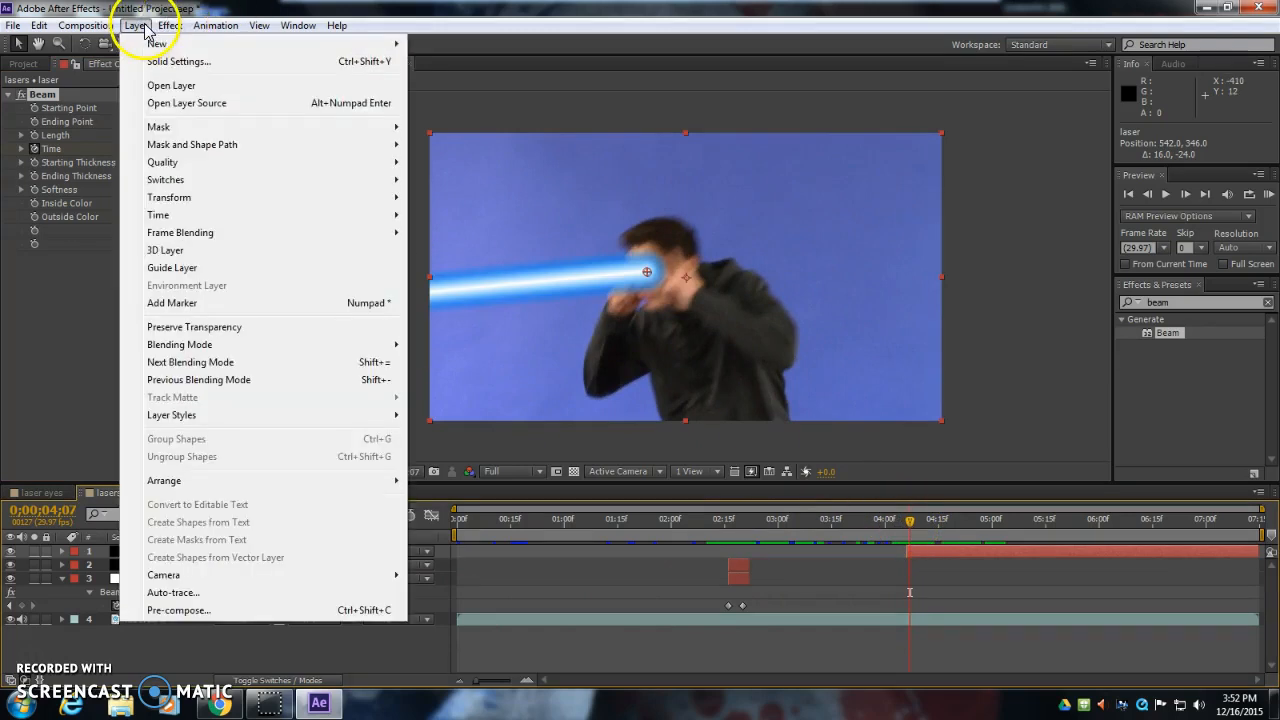
Add a black solid named 'flare' and search effects for Lens Flare
left_click(179, 61)
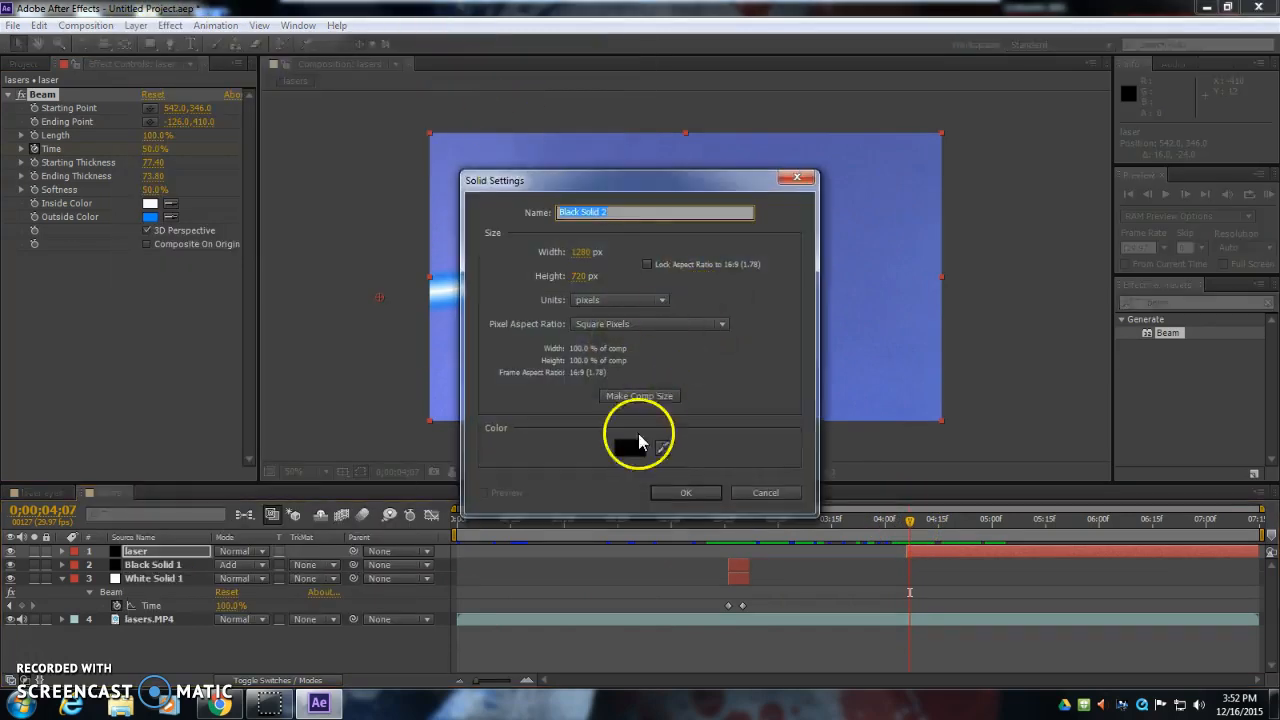
type("8")
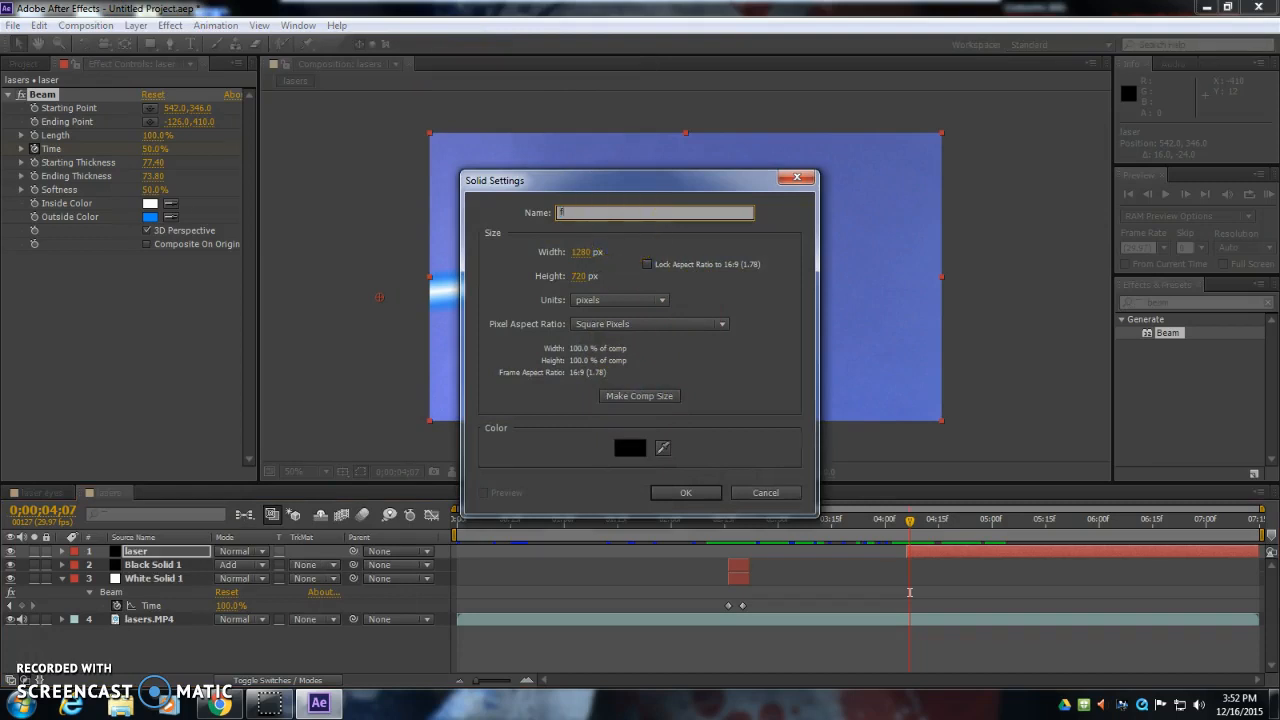
left_click(685, 492)
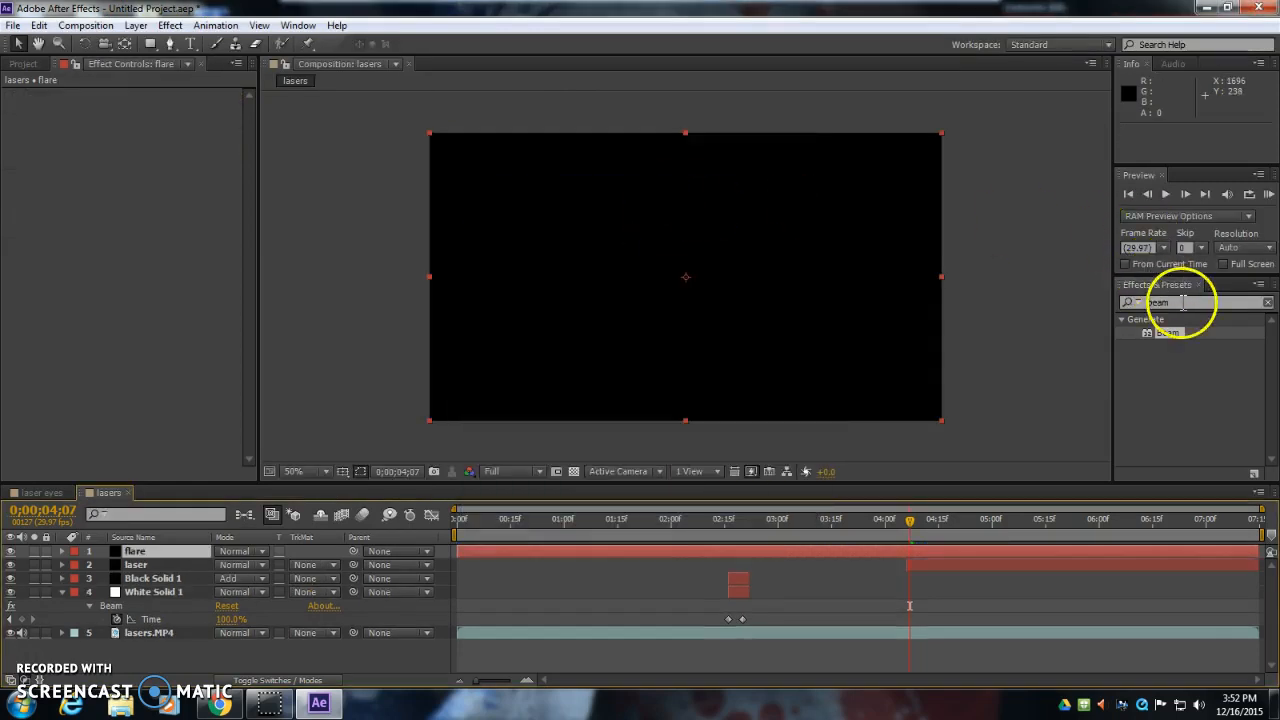
type("lens")
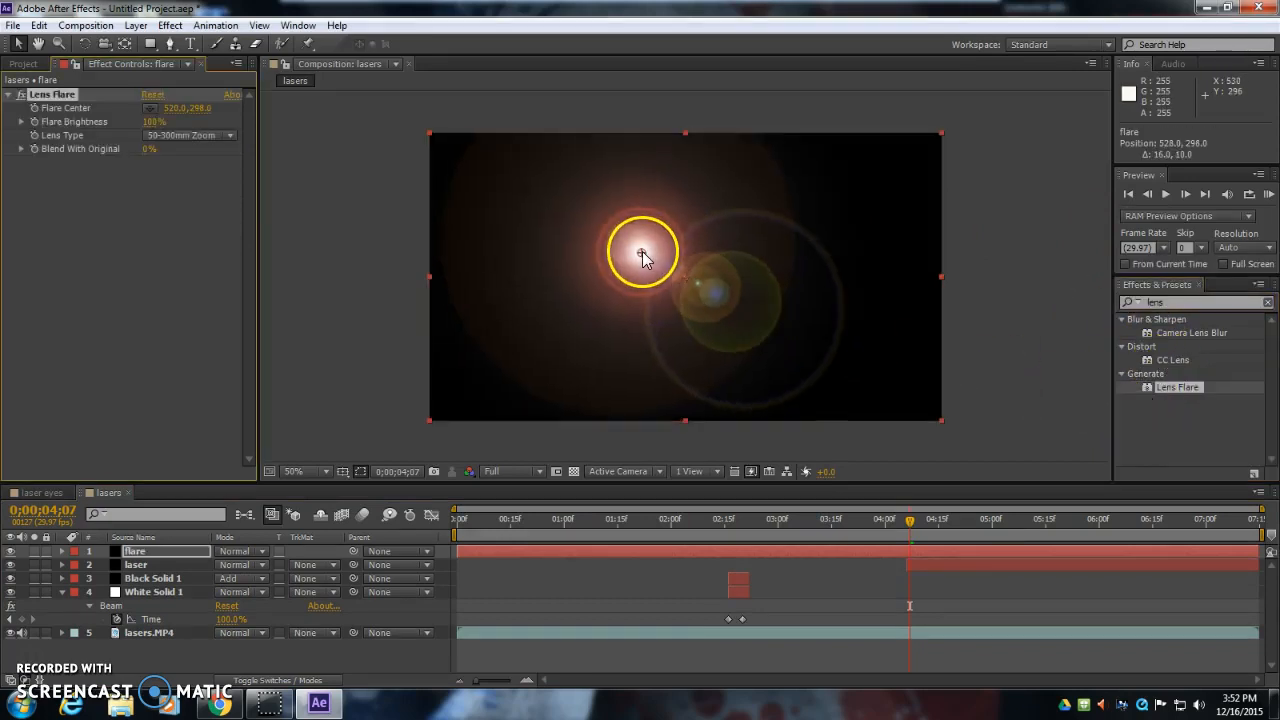
Set the flare layer to Add mode and centre the flare on the beam origin
left_click(240, 551)
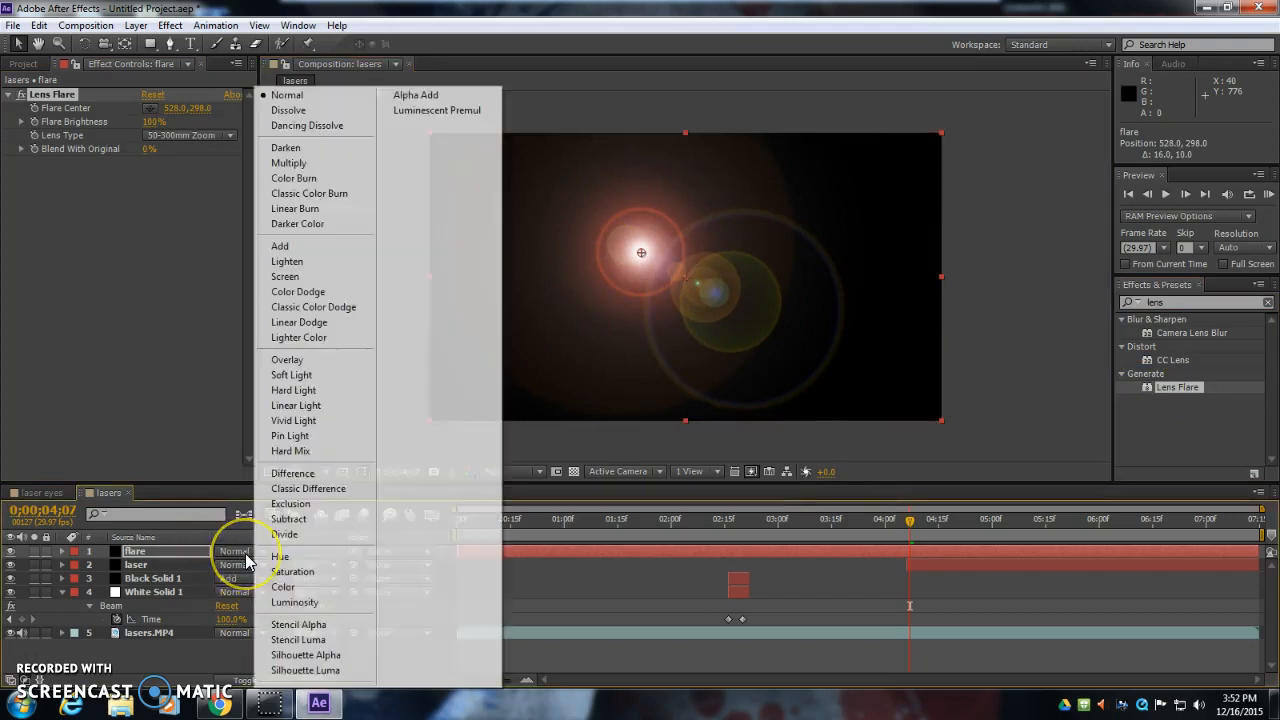
mouse_move(315, 223)
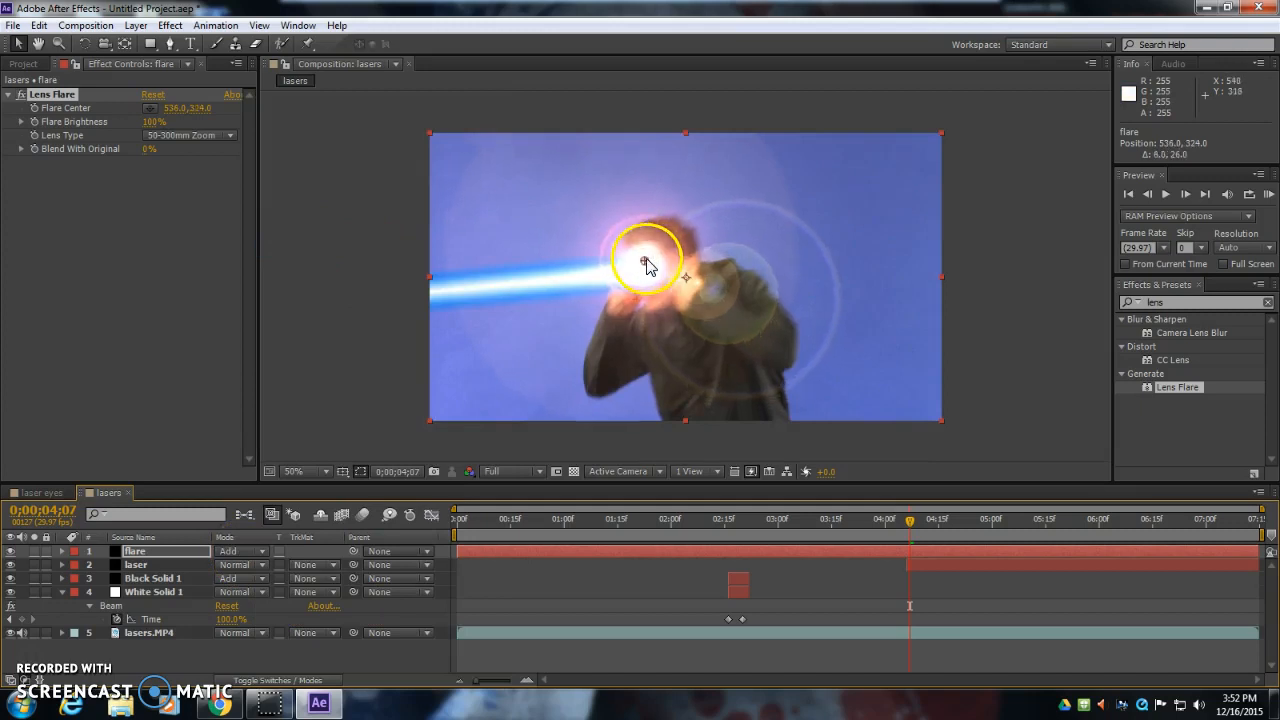
left_click_drag(648, 263, 645, 268)
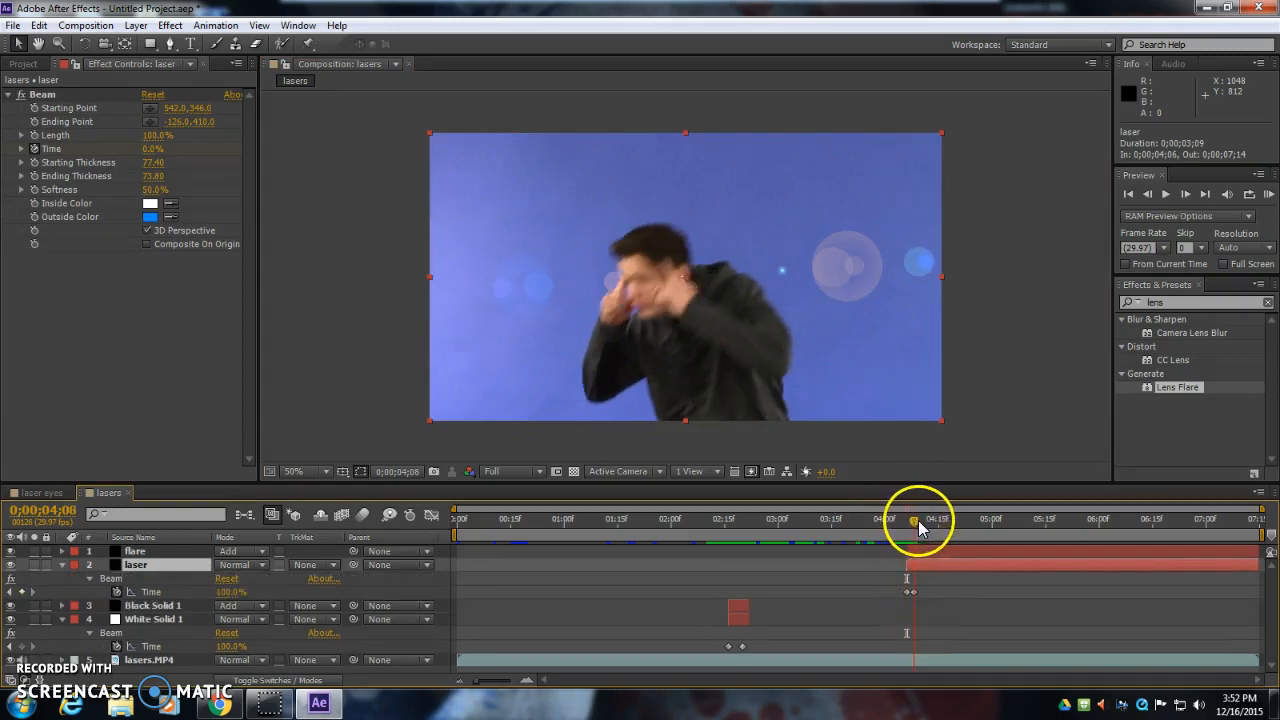
Keyframe the flare centre and trim flare and laser layers to a brief burst near 4;06
left_click(135, 551)
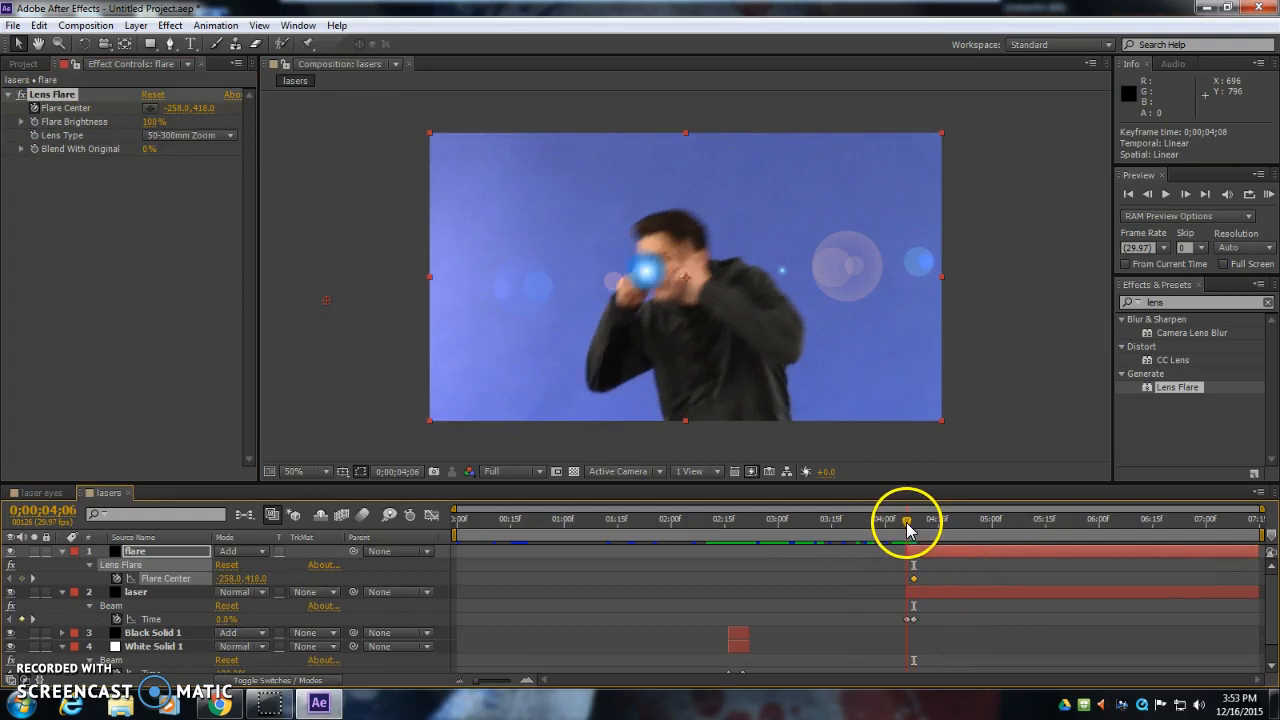
left_click_drag(907, 521, 665, 285)
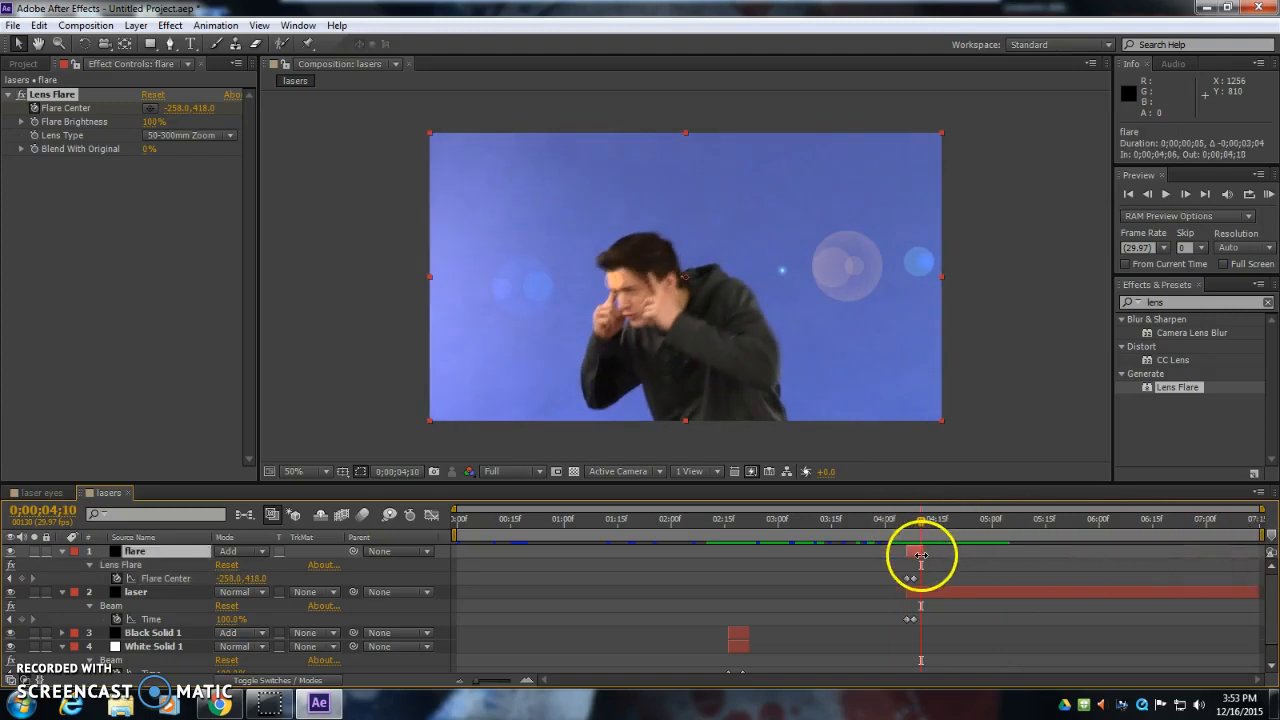
left_click(135, 591)
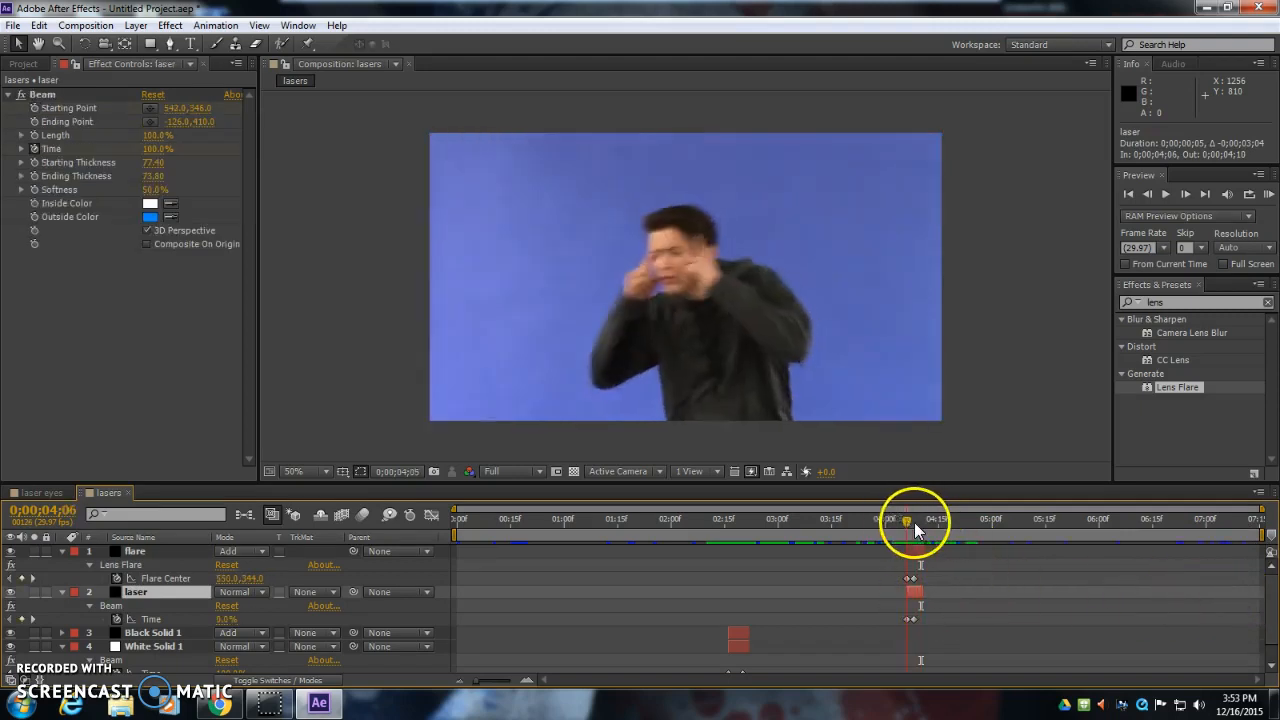
left_click(563, 518)
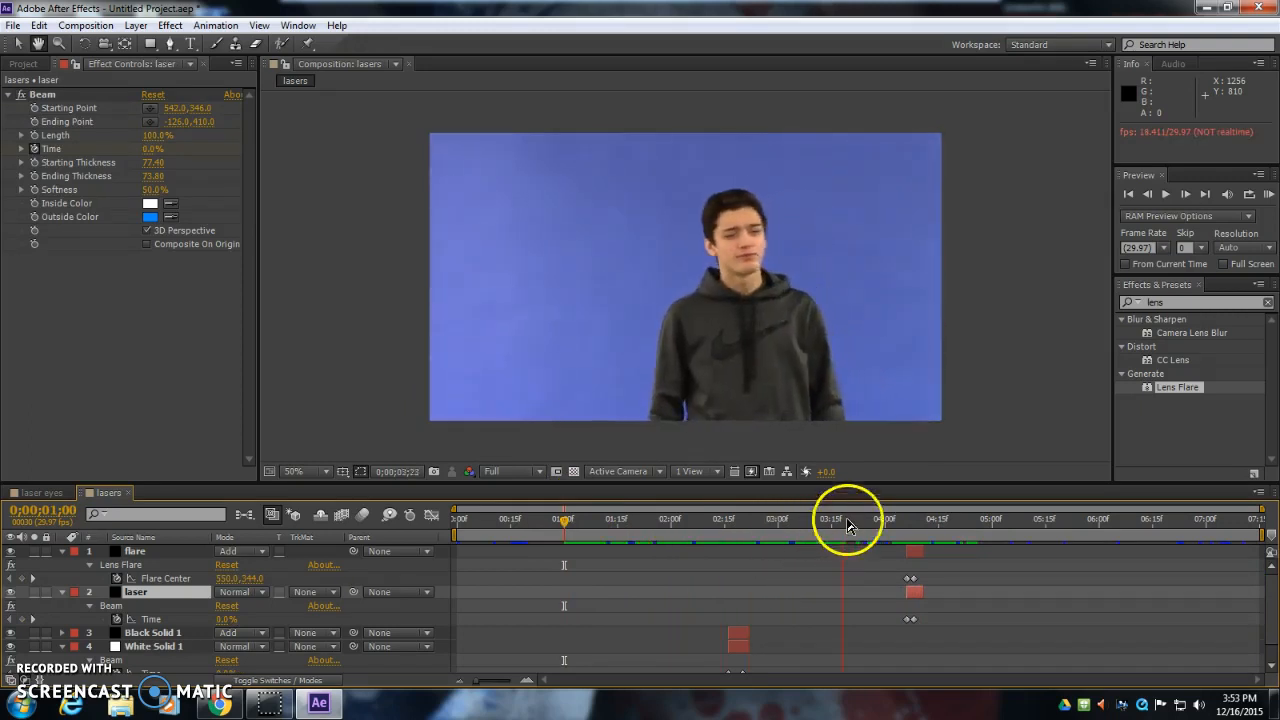
left_click(884, 518)
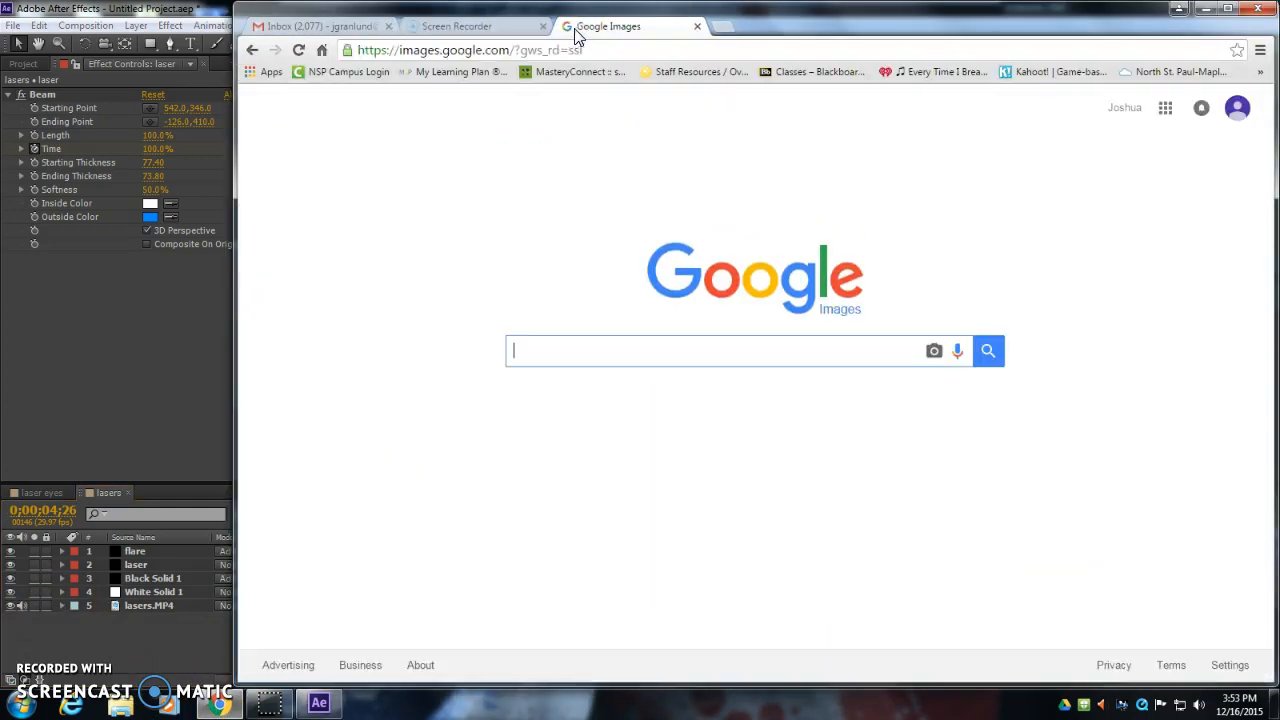
Search Google Images for 'tartan hi' and save the school photo to the Desktop
type("tartan hi")
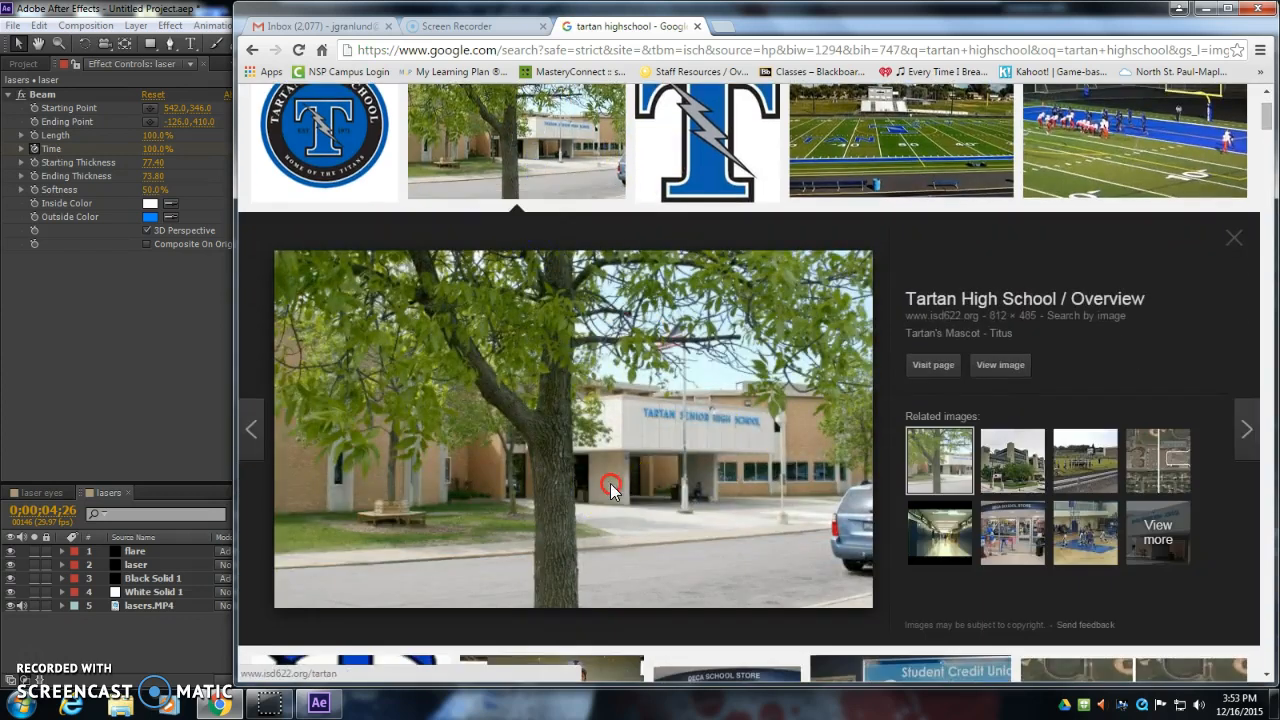
right_click(611, 487)
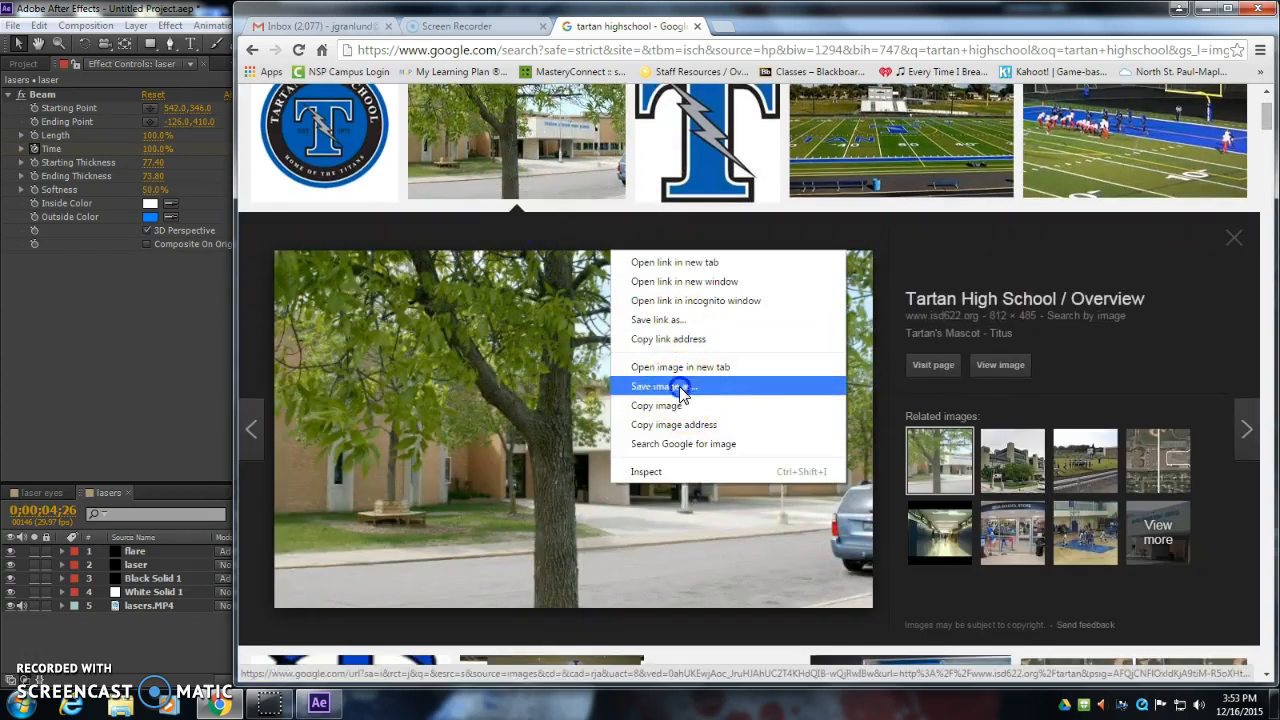
left_click(660, 386)
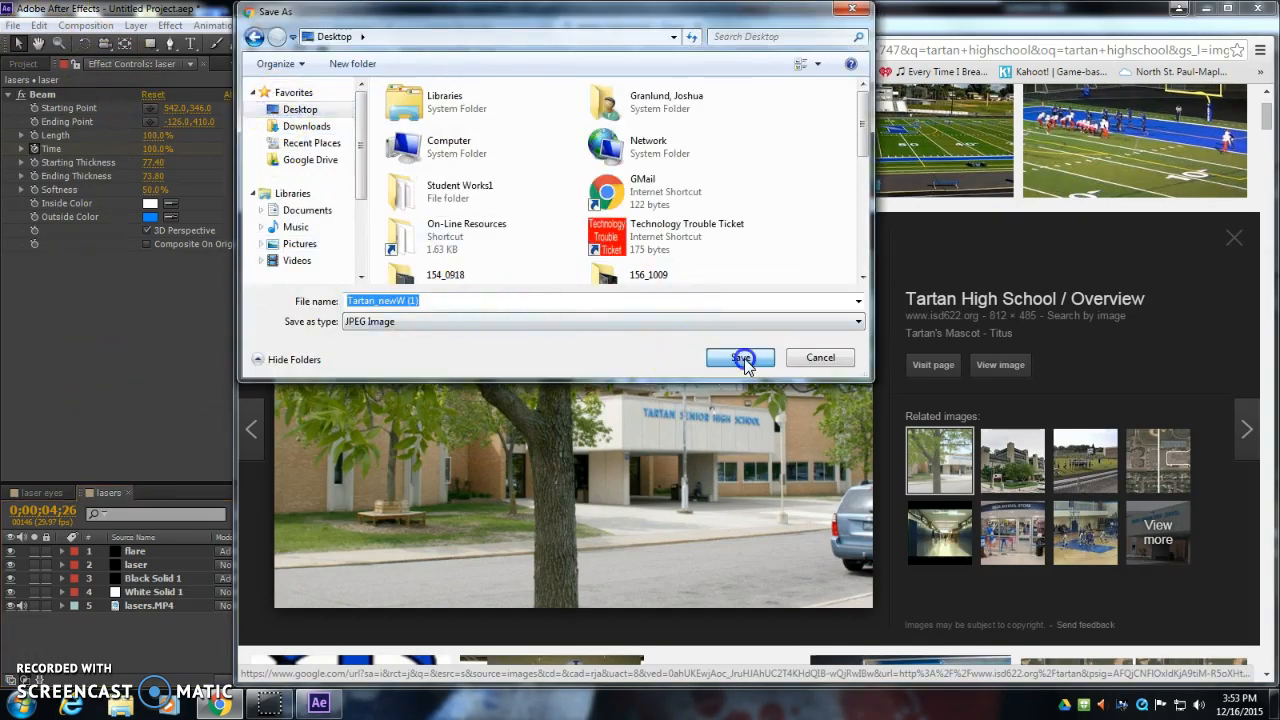
left_click(740, 357)
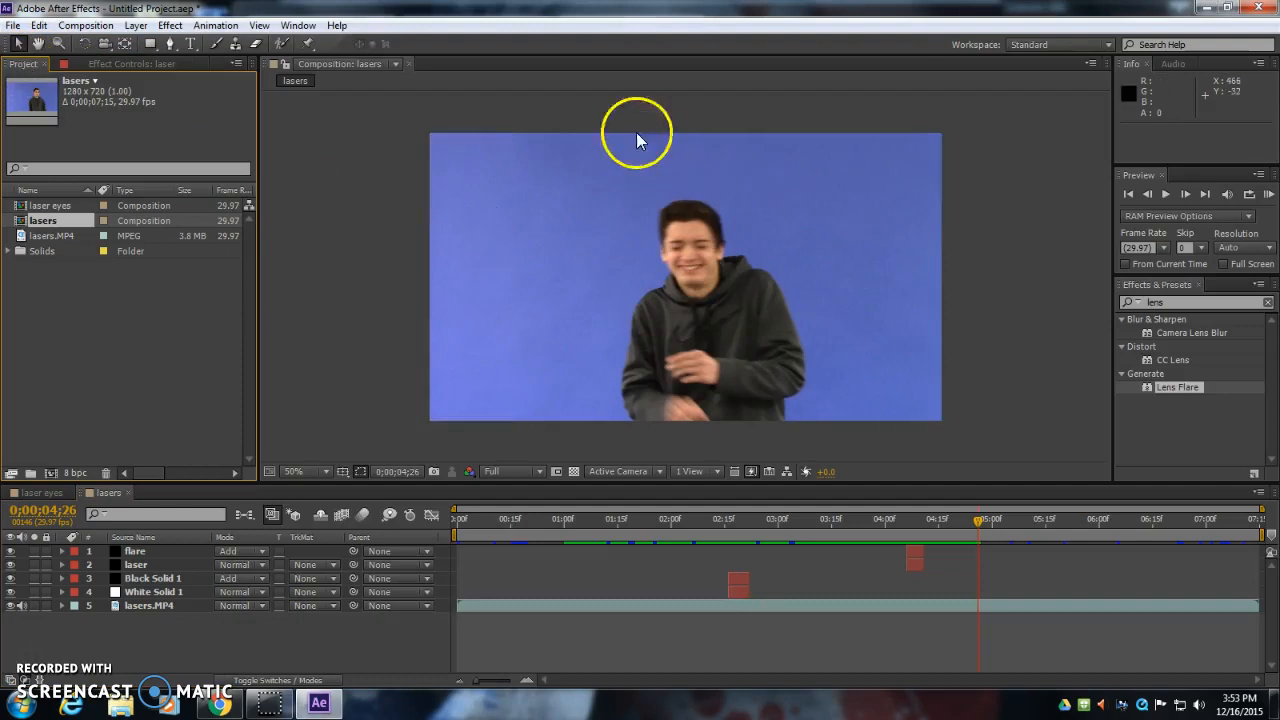
mouse_move(15, 30)
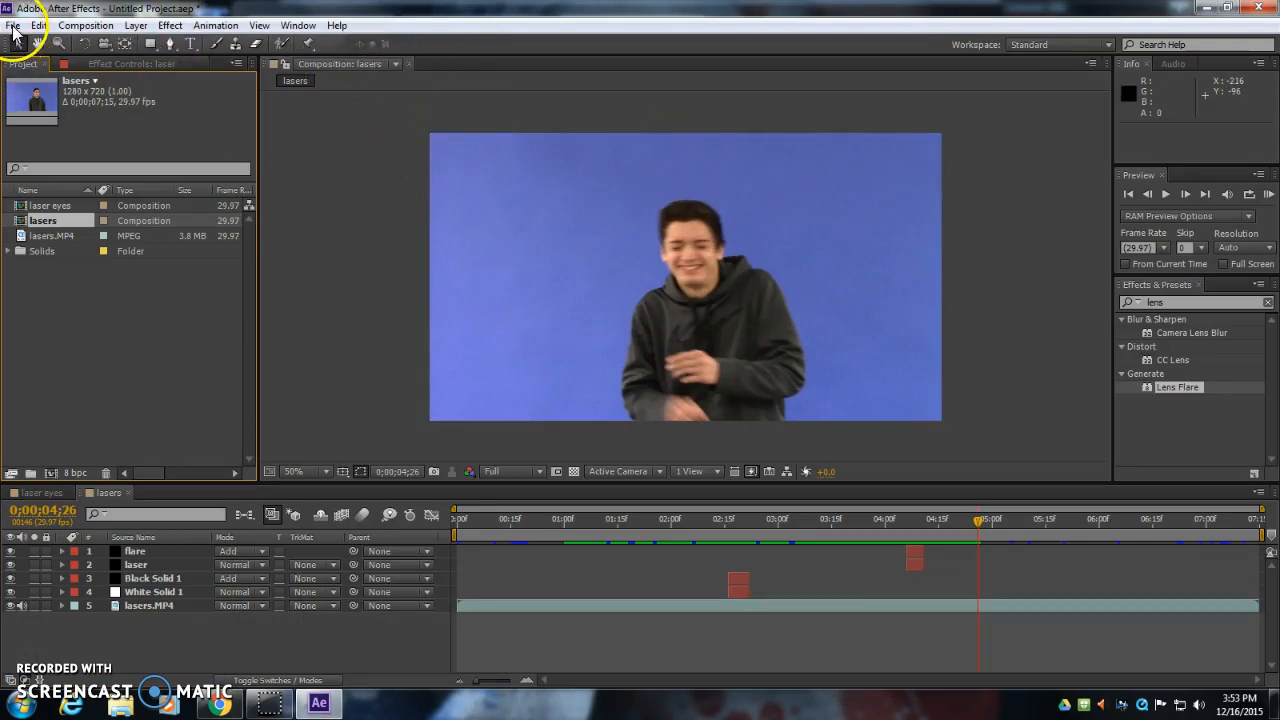
Import Tartan_newW (1).jpg and place it as the bottom layer below lasers.MP4
left_click(13, 25)
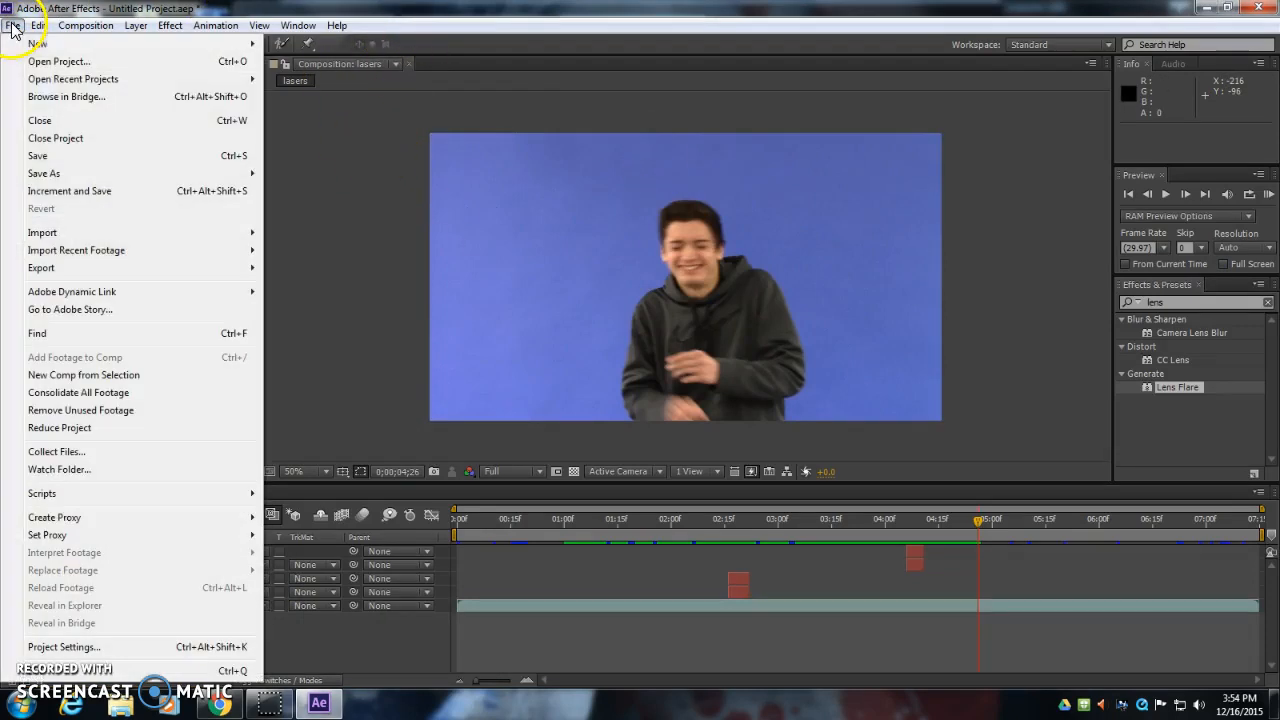
left_click(42, 232)
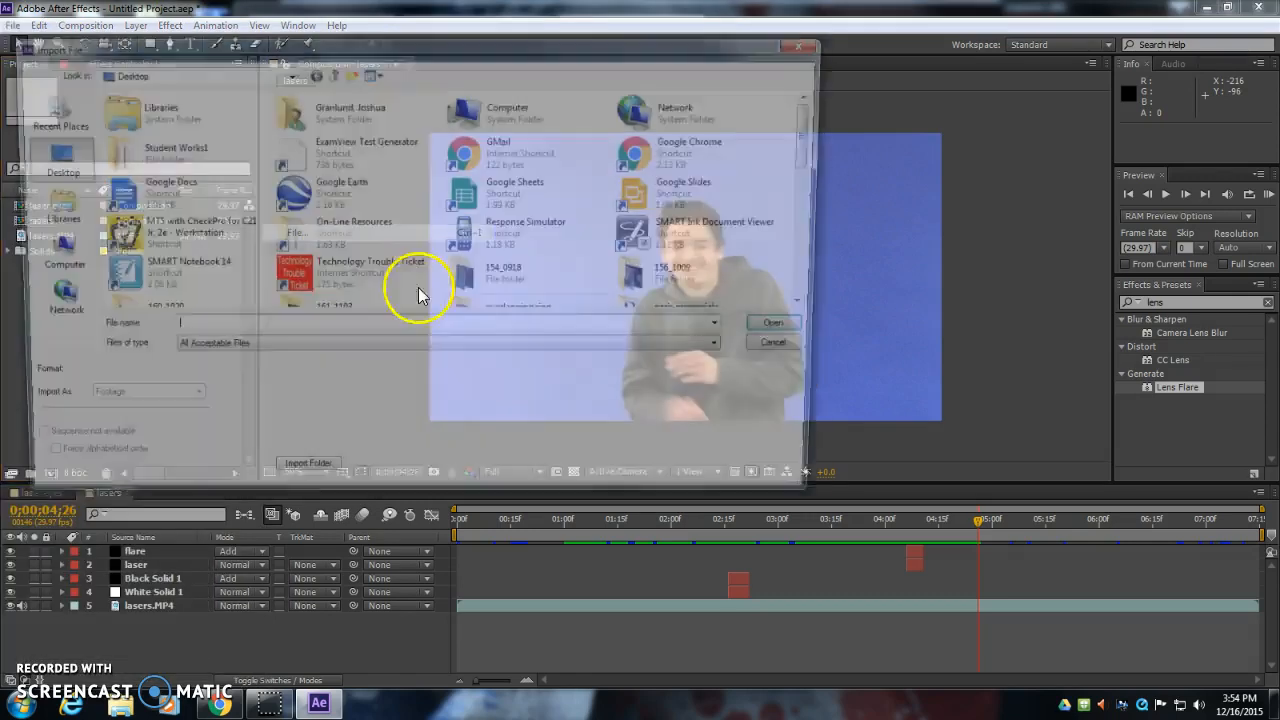
type("tartan")
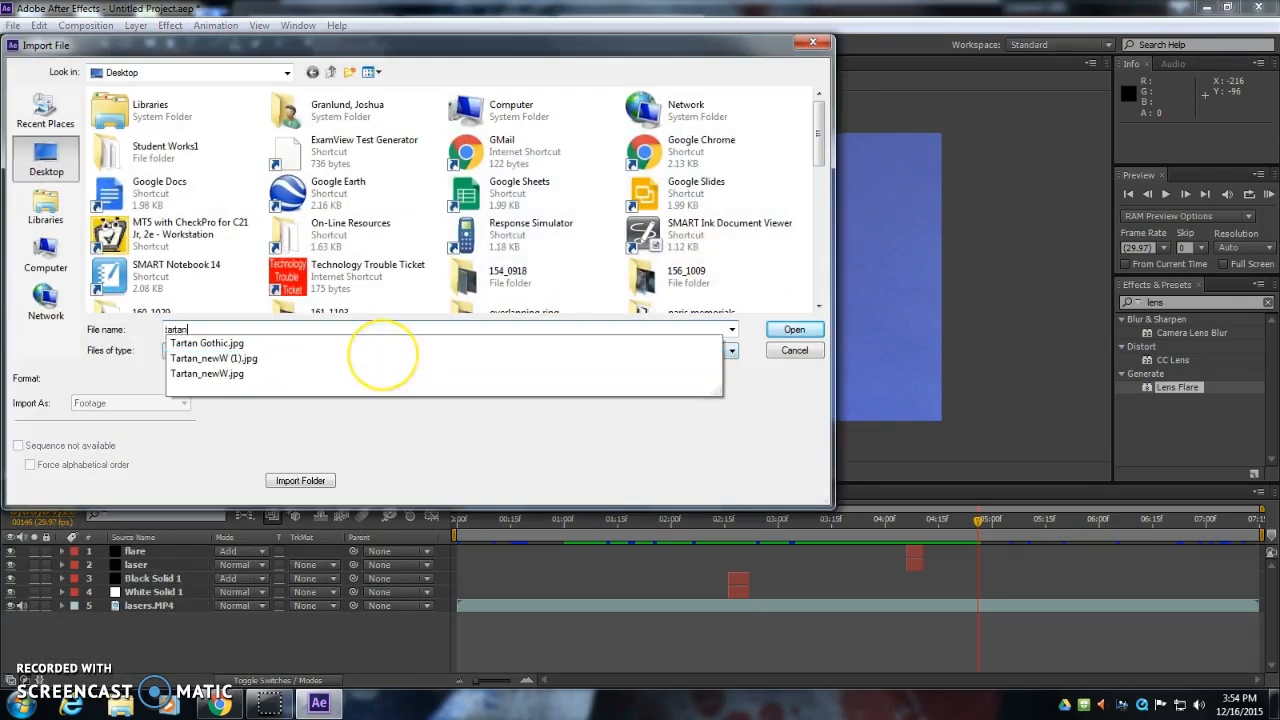
left_click(213, 358)
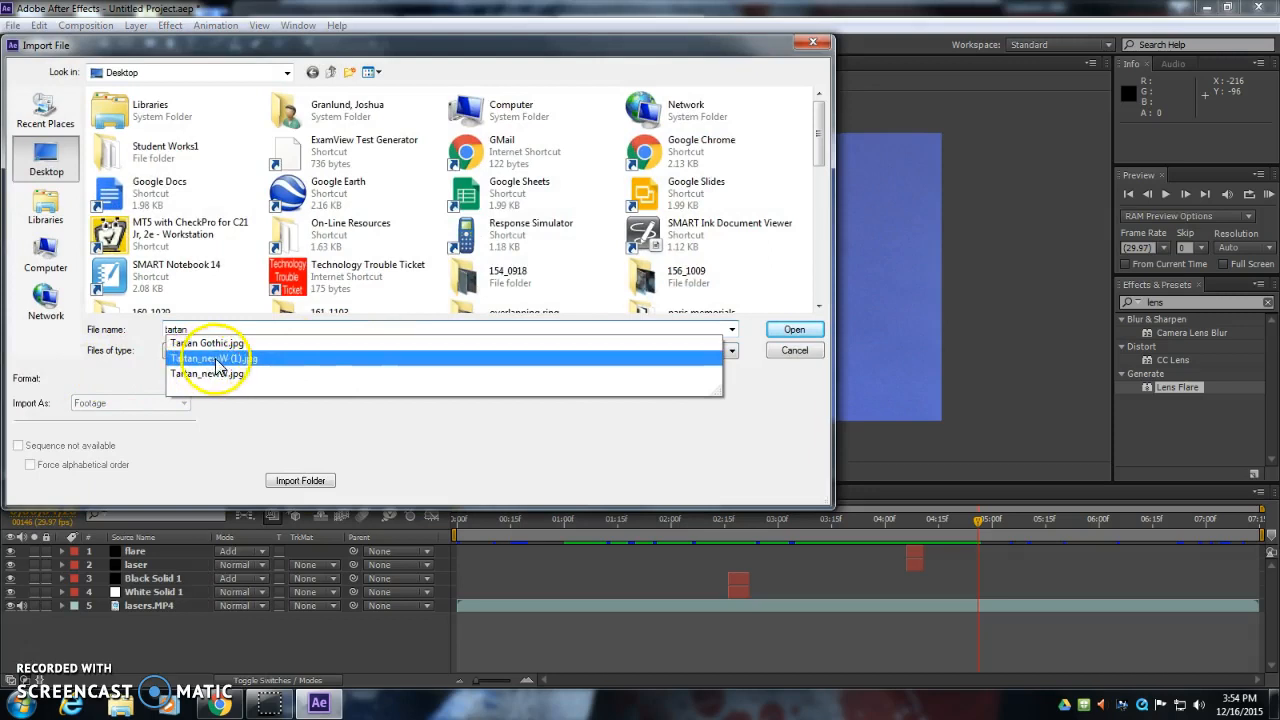
left_click(793, 329)
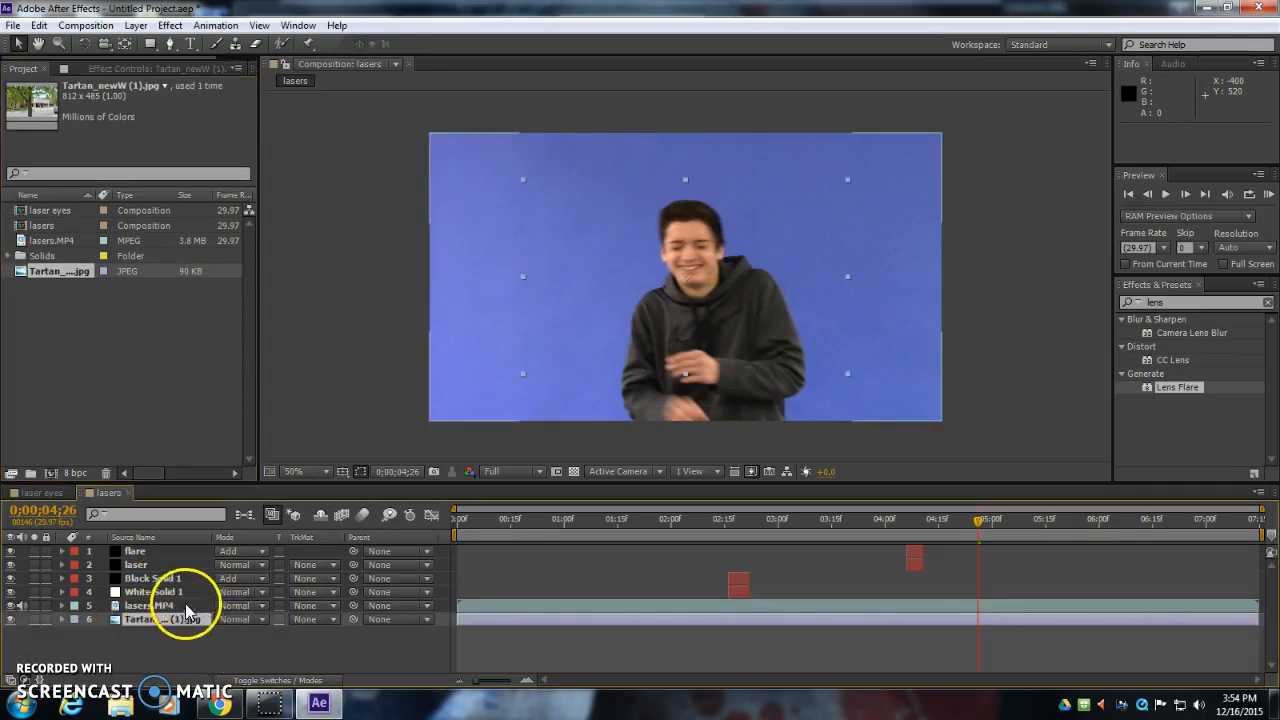
left_click(148, 605)
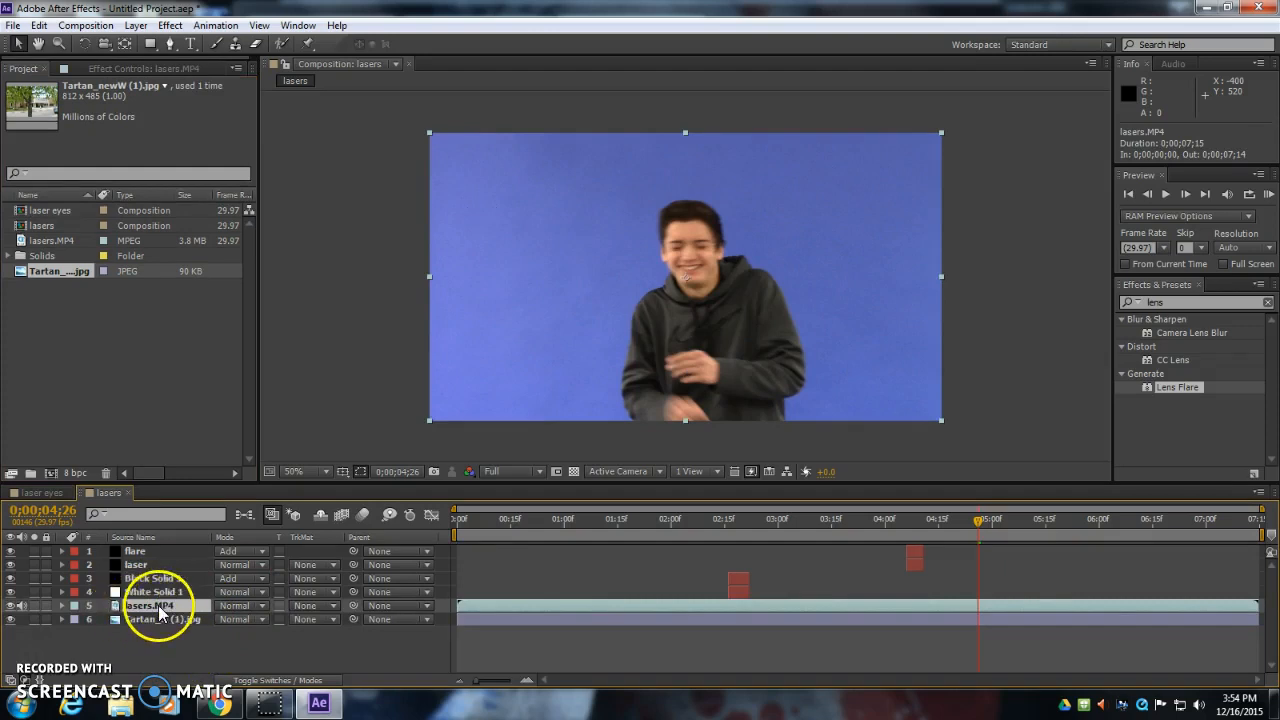
Apply Keylight (1.2) to lasers.MP4, keying out the blue background
left_click(1190, 302)
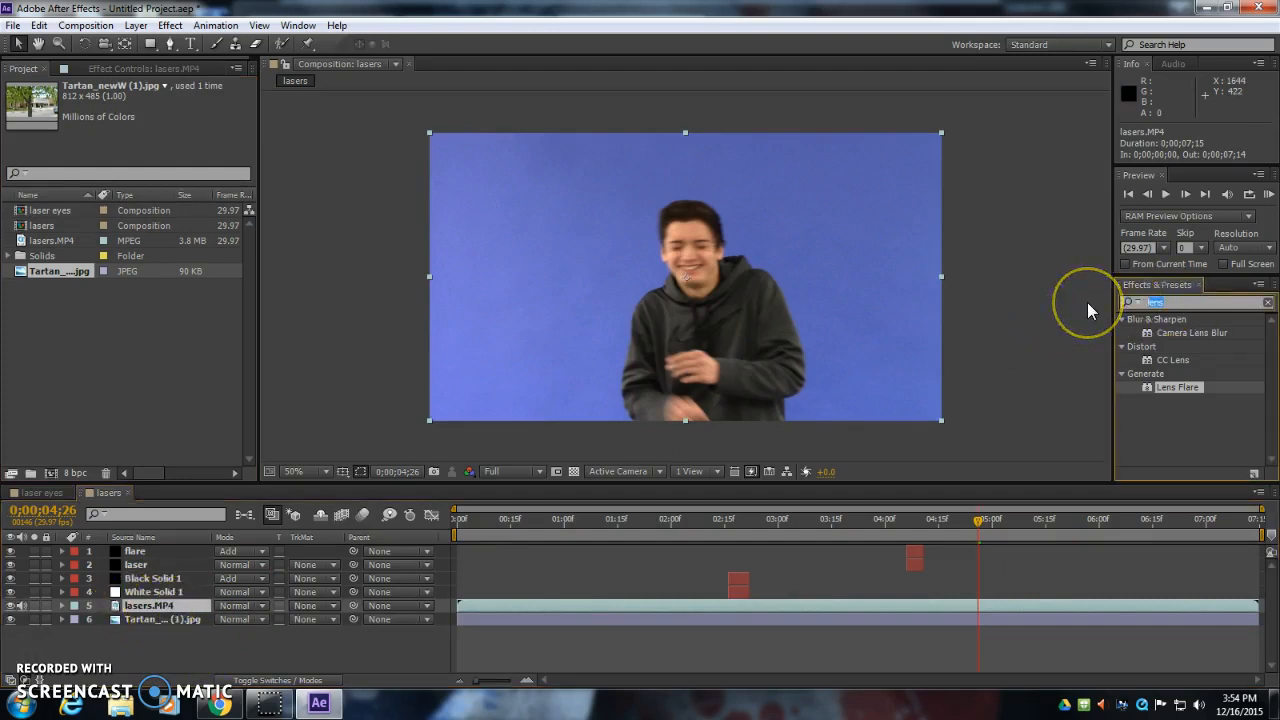
type("keylight")
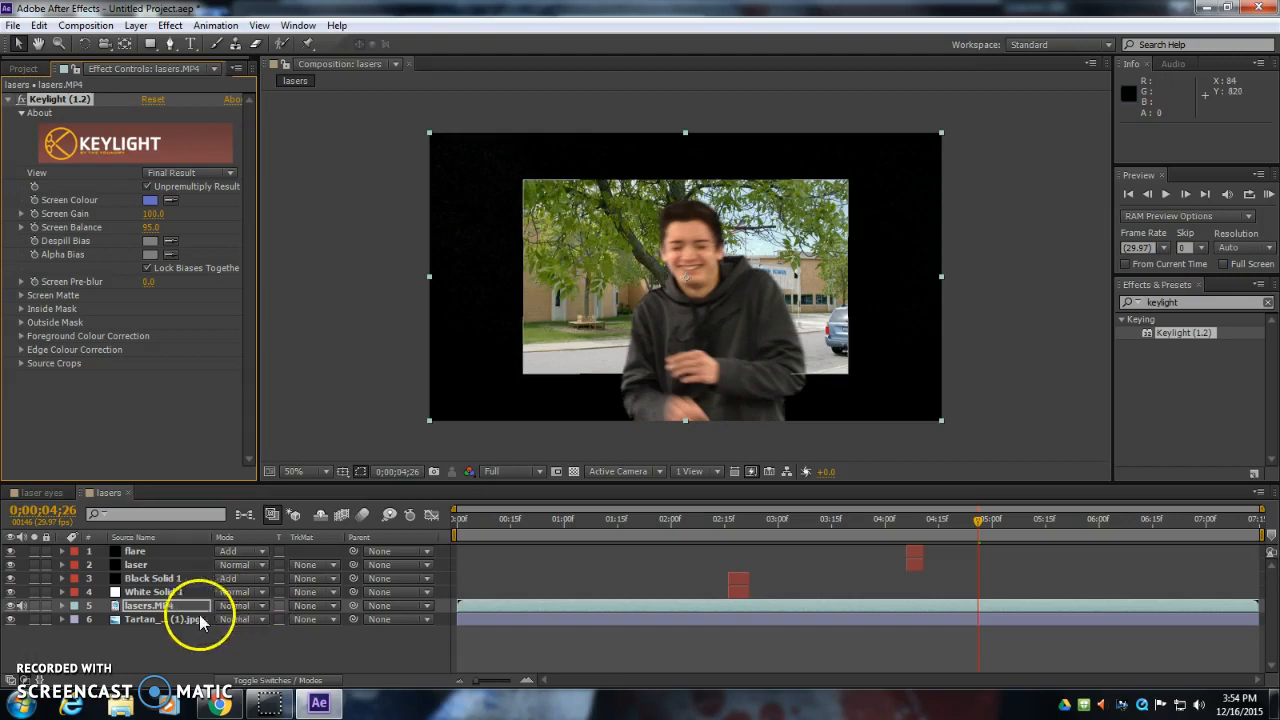
left_click(163, 618)
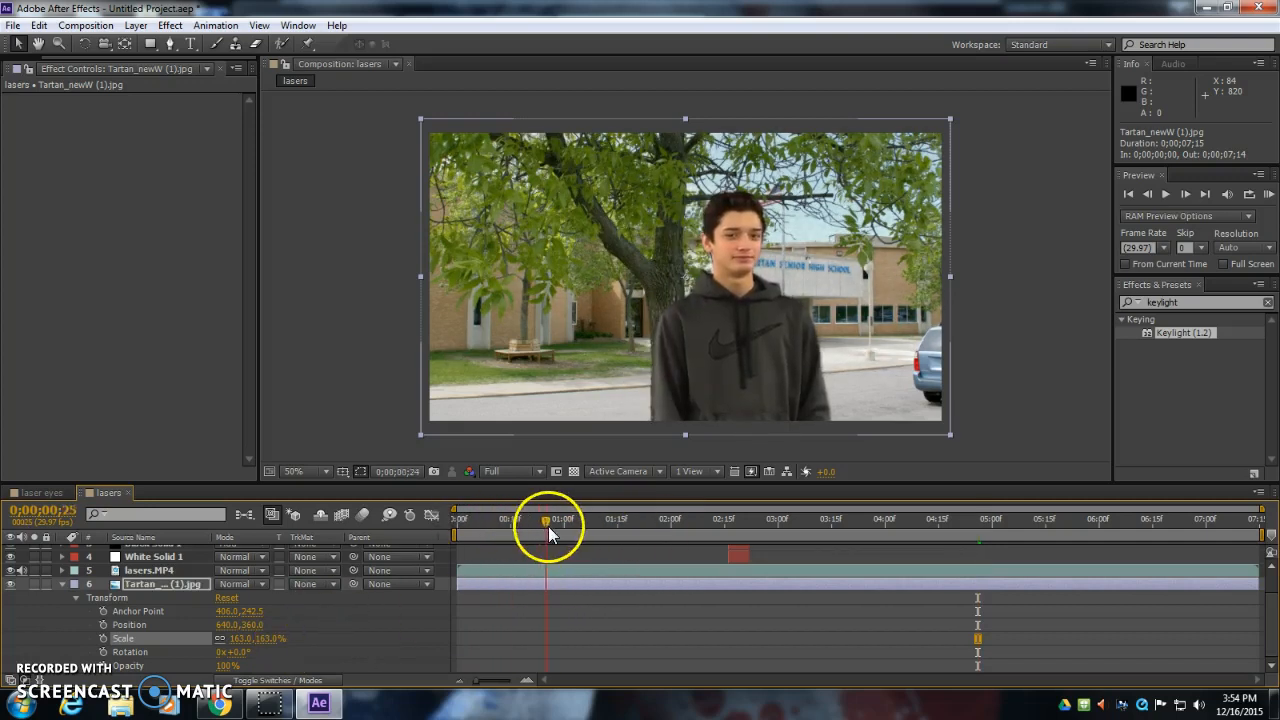
Scrub and play a preview of the composite, stopping where the laser fires
left_click_drag(545, 522, 755, 522)
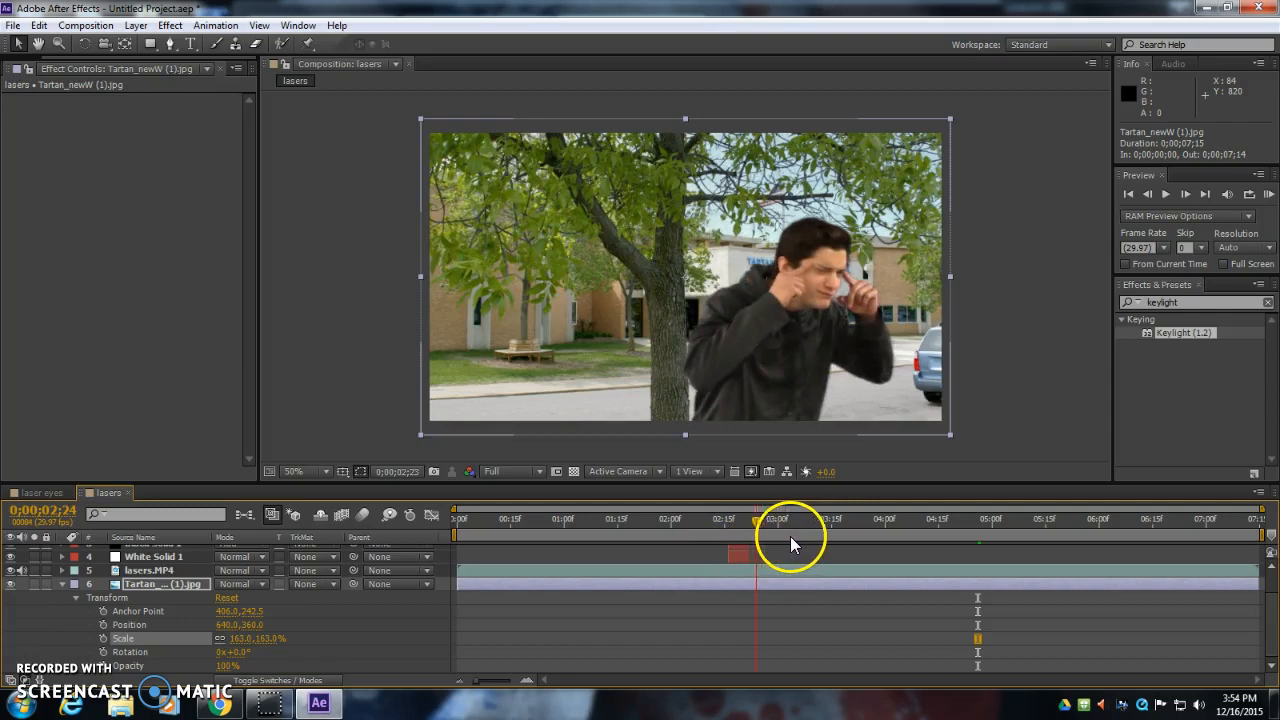
left_click(1010, 537)
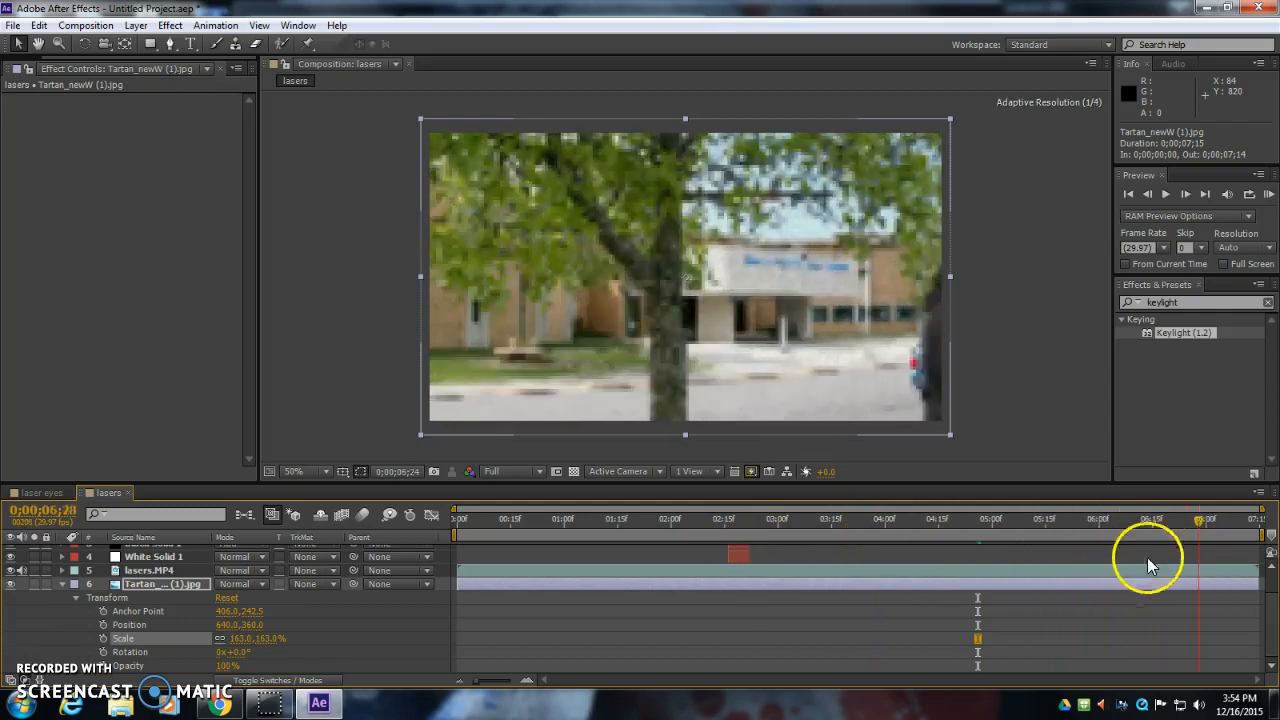
left_click(510, 518)
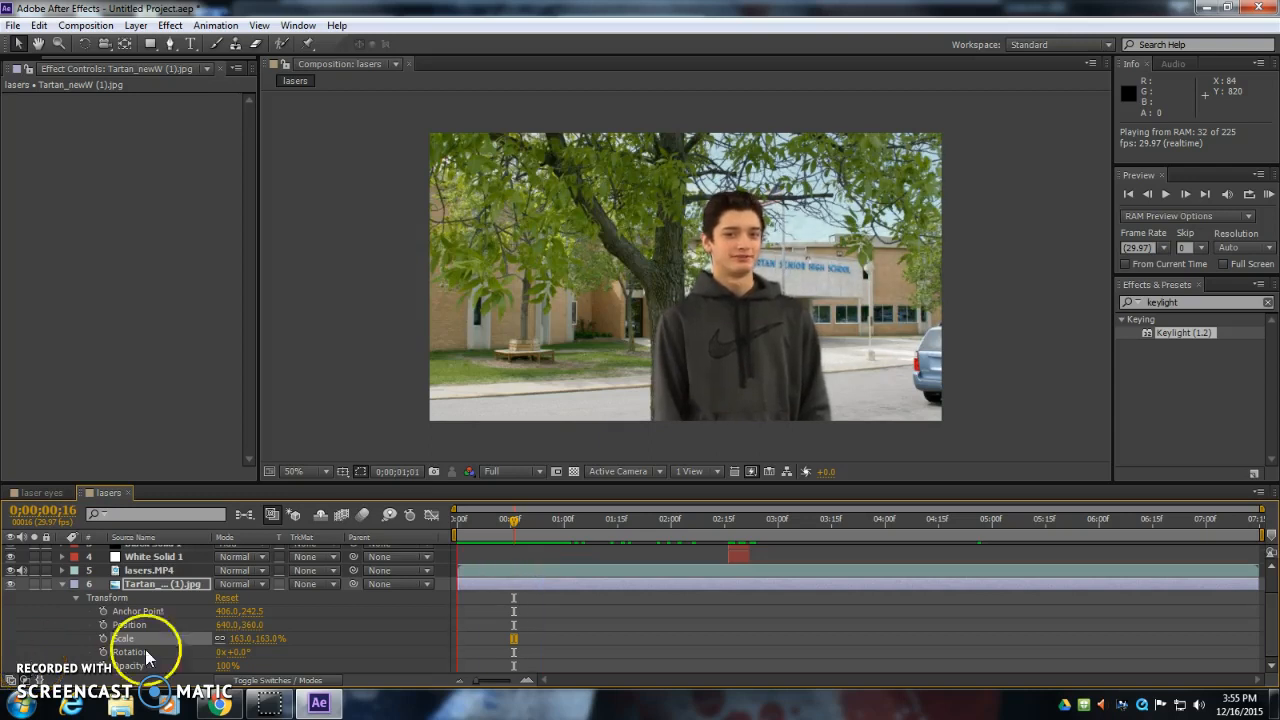
left_click(723, 519)
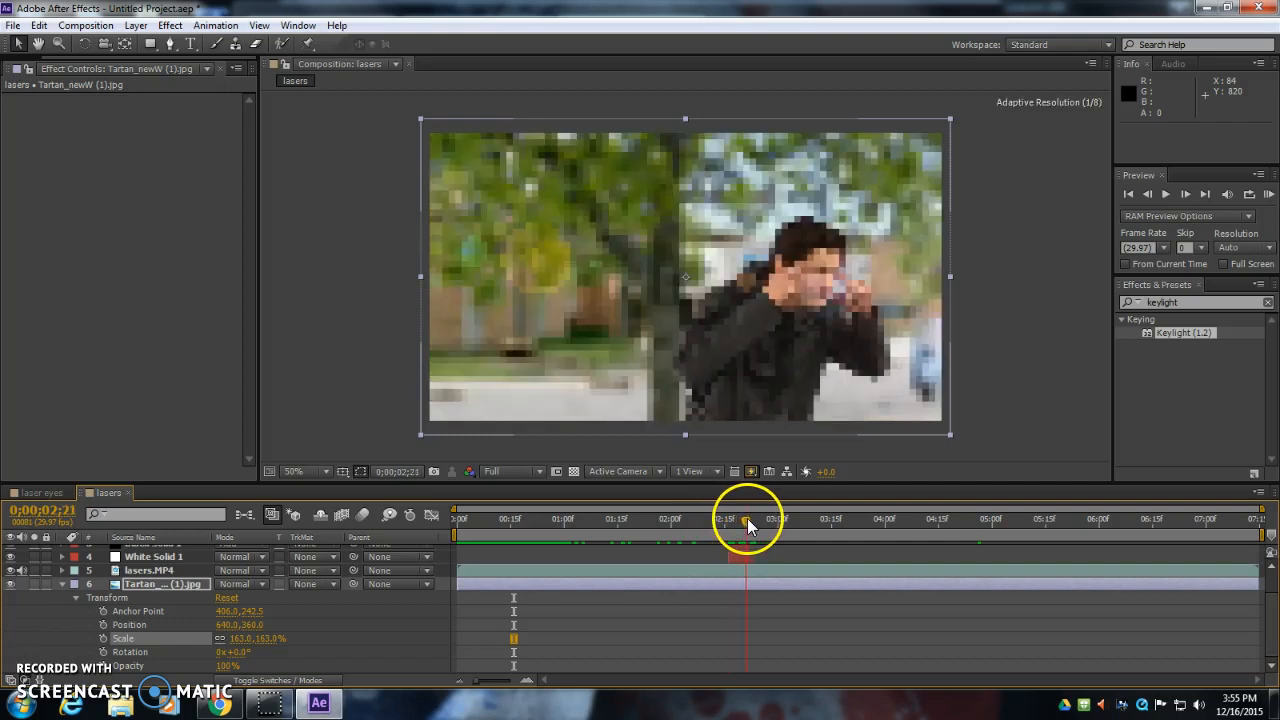
left_click_drag(748, 518, 735, 518)
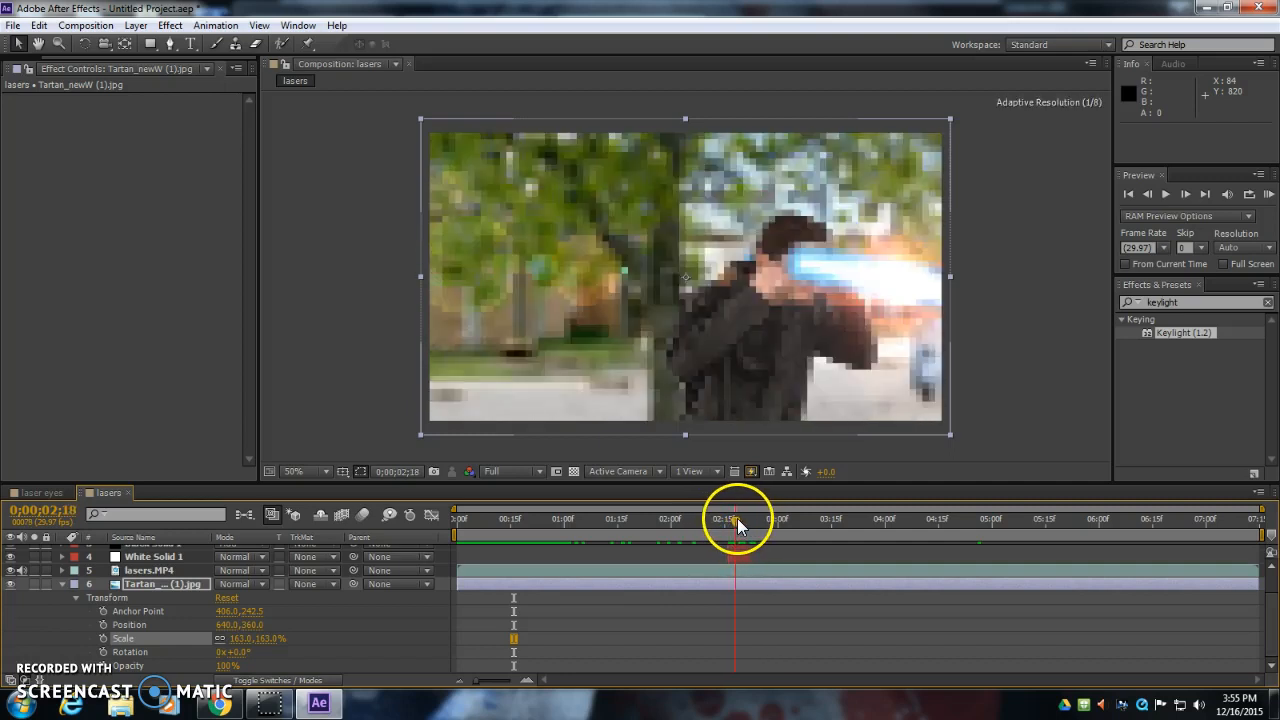